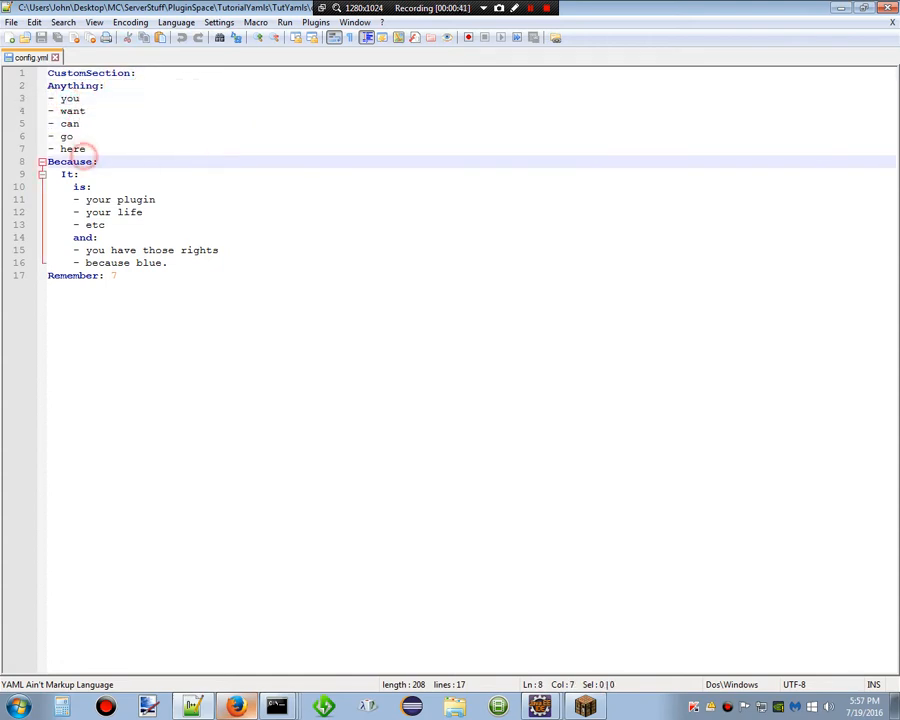
Declare a private File field l in Main, importing java.io.File.
{"action": "left_click", "coordinate": [124, 212]}
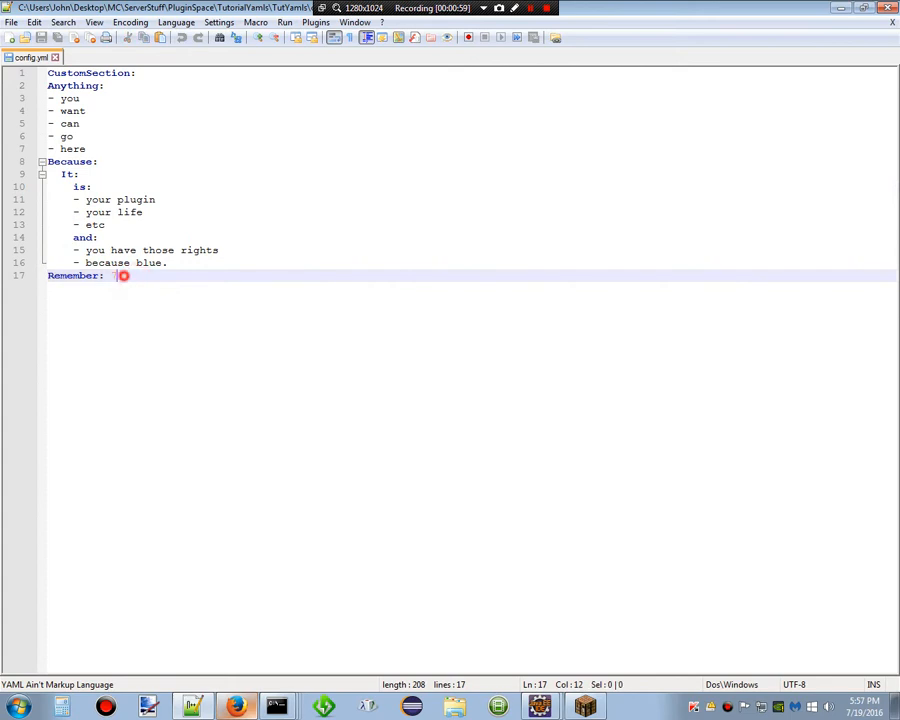
{"action": "type", "text": "7.0"}
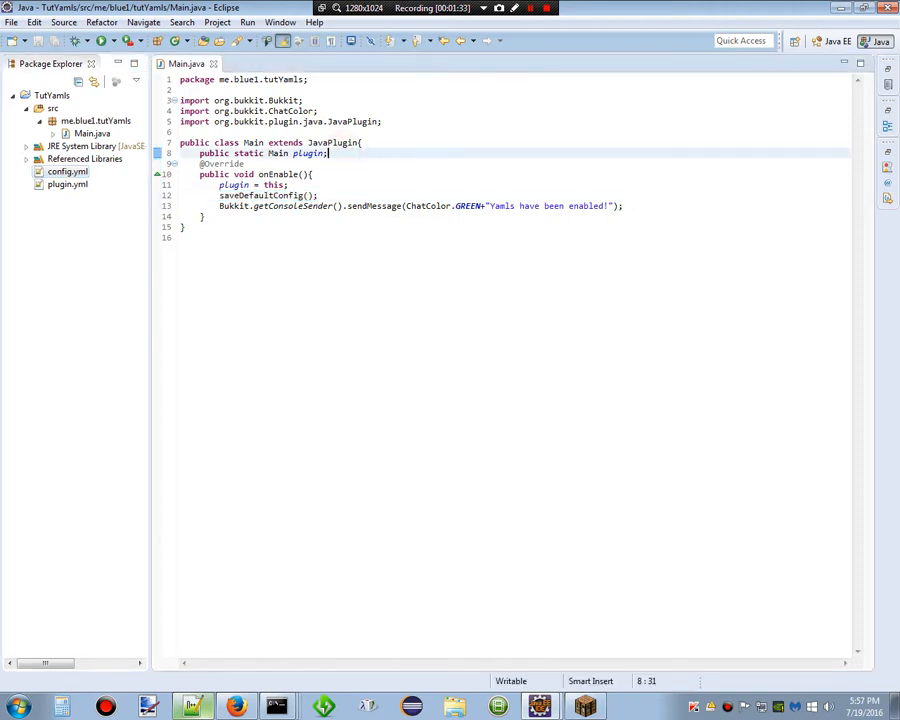
{"action": "type", "text": "private"}
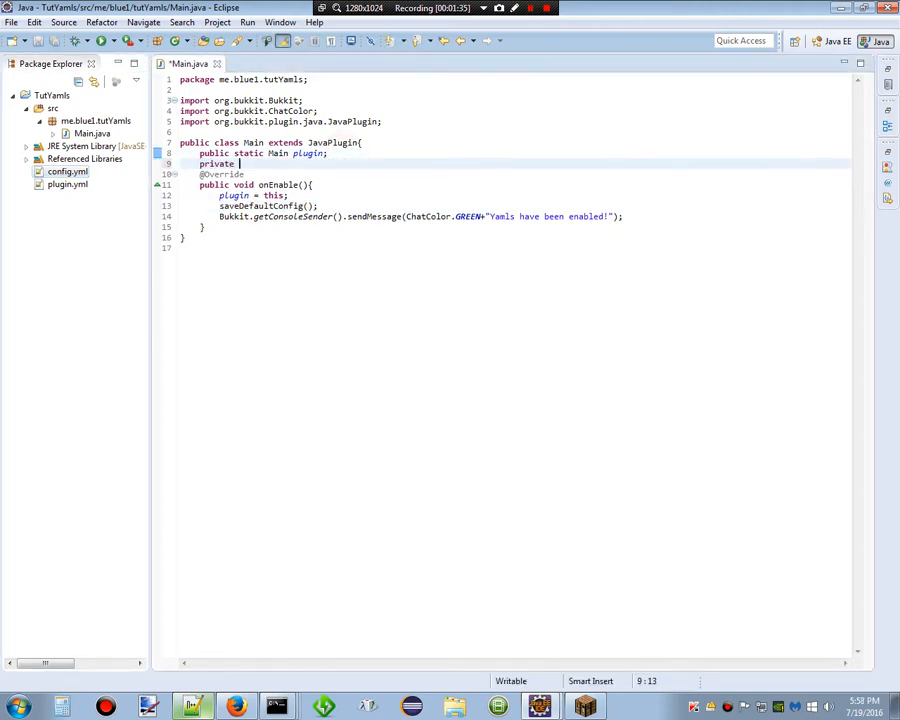
{"action": "type", "text": "File"}
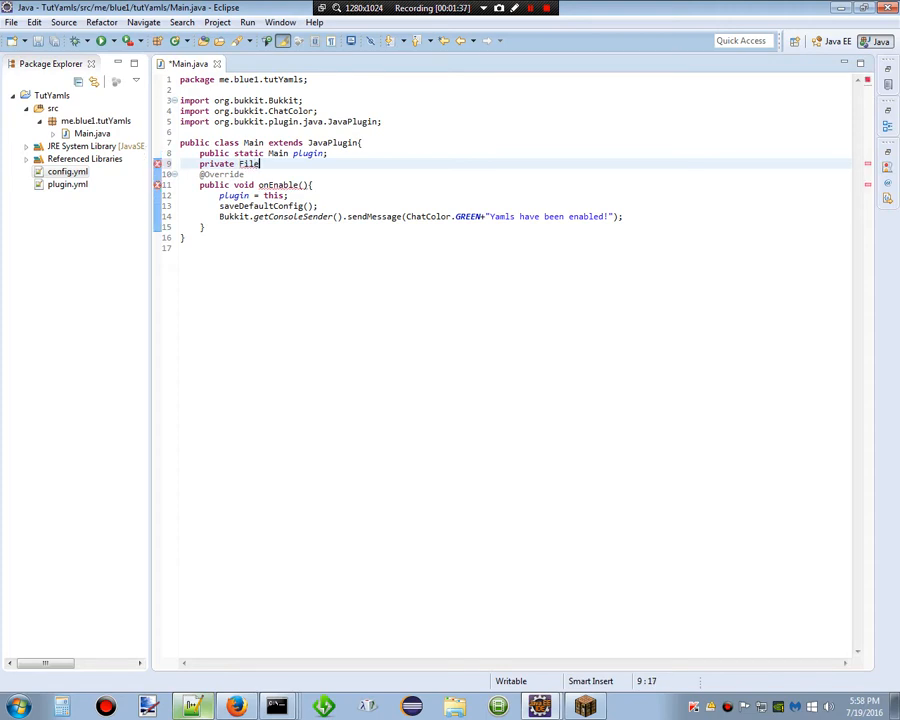
{"action": "type", "text": "l = null;"}
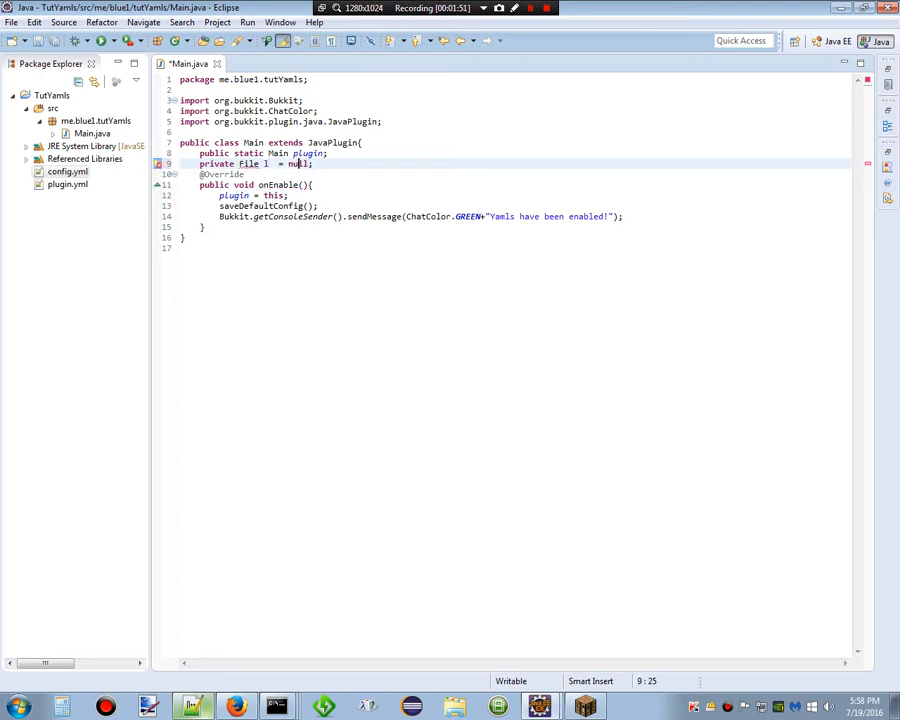
{"action": "key", "text": "ctrl+shift+o"}
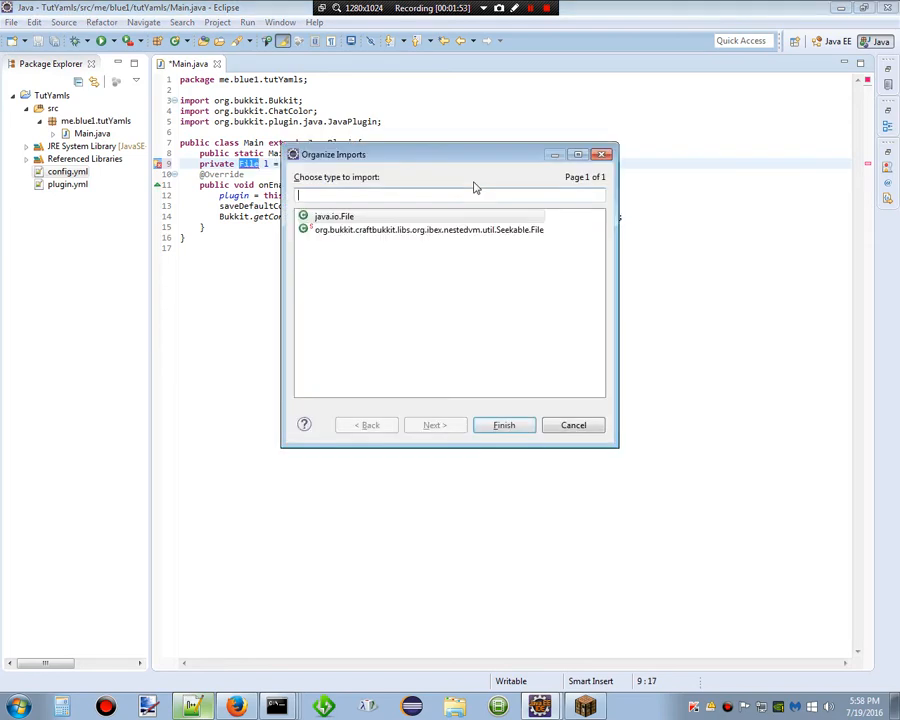
{"action": "left_click", "coordinate": [503, 425]}
{"action": "type", "text": "public "}
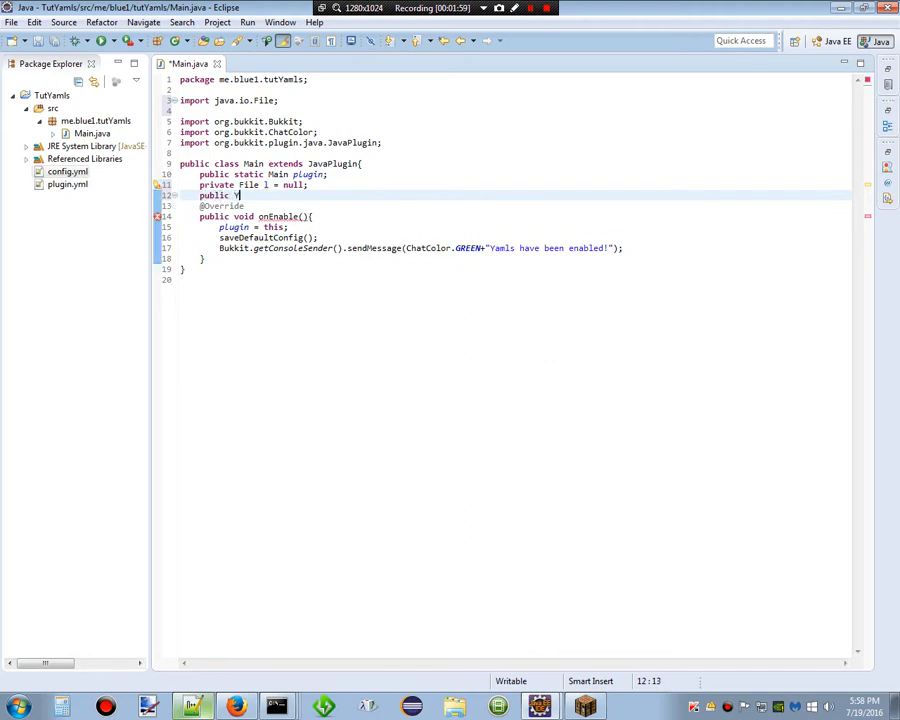
Add a YamlConfiguration field lang initialized with new YamlConfiguration().
{"action": "type", "text": "YamlConfigura"}
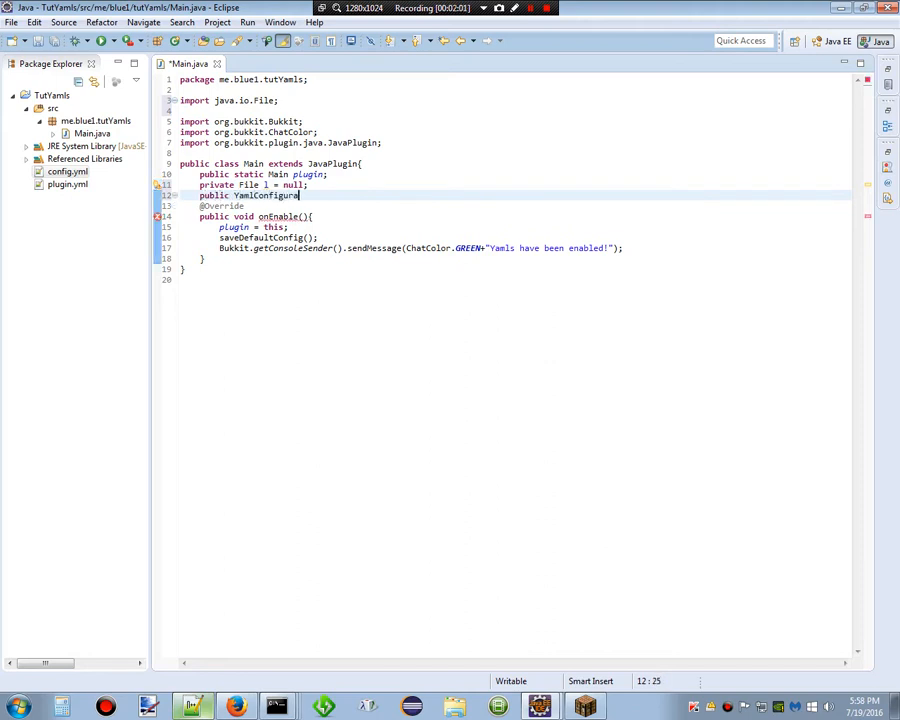
{"action": "type", "text": "tion"}
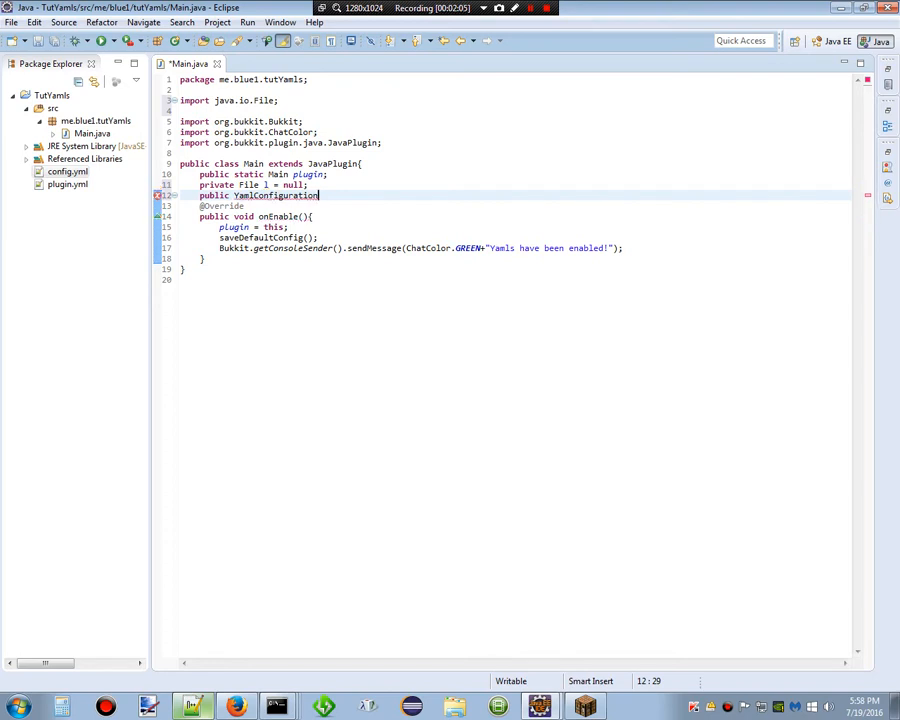
{"action": "type", "text": "lang"}
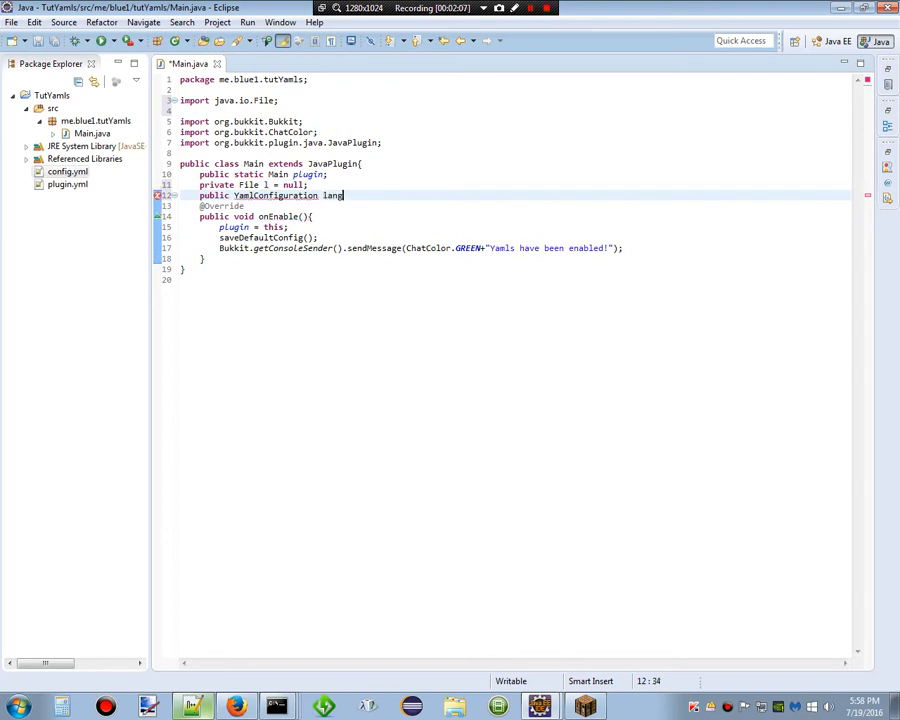
{"action": "type", "text": "= new Yam"}
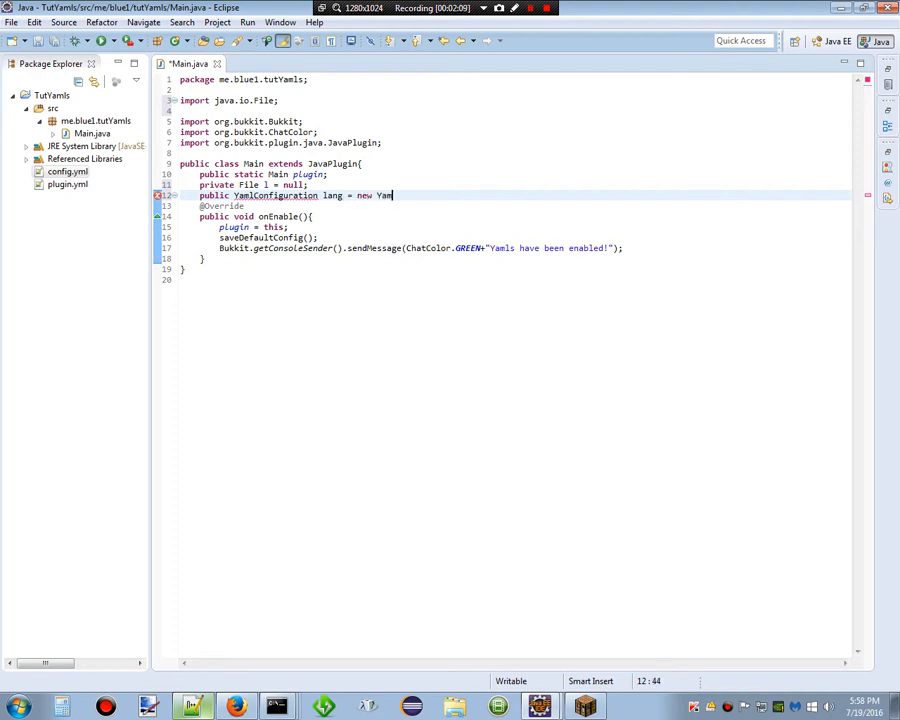
{"action": "type", "text": "lConfiguratio"}
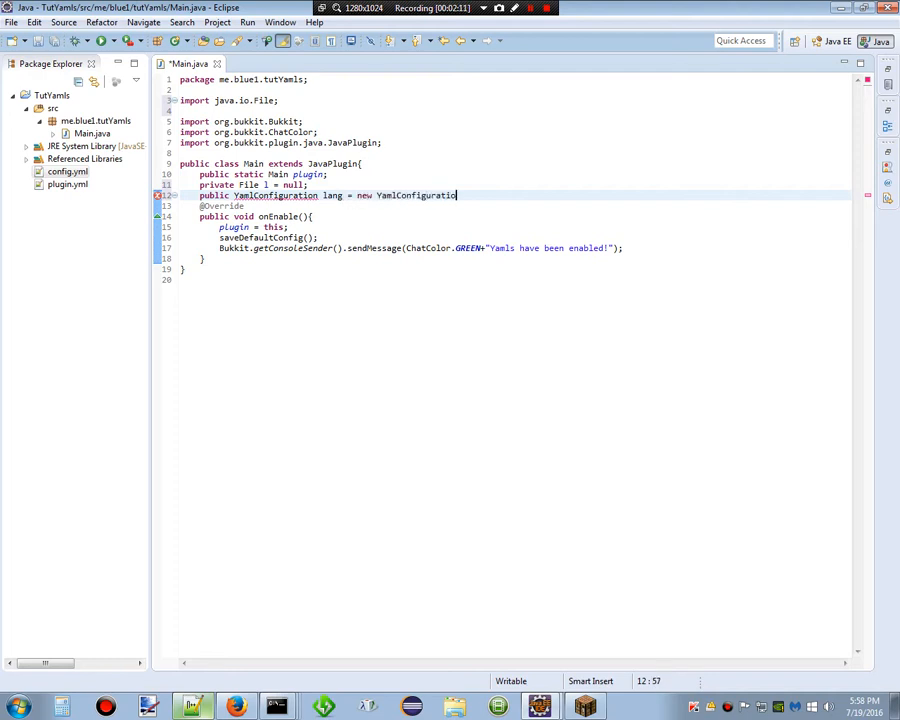
{"action": "type", "text": "n();"}
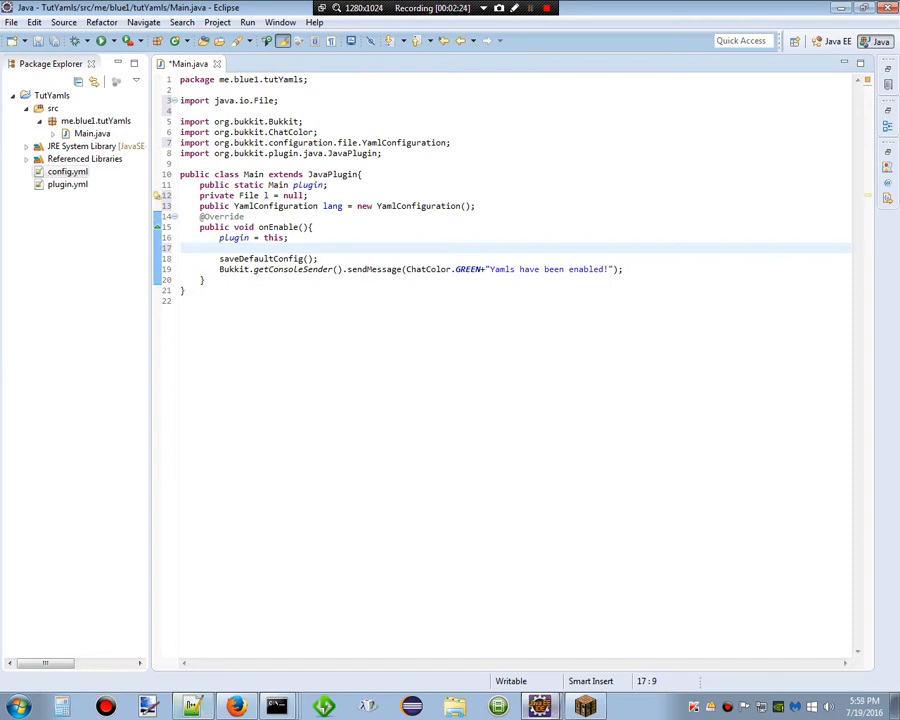
In onEnable, assign l = new File(getDataFolder(), "lang.yml").
{"action": "type", "text": "l = new File"}
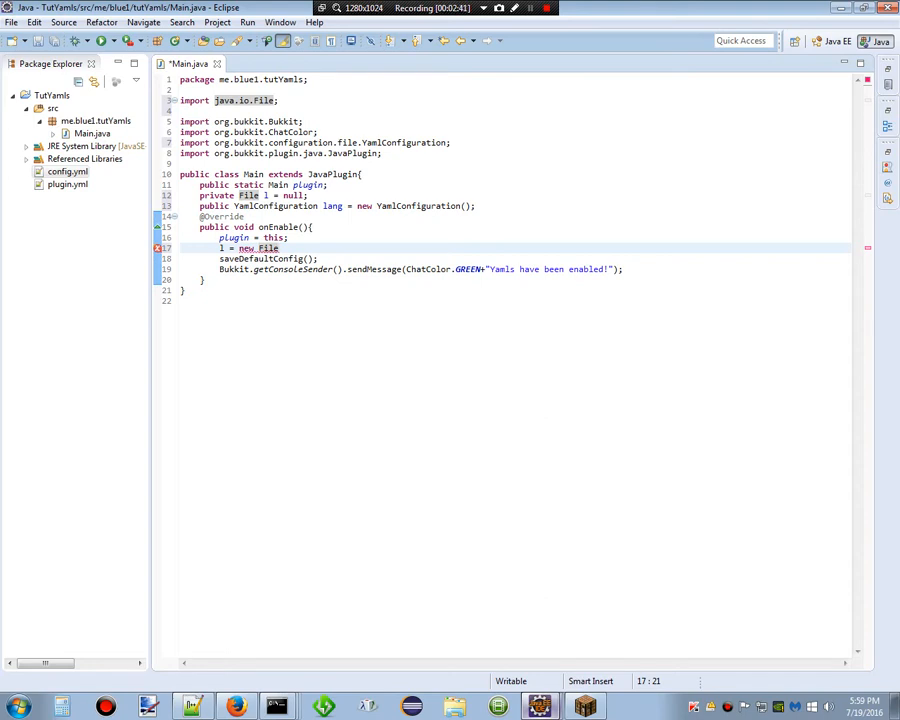
{"action": "type", "text": "()"}
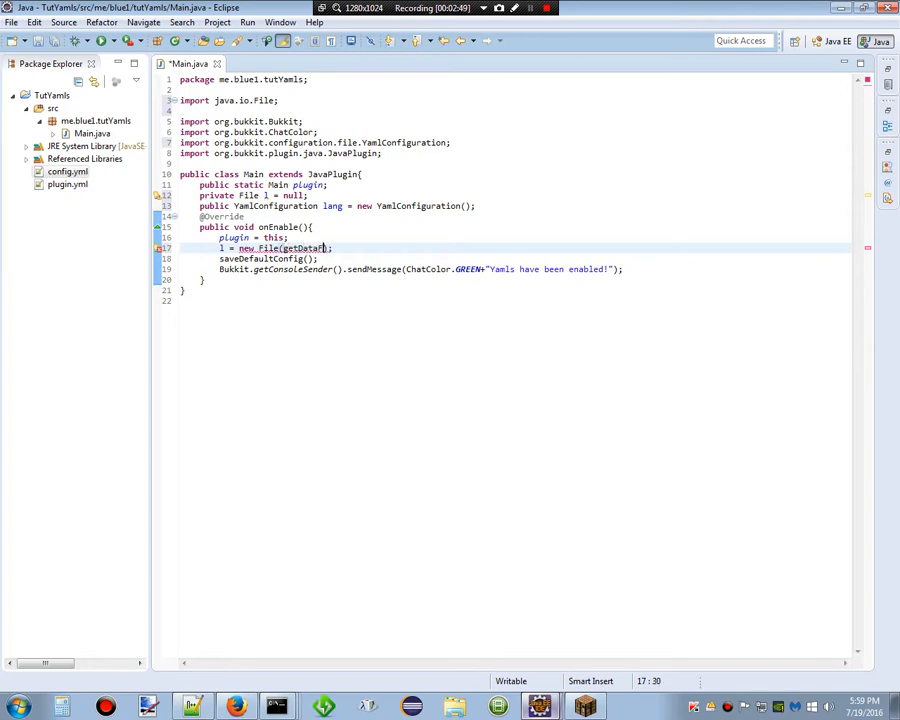
{"action": "type", "text": "older()"}
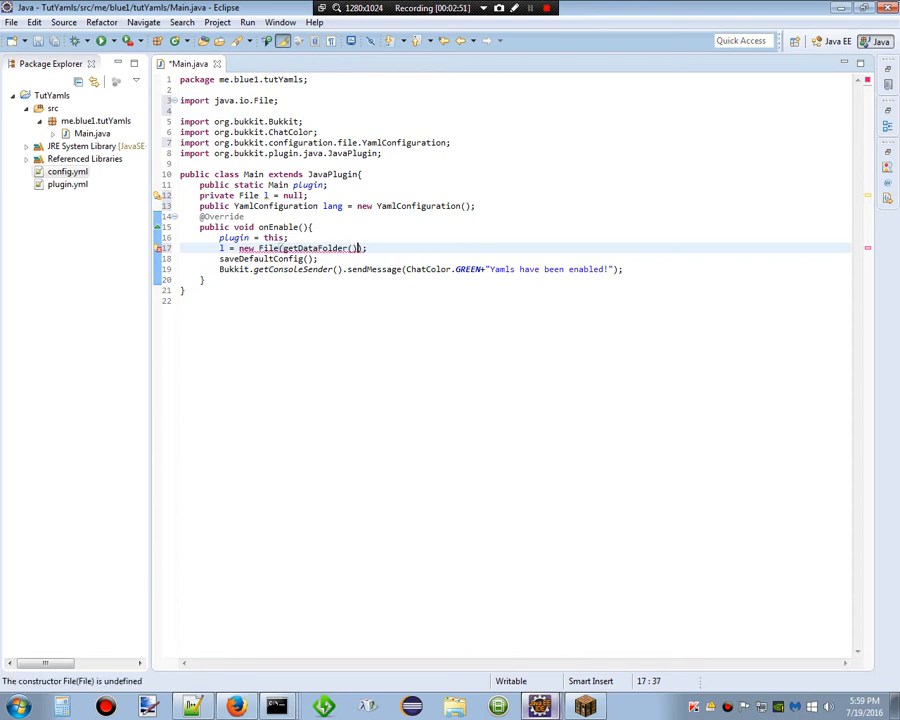
{"action": "type", "text": ", \""}
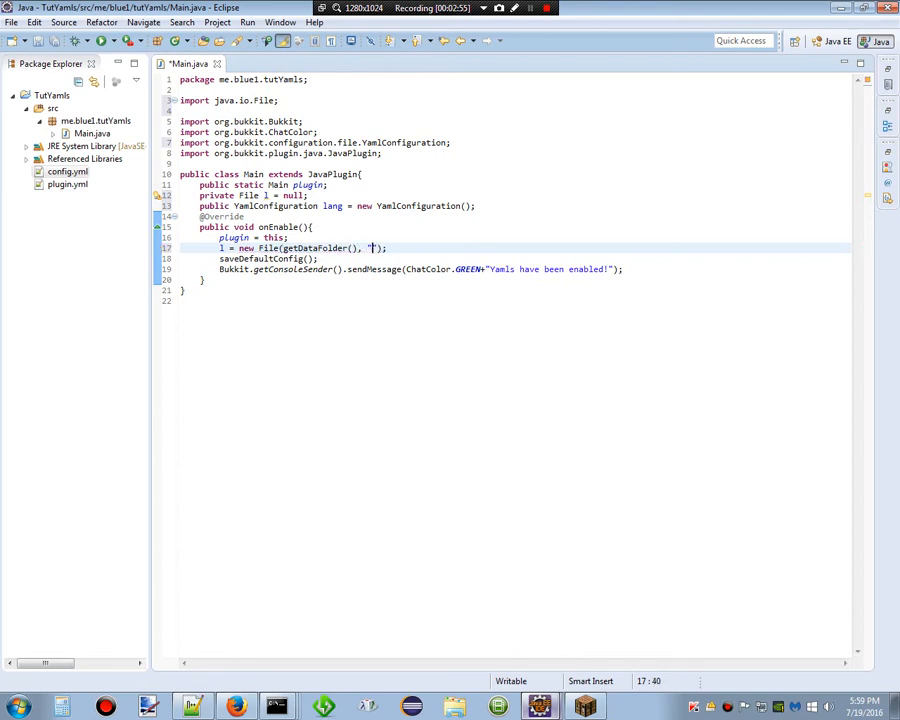
{"action": "type", "text": "lang.ym"}
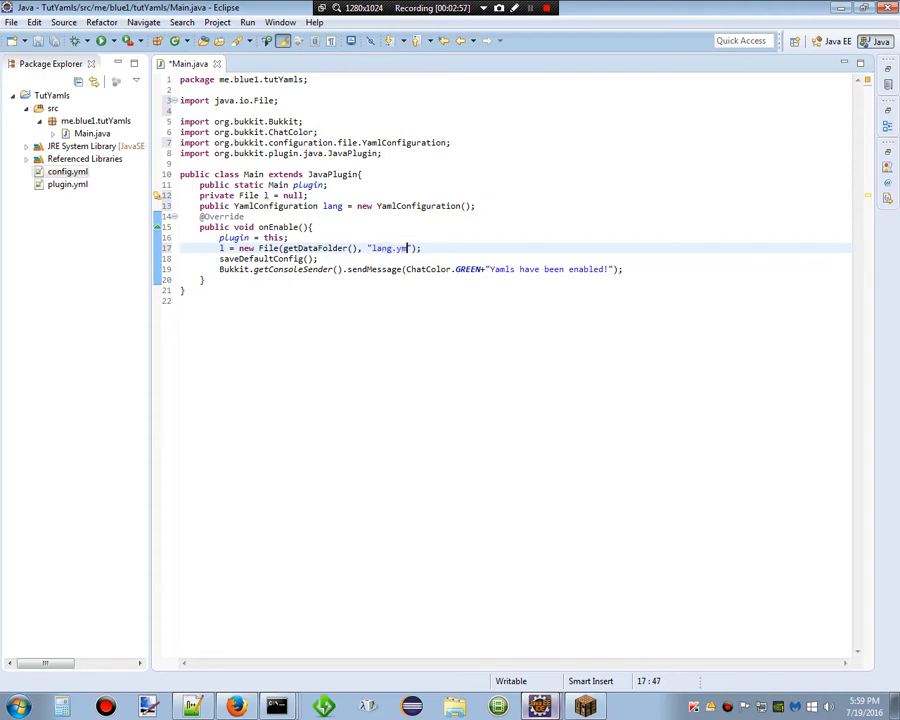
{"action": "type", "text": "l"}
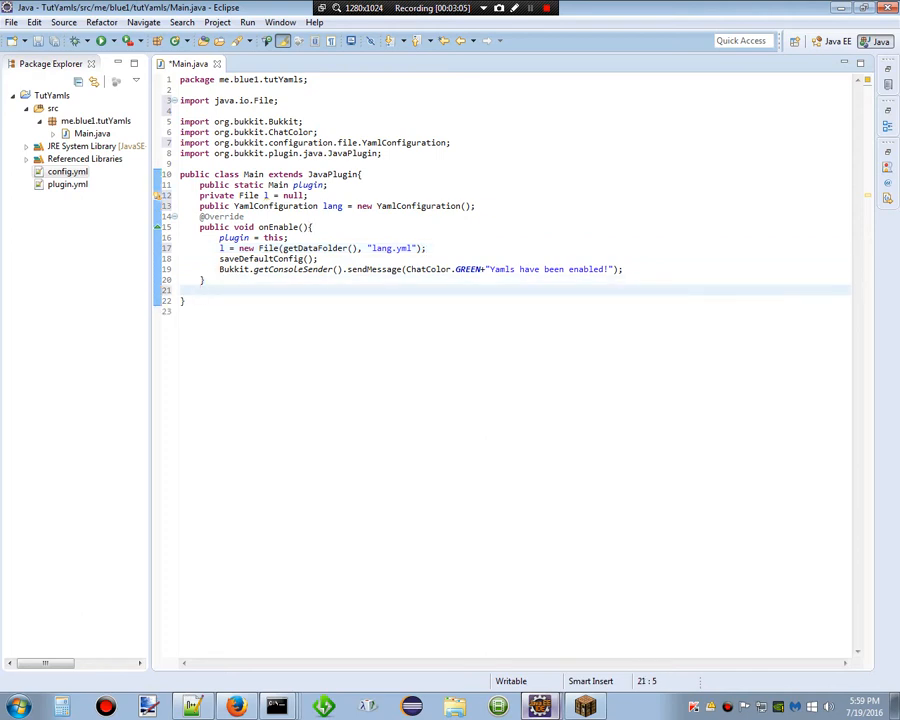
Write a private mkdir() method containing an if(!l.exists()) check.
{"action": "type", "text": "po"}
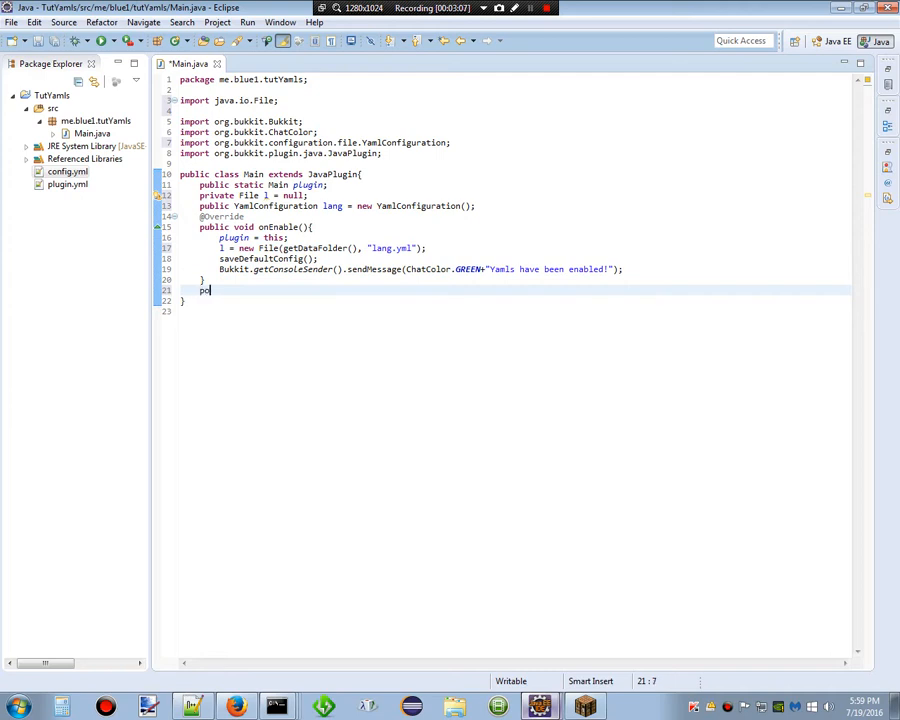
{"action": "type", "text": "rivate"}
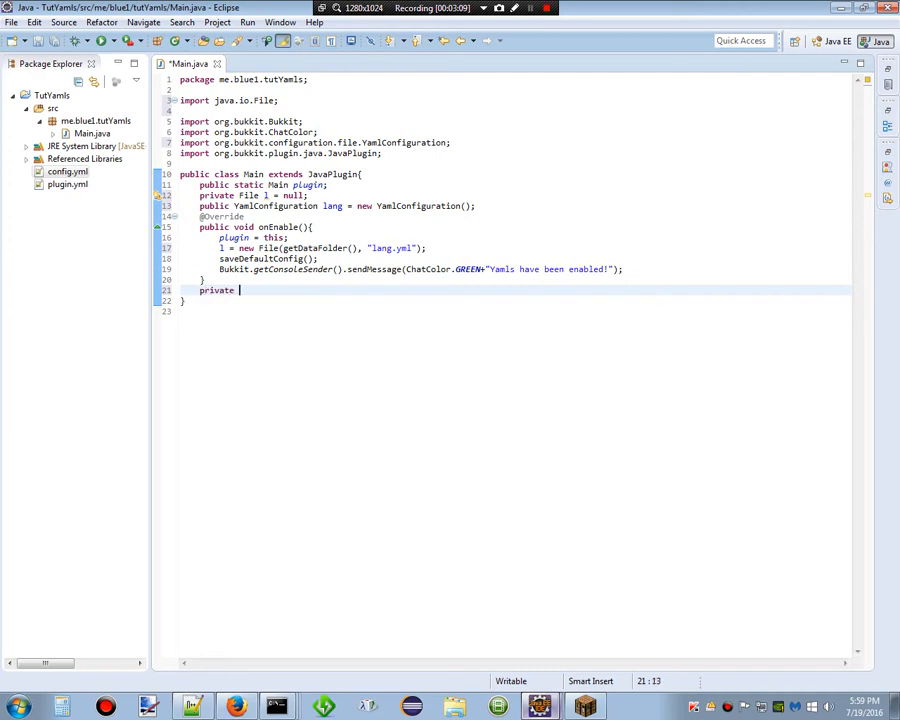
{"action": "type", "text": "voi"}
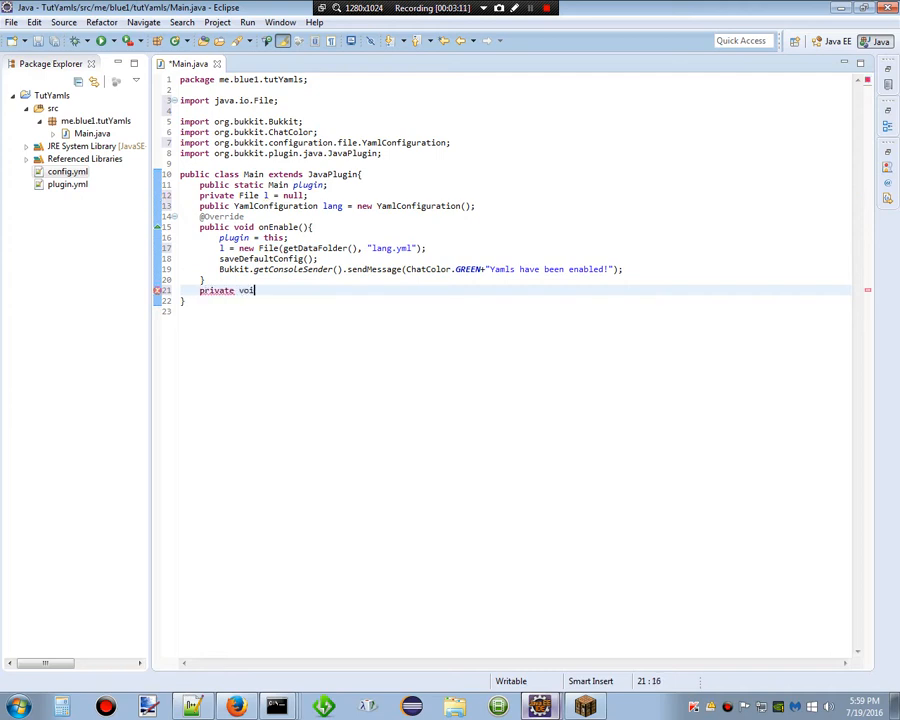
{"action": "type", "text": "mkdir"}
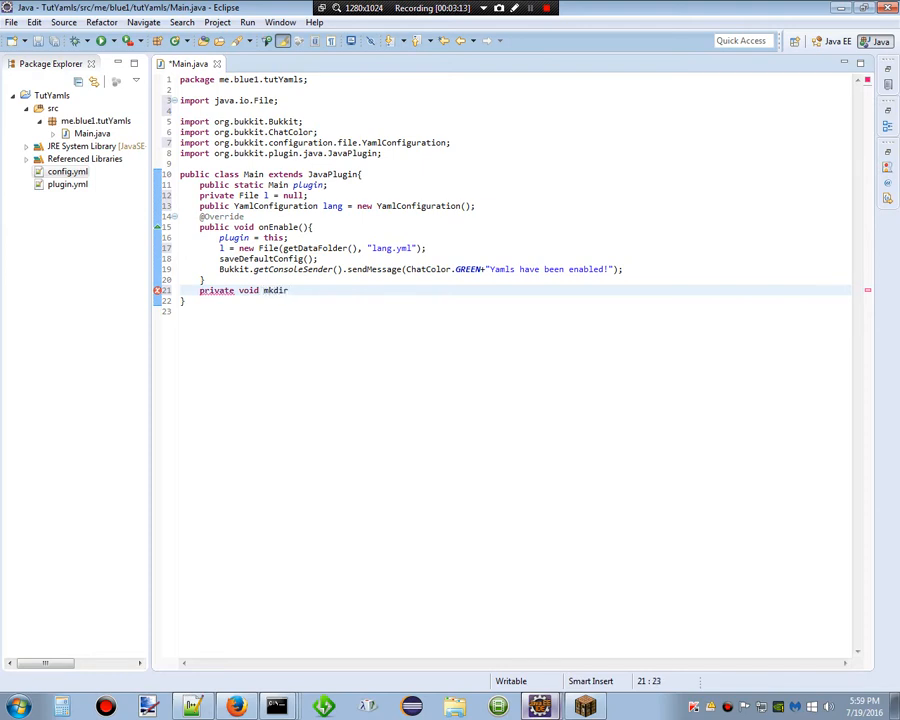
{"action": "type", "text": "(){"}
{"action": "type", "text": "if("}
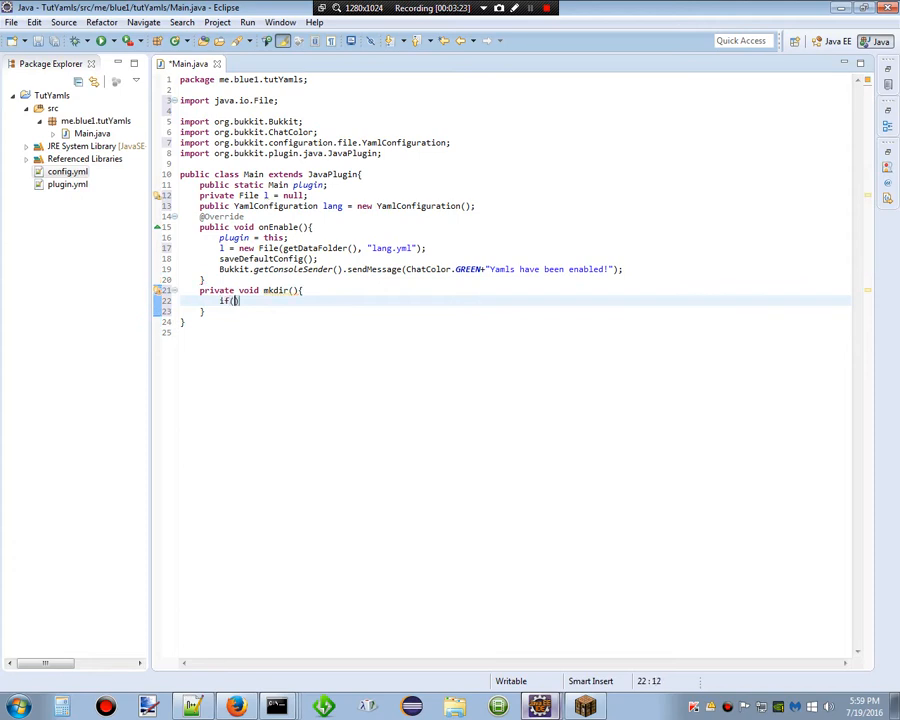
{"action": "type", "text": "l.exists())"}
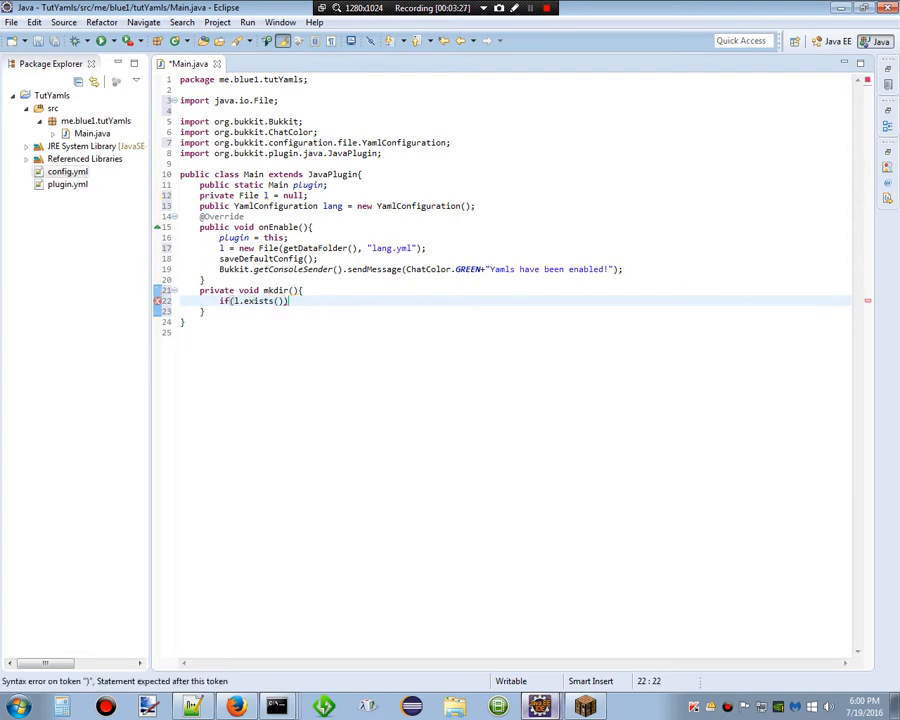
{"action": "left_click", "coordinate": [234, 301]}
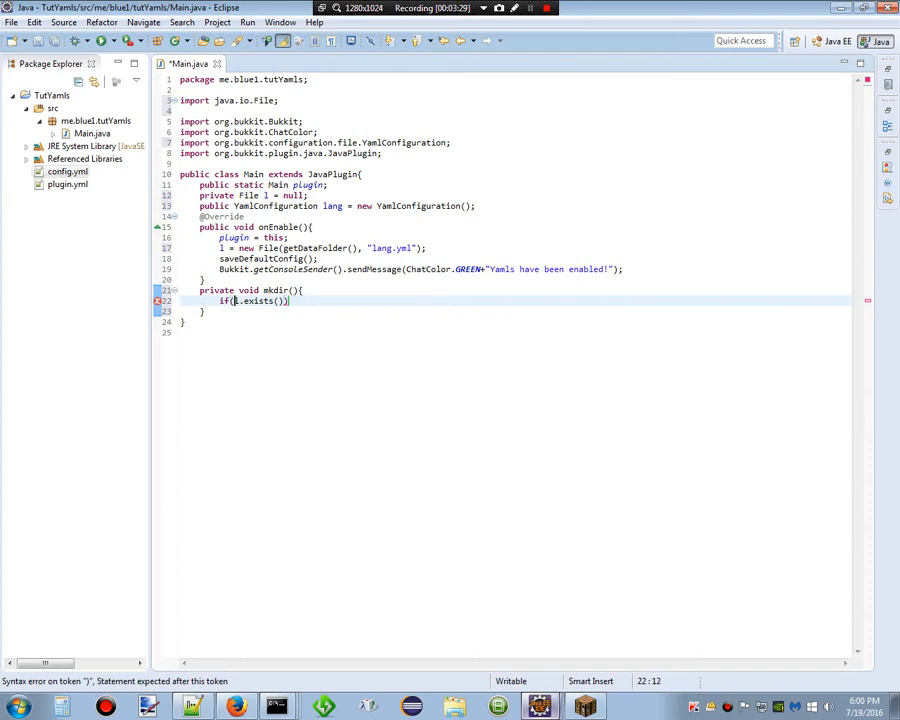
{"action": "type", "text": "!"}
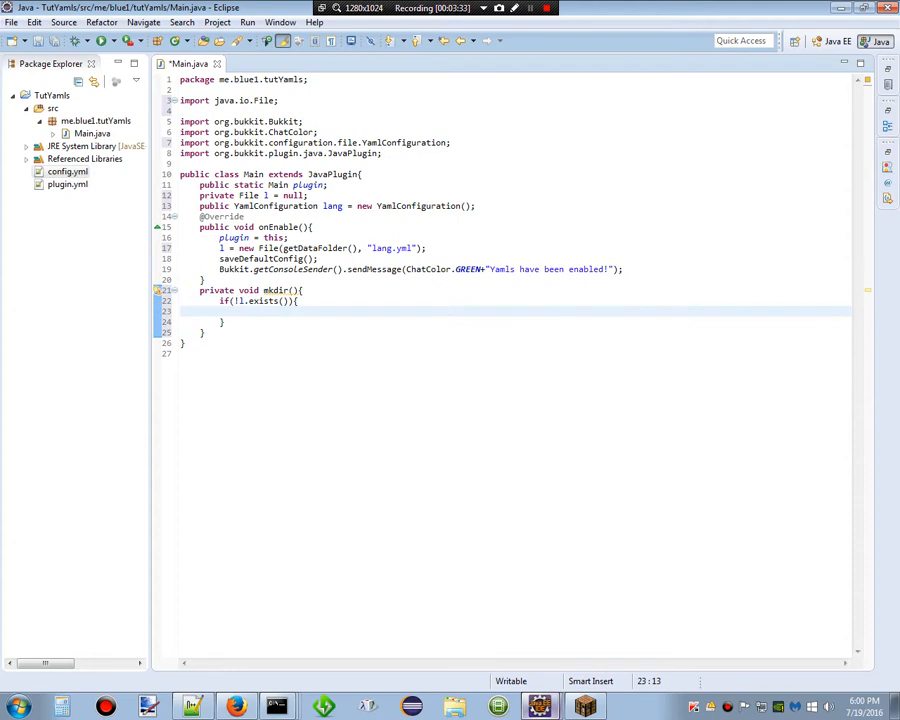
{"action": "type", "text": "l"}
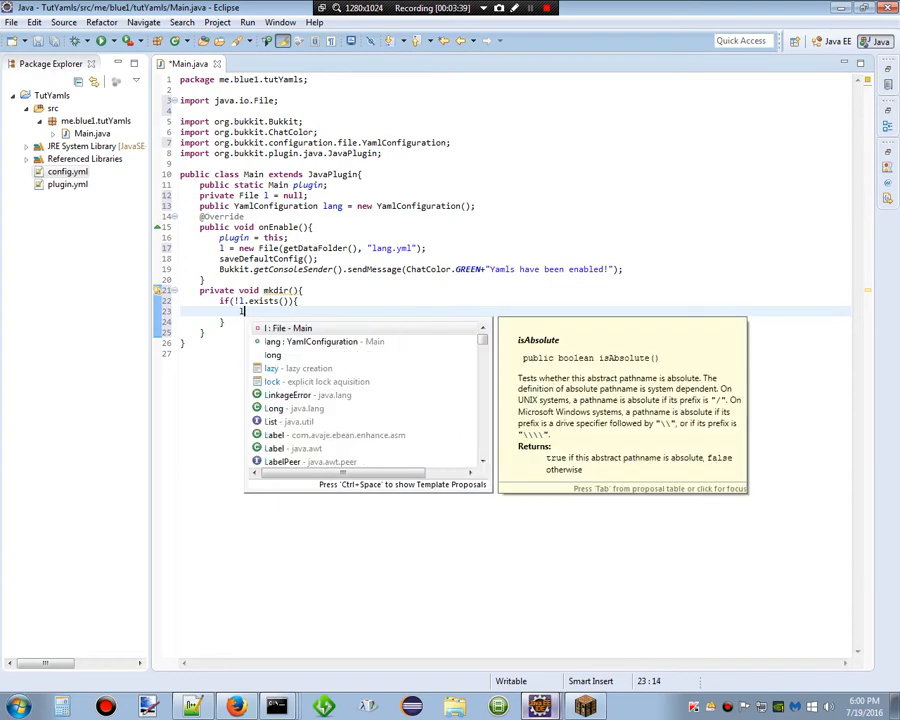
Inside the check, call saveResource("lang.yml", false).
{"action": "key", "text": "Escape"}
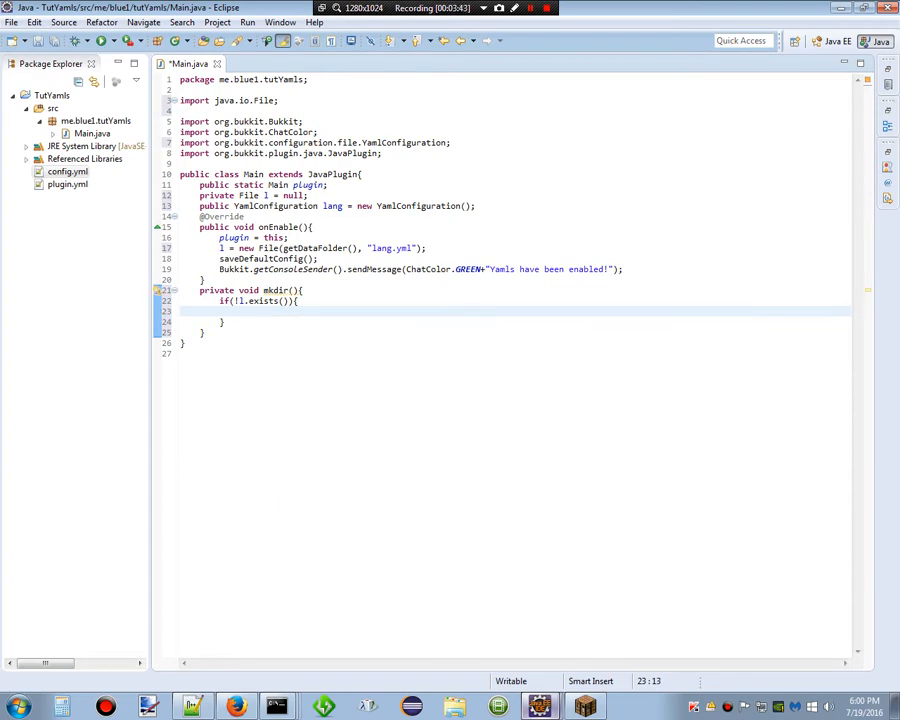
{"action": "type", "text": "saveResource"}
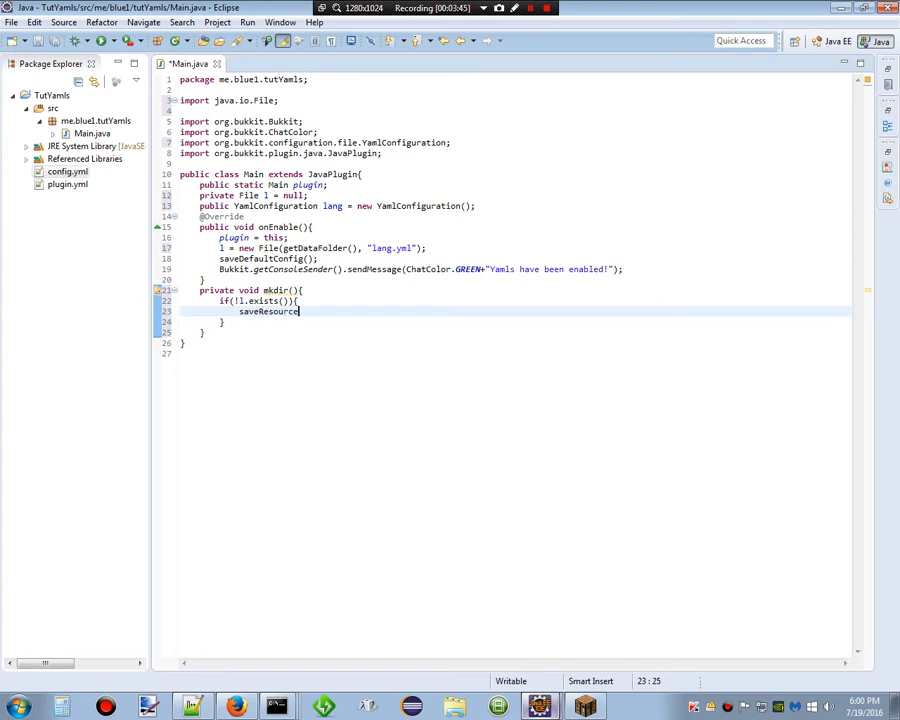
{"action": "type", "text": "();"}
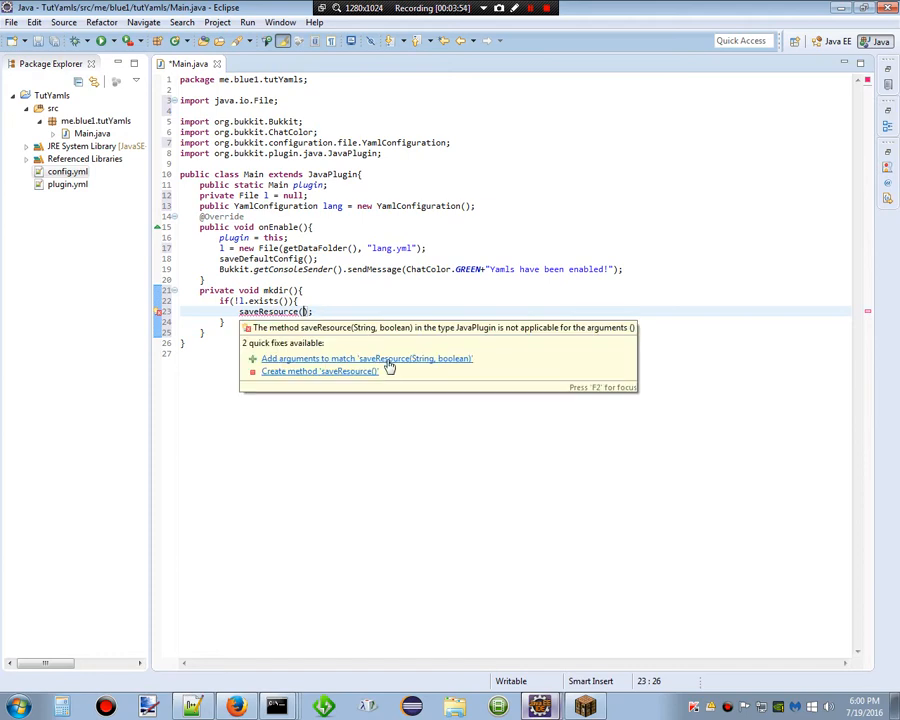
{"action": "left_click", "coordinate": [367, 358]}
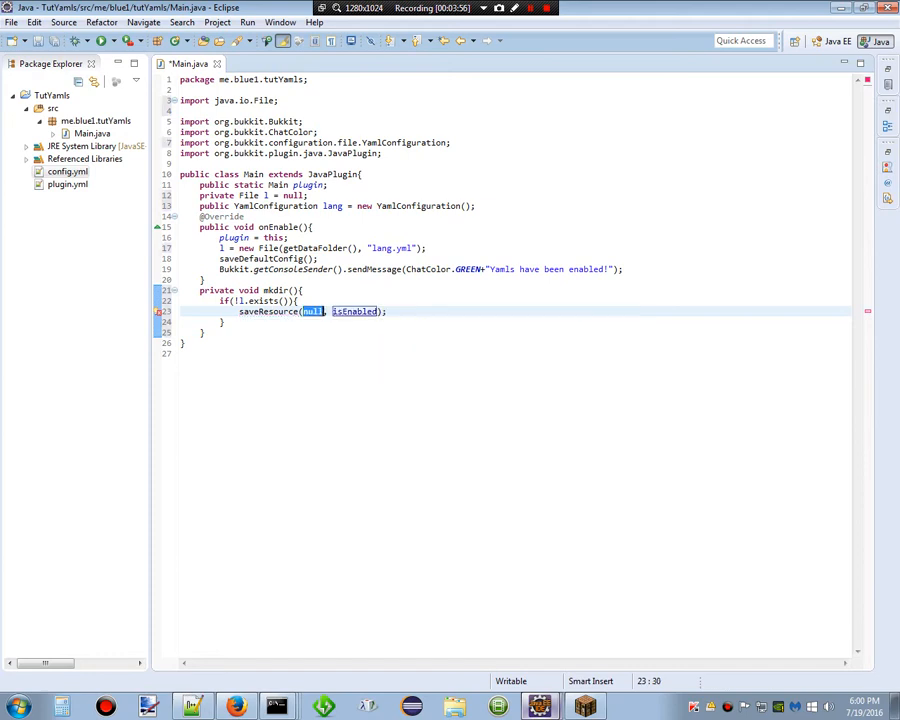
{"action": "type", "text": "false"}
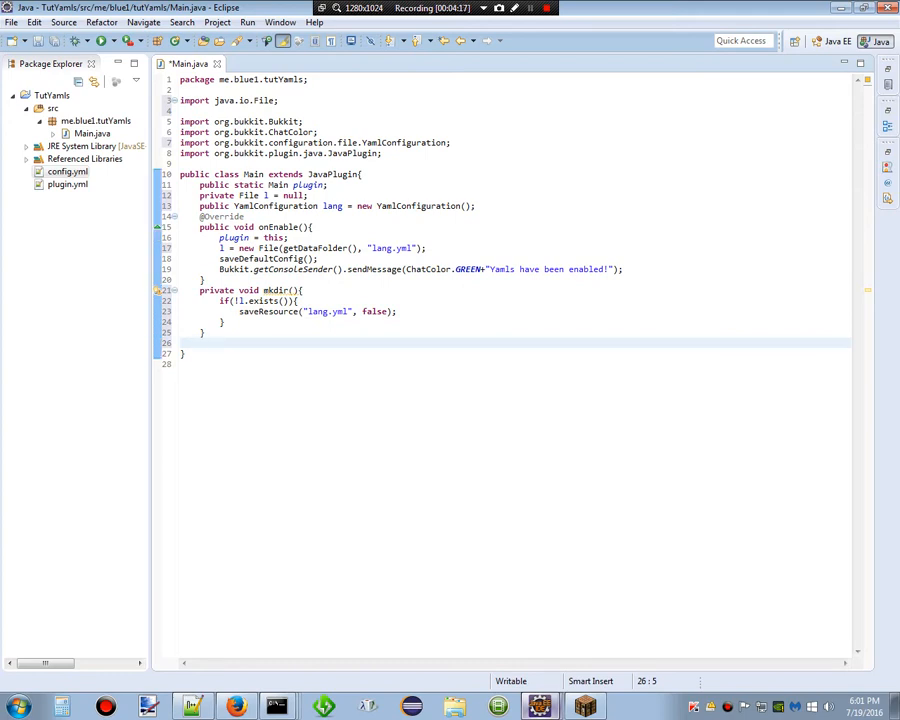
Write private void loadYamls() calling lang.load(l), wrapped in try/catch for the three exceptions.
{"action": "type", "text": "pri"}
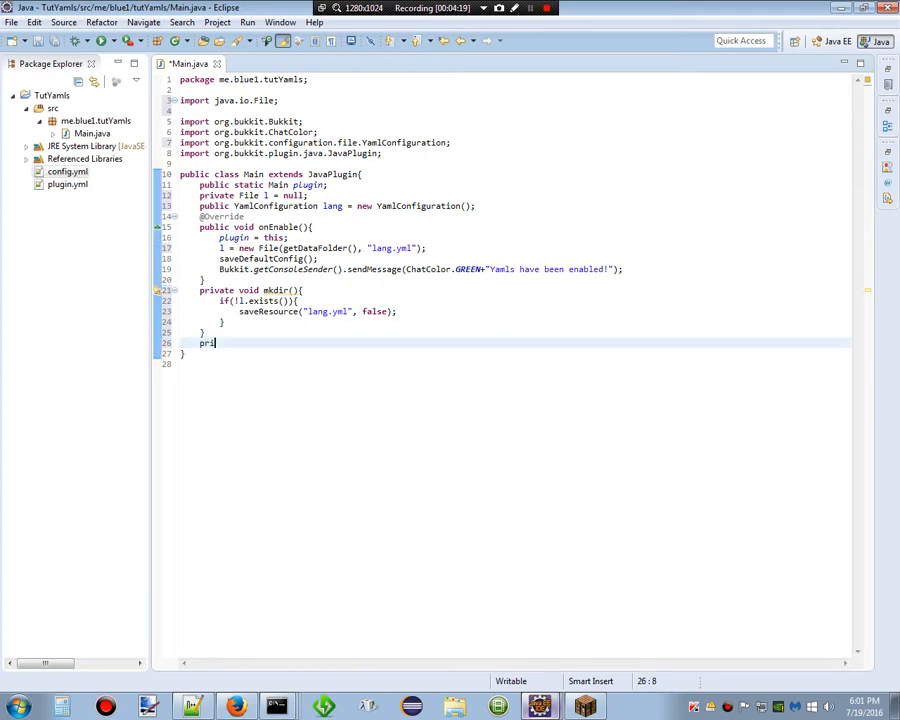
{"action": "type", "text": "vate void"}
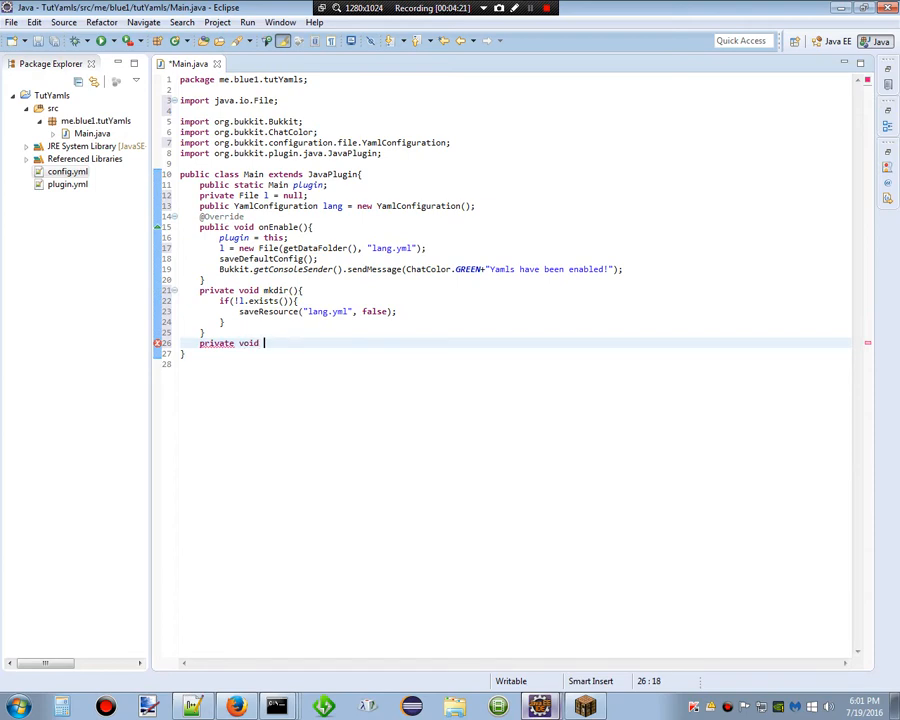
{"action": "type", "text": "loadYamls(){"}
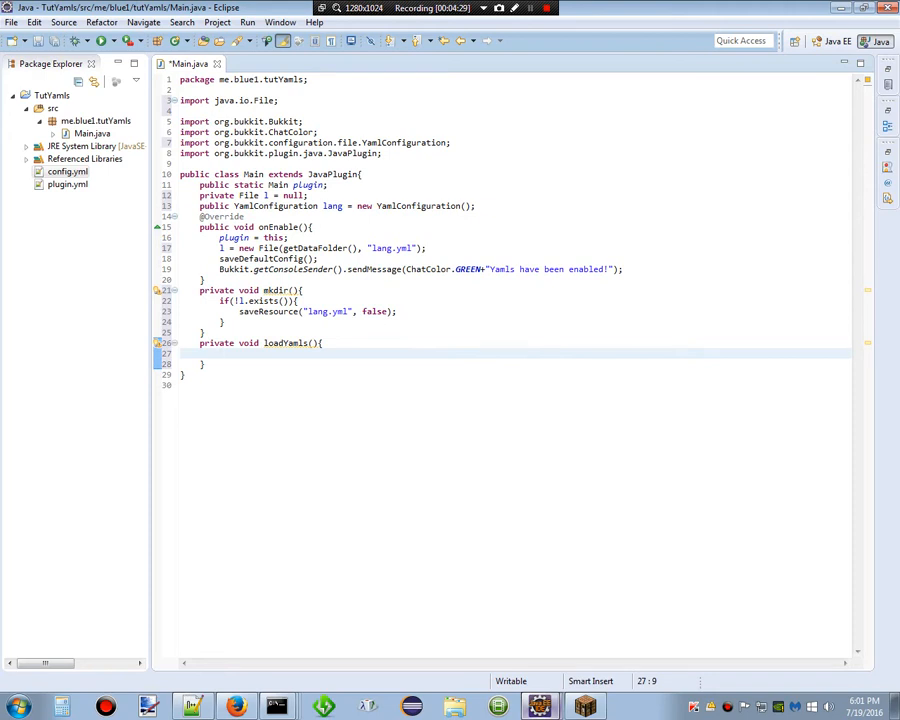
{"action": "type", "text": "lang.load(l);"}
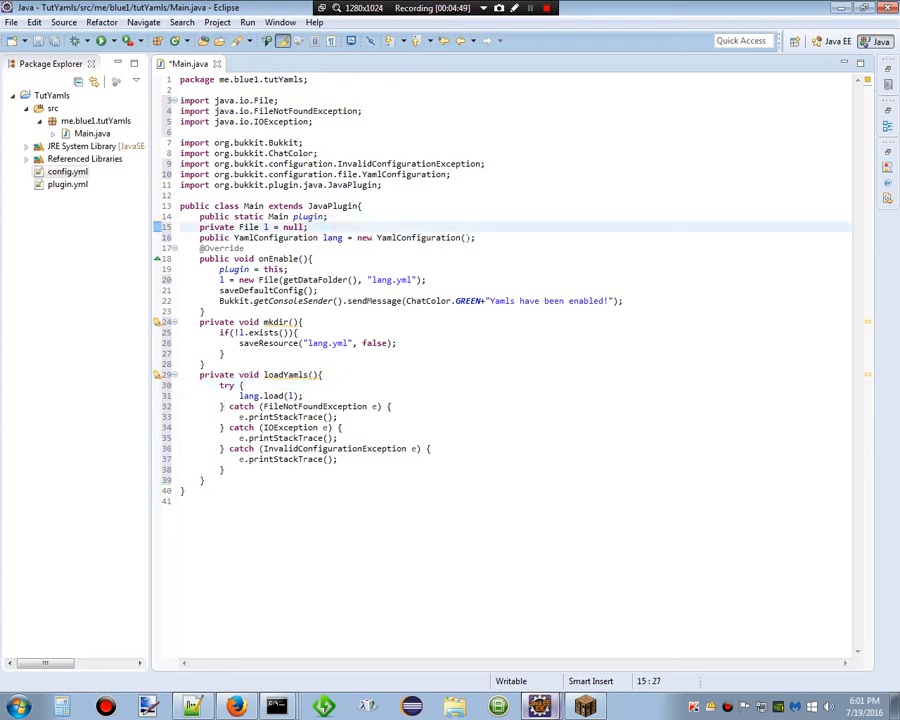
Add mkdir() and loadYamls() calls to onEnable, correcting the mkDir typo.
{"action": "left_click", "coordinate": [288, 269]}
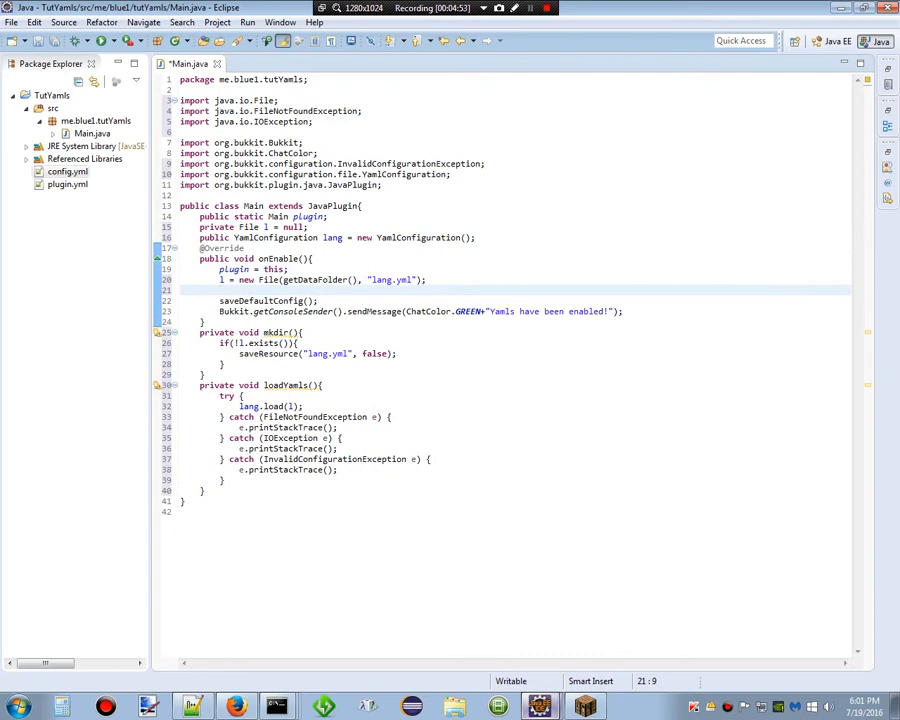
{"action": "type", "text": "mkd"}
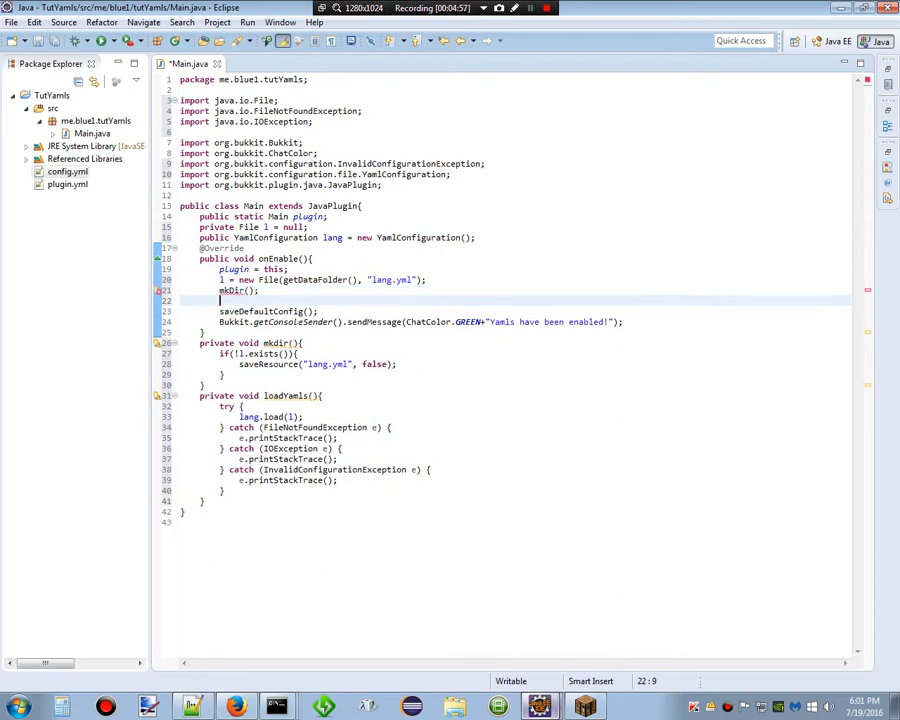
{"action": "type", "text": "load"}
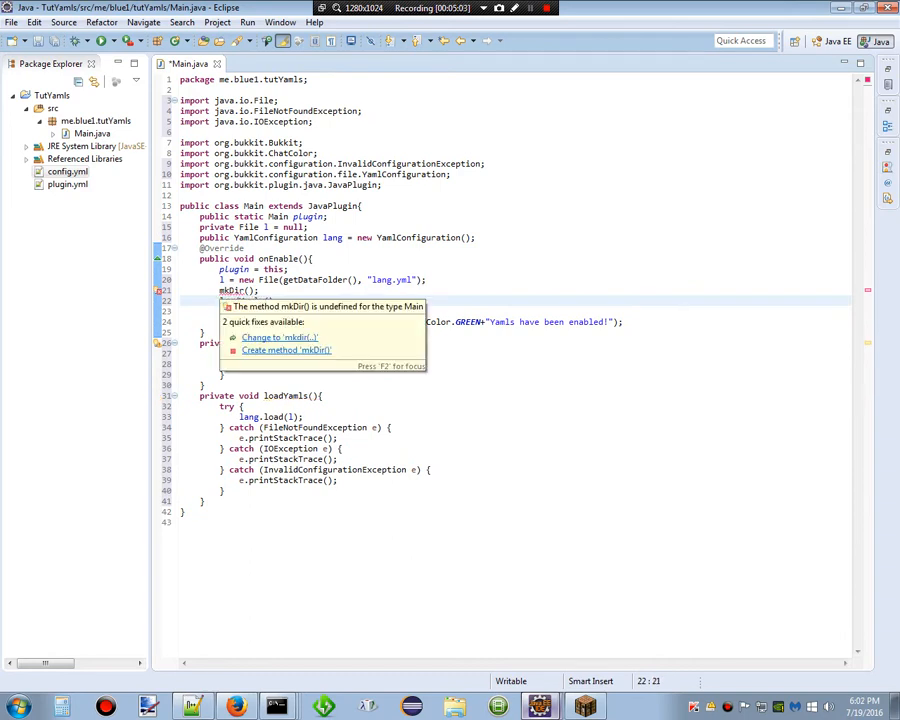
{"action": "left_click", "coordinate": [287, 350]}
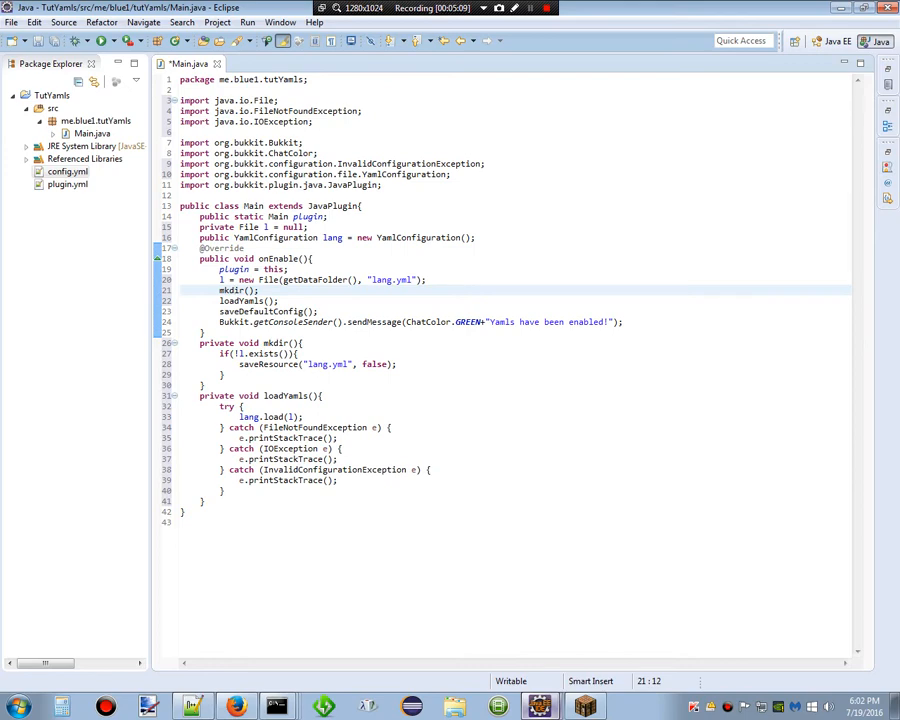
{"action": "left_click", "coordinate": [52, 95]}
{"action": "type", "text": "lang.y"}
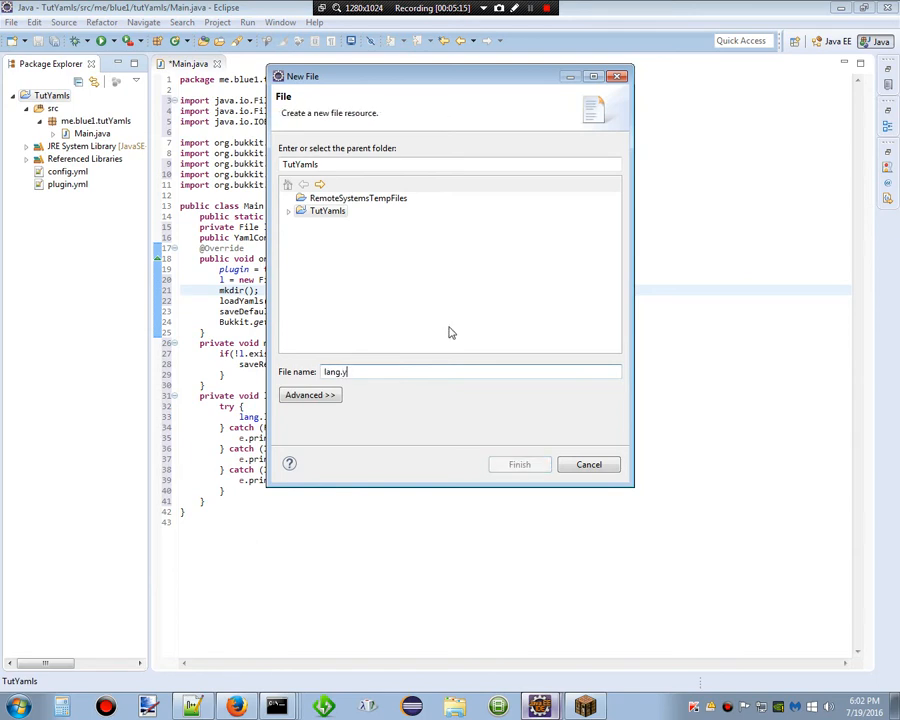
Finish creating lang.yml as a new file in the TutYamls project.
{"action": "left_click", "coordinate": [519, 464]}
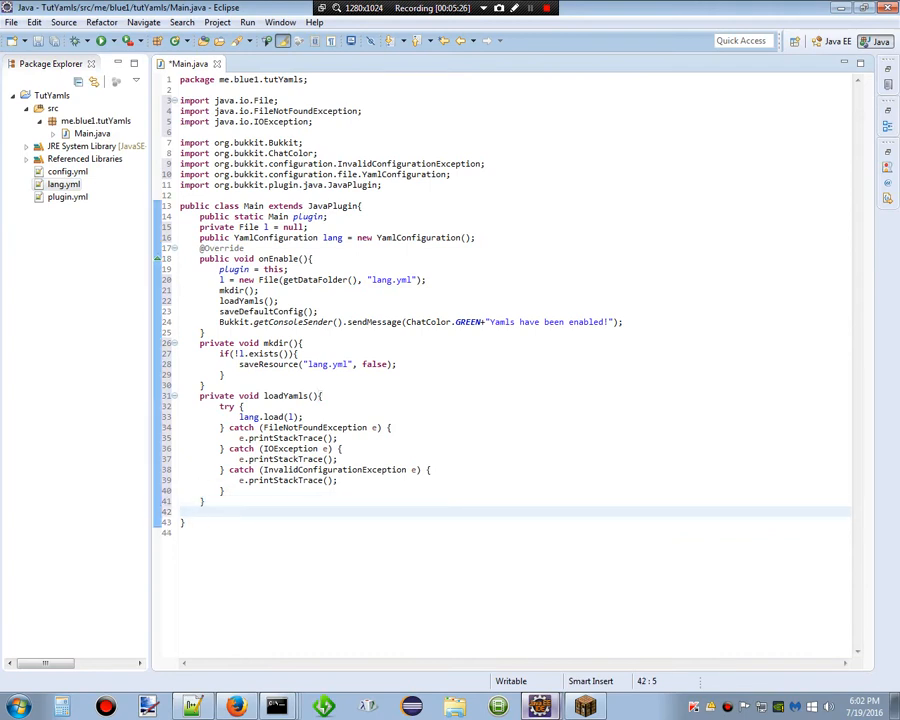
Add a public getLang() method returning the lang YamlConfiguration.
{"action": "type", "text": "public voi"}
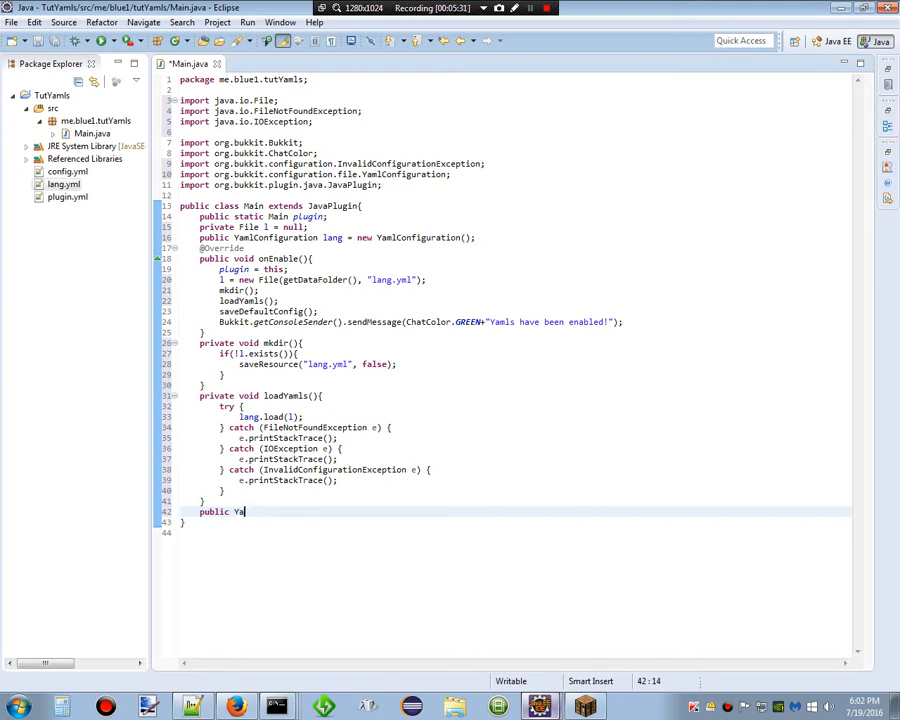
{"action": "type", "text": "mlConfiguration"}
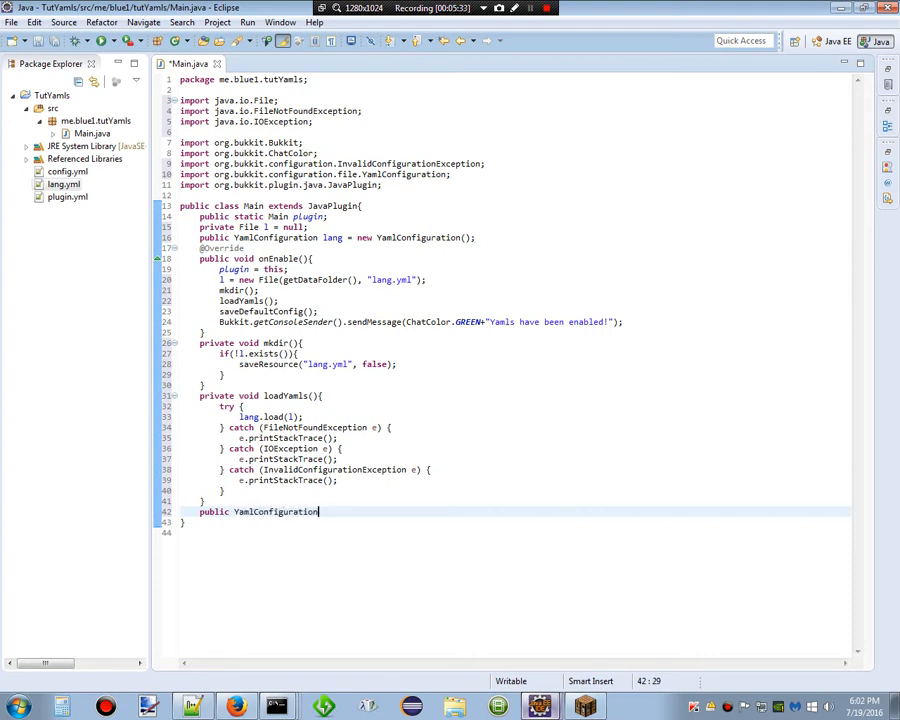
{"action": "type", "text": "getLang(){"}
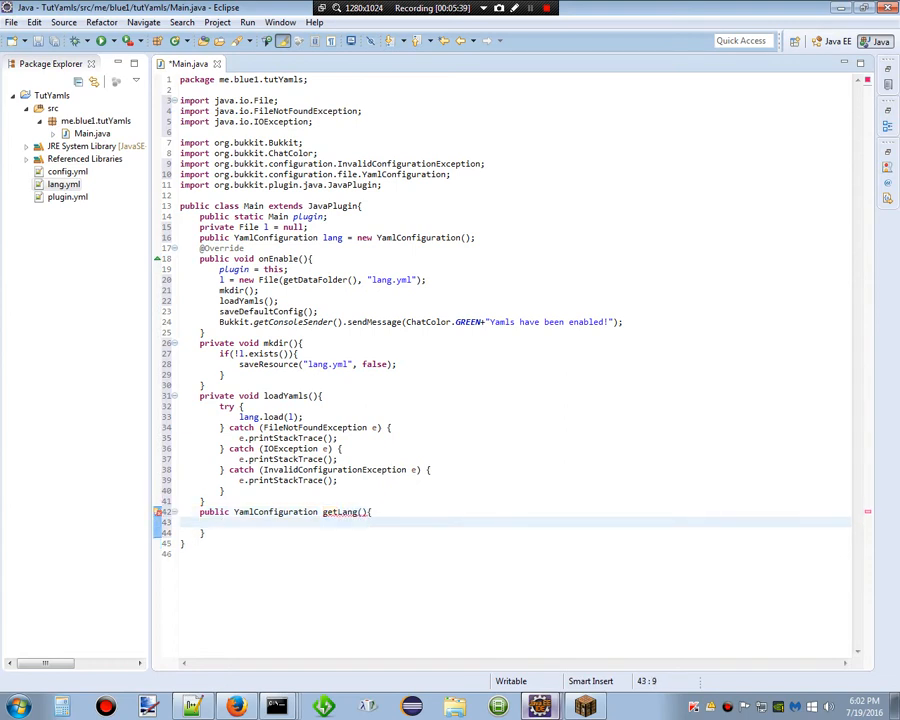
{"action": "type", "text": "ret"}
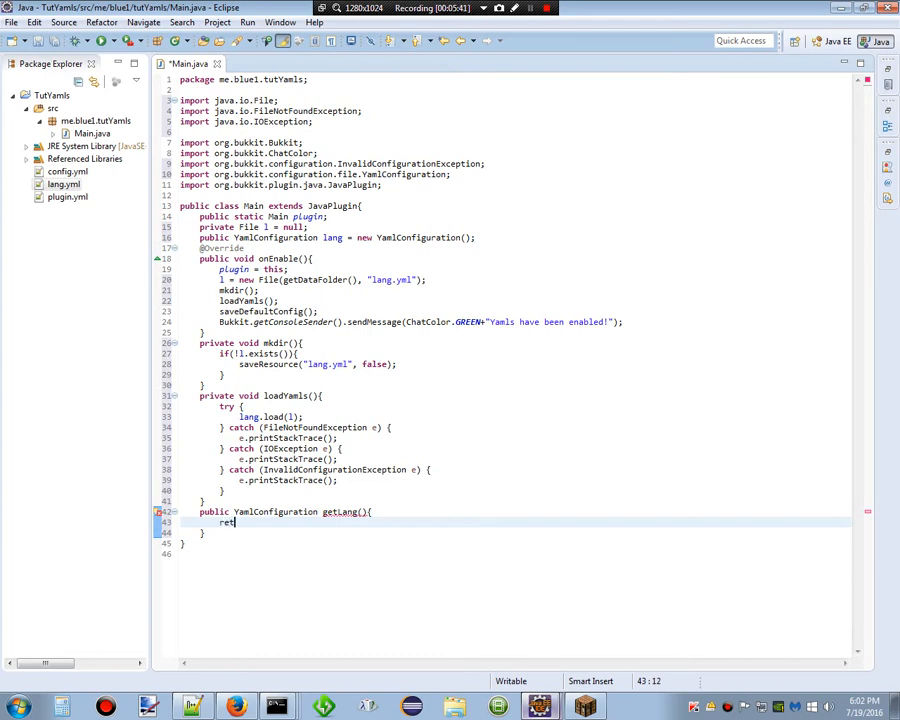
{"action": "type", "text": "urn lang;"}
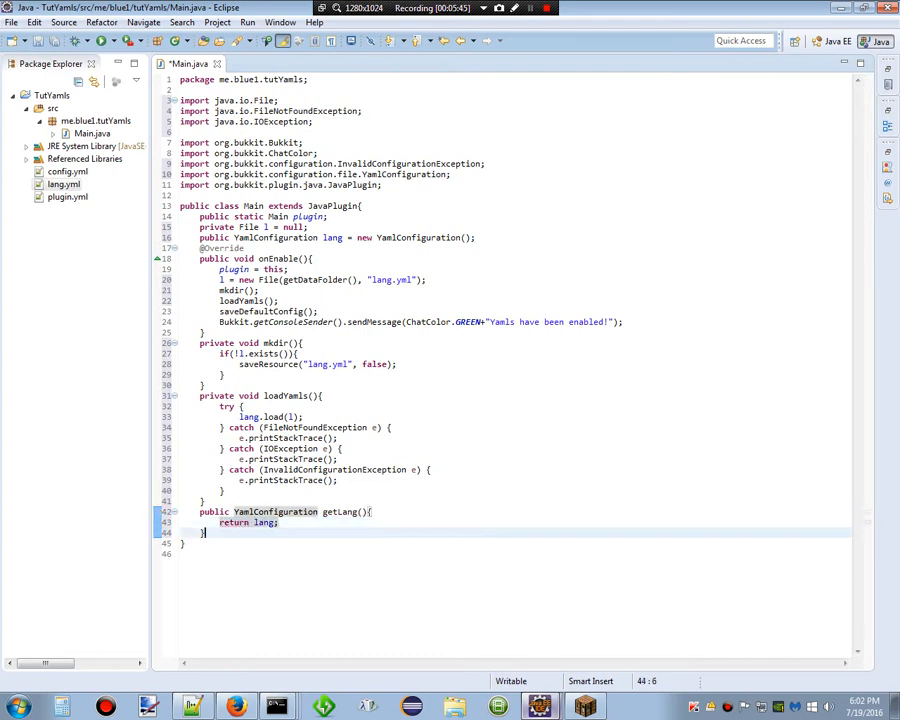
Write saveLang() calling lang.save(l) inside an IOException try/catch.
{"action": "type", "text": "public"}
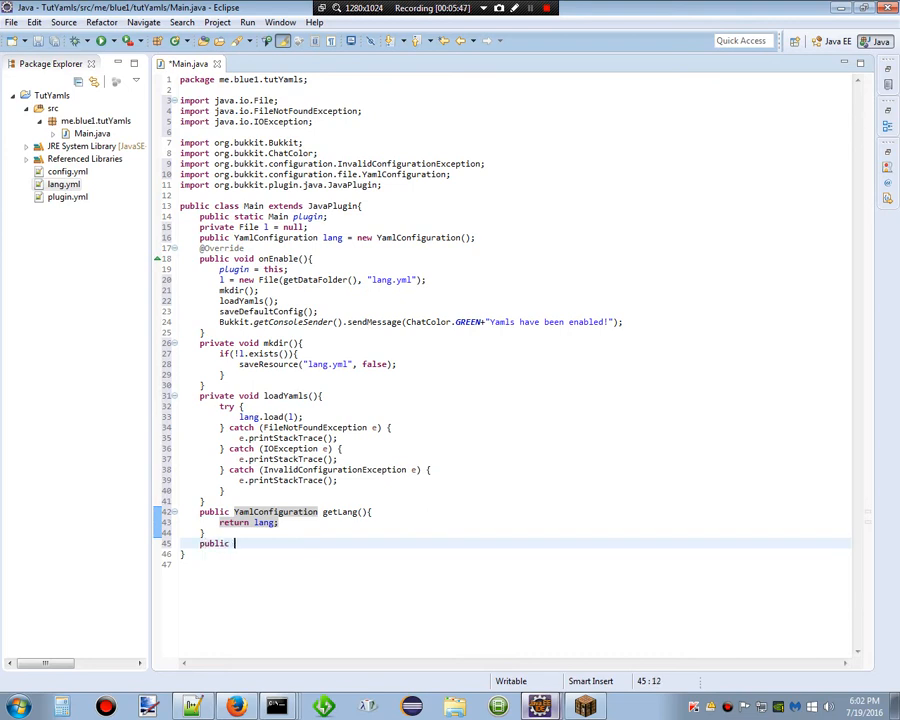
{"action": "type", "text": "void save"}
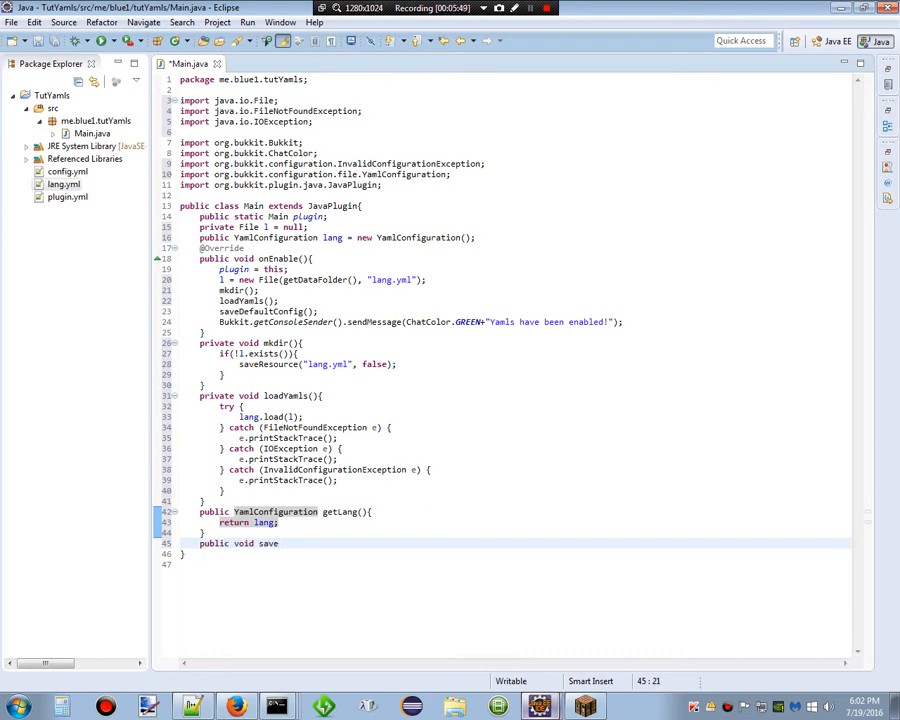
{"action": "type", "text": "Lang(){"}
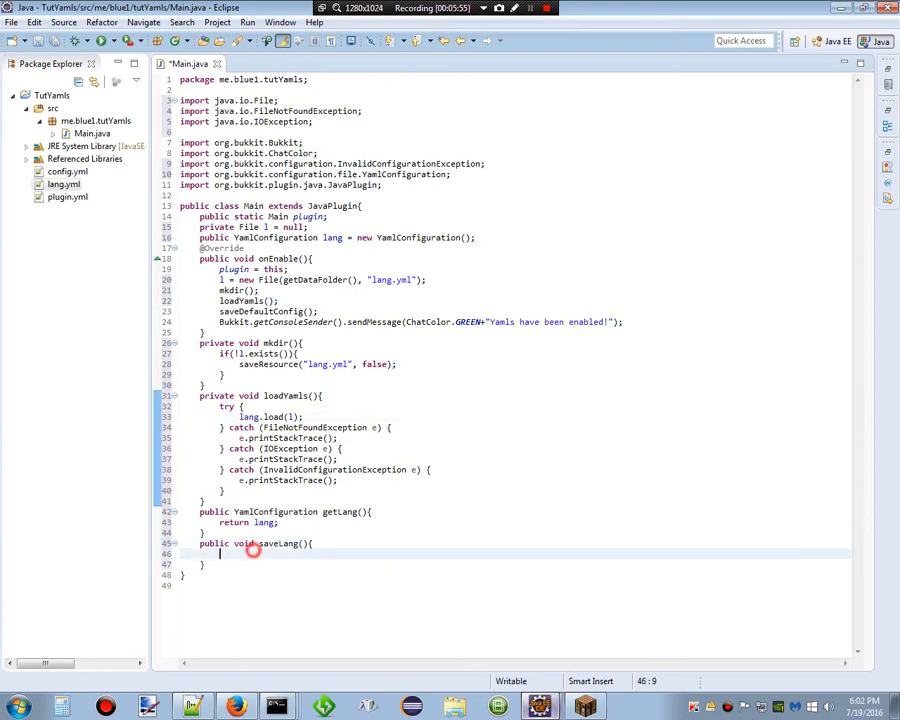
{"action": "type", "text": "lang.save(l);"}
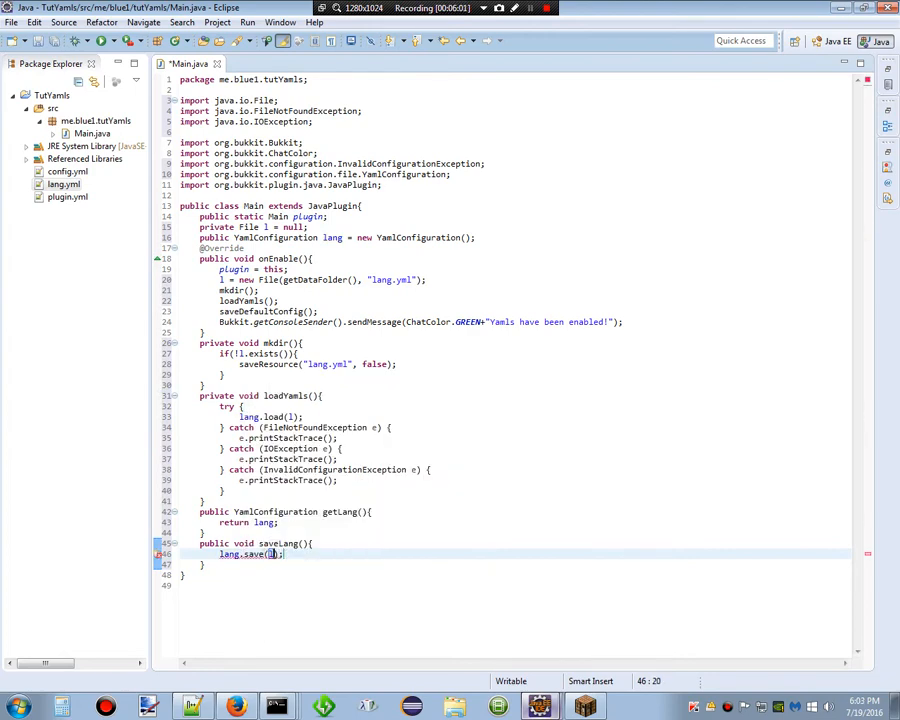
{"action": "type", "text": "l"}
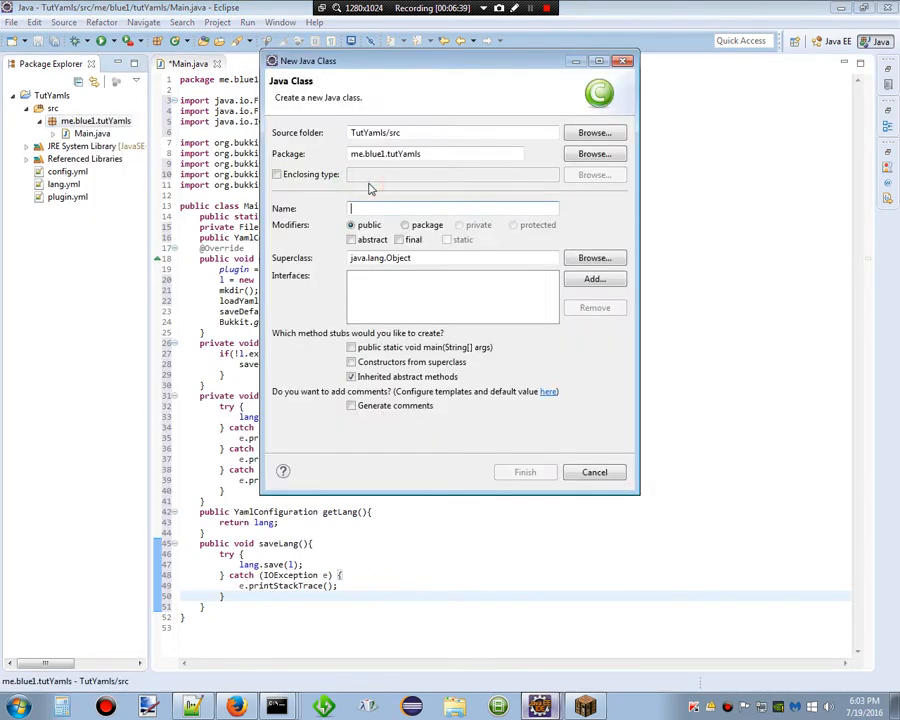
Create a new class named wertgh in the tutYamls package.
{"action": "type", "text": "wertgh"}
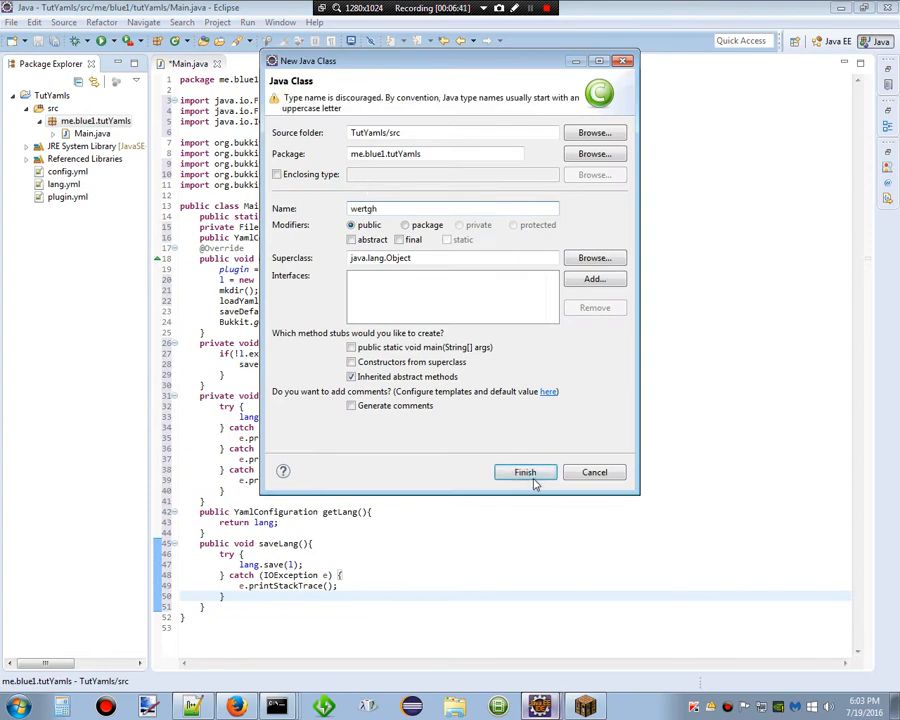
{"action": "left_click", "coordinate": [525, 472]}
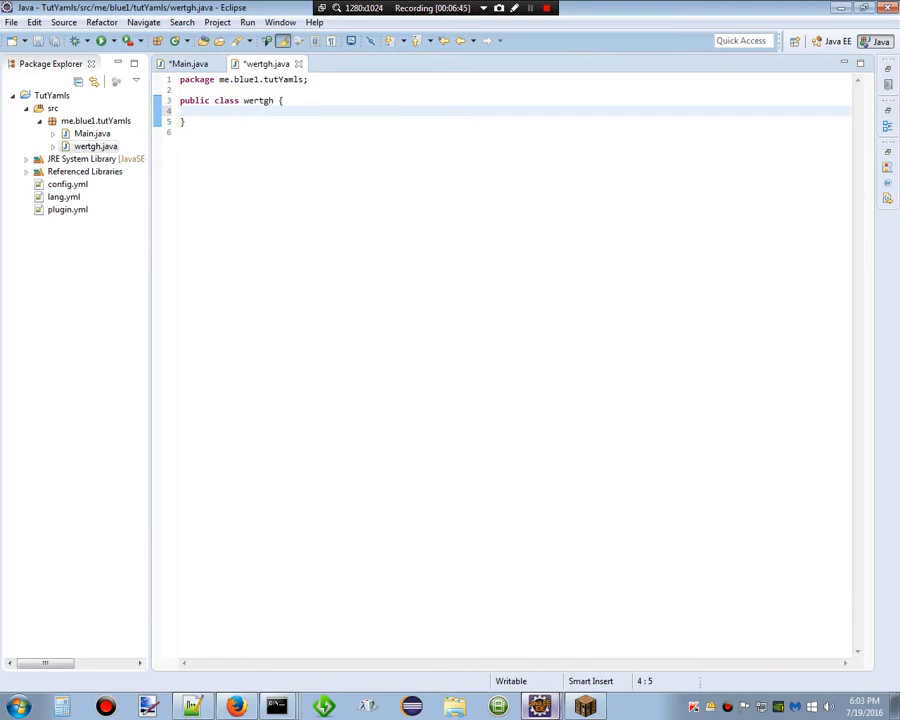
{"action": "type", "text": "Main.p"}
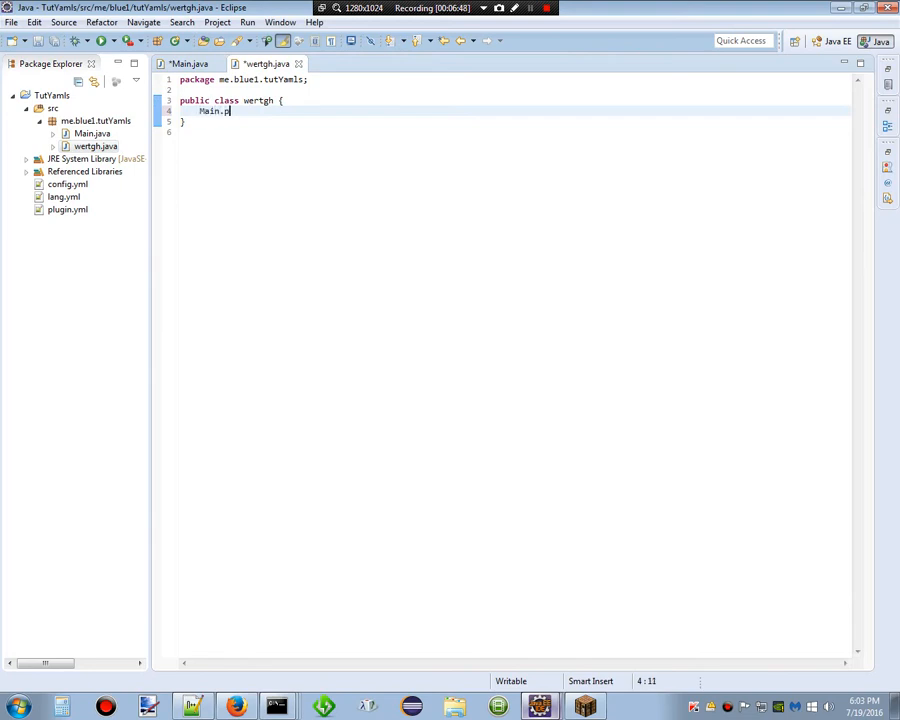
{"action": "key", "text": "BackSpace"}
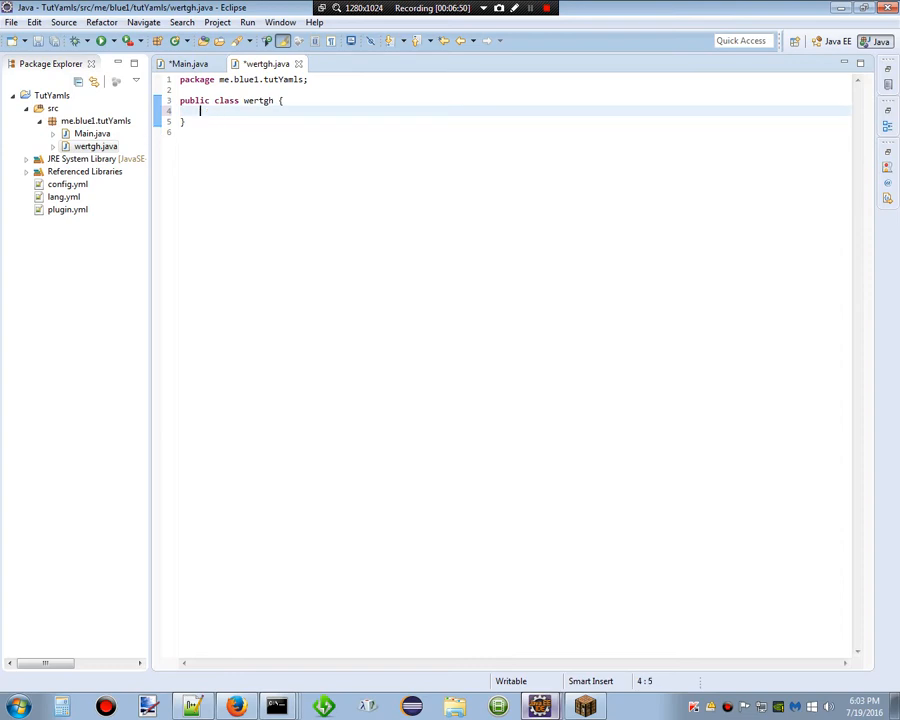
Write a public void go() method that begins calling Main.plugin.getLang().
{"action": "type", "text": "public void"}
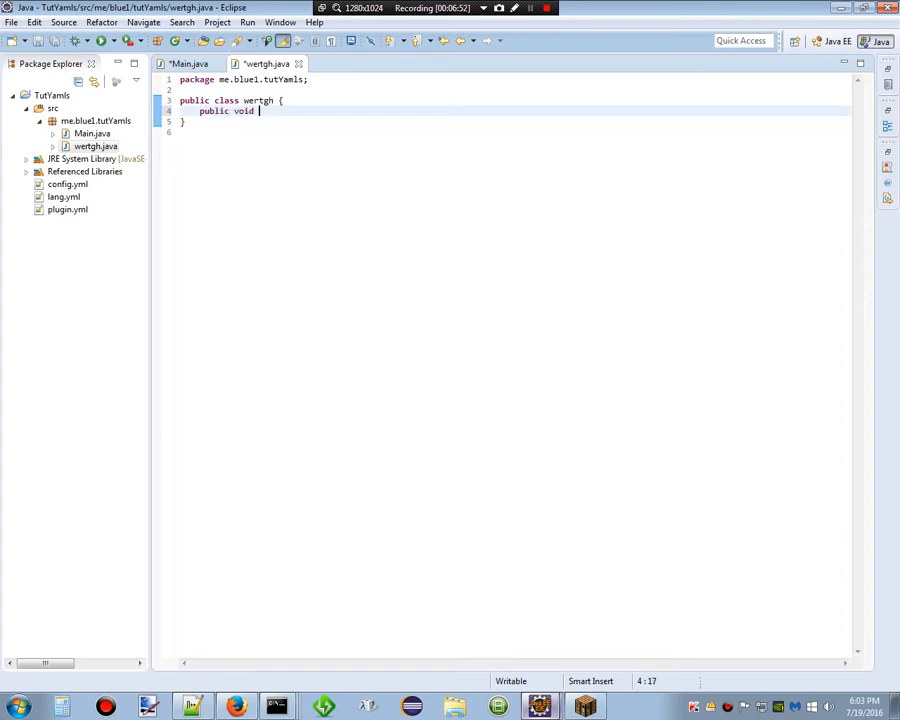
{"action": "type", "text": "go()"}
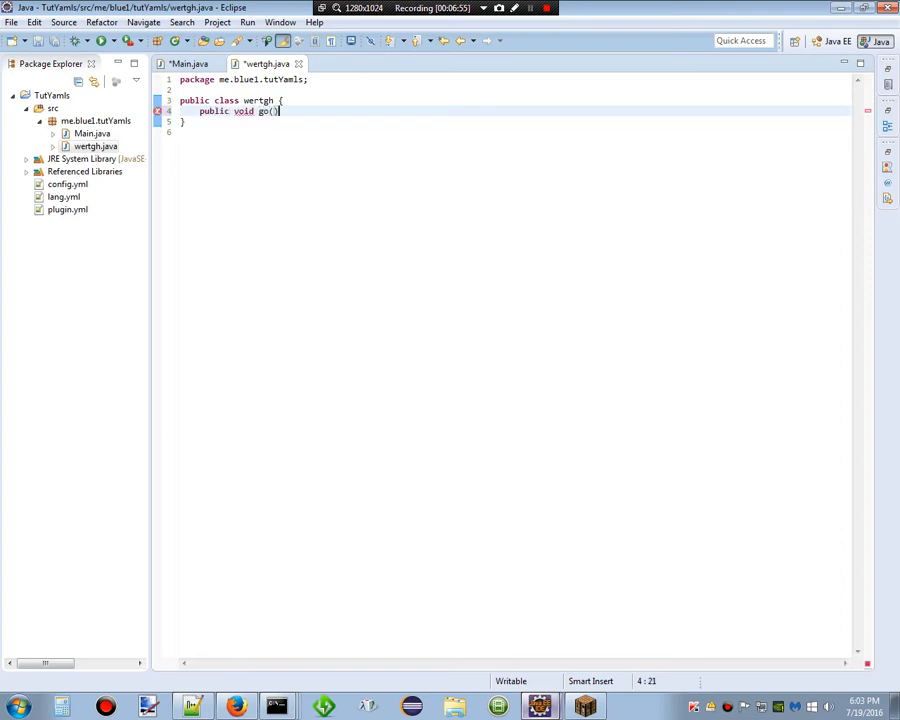
{"action": "type", "text": "{"}
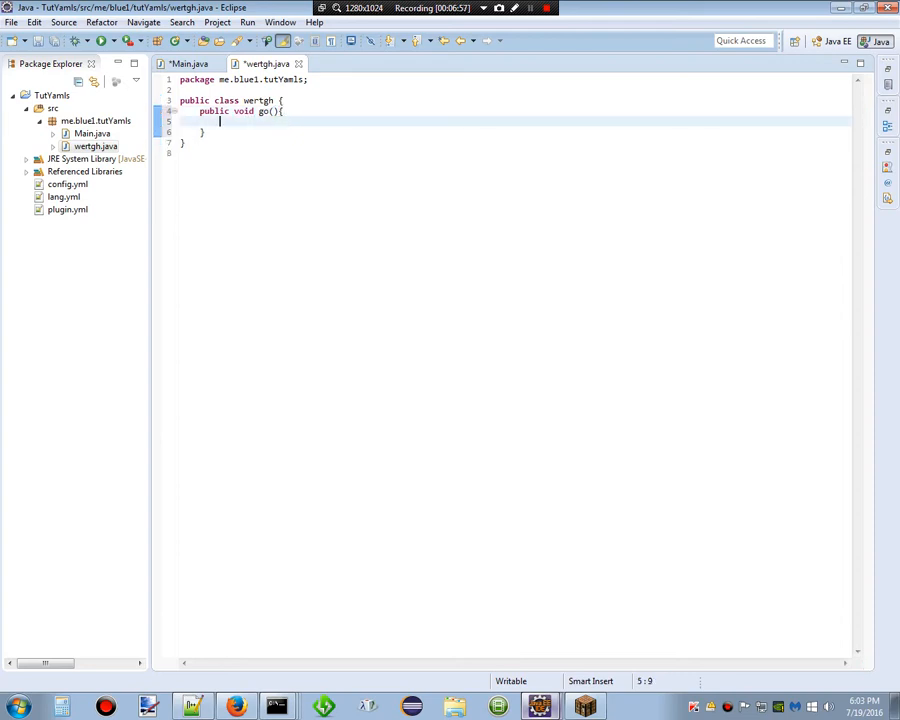
{"action": "type", "text": "Main.plugin.getLang("}
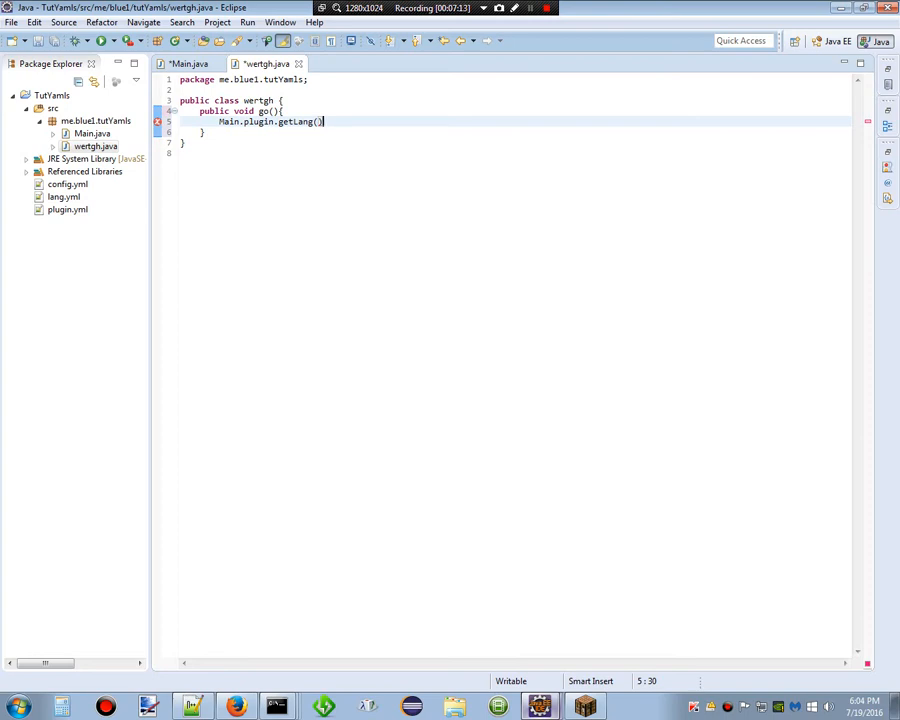
{"action": "type", "text": "."}
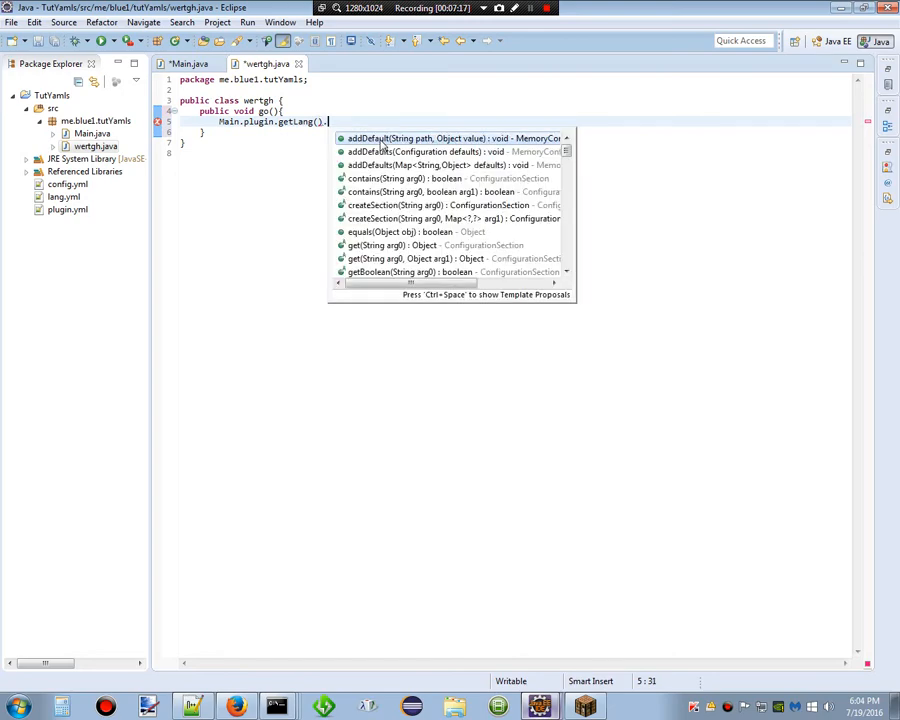
{"action": "type", "text": "cr"}
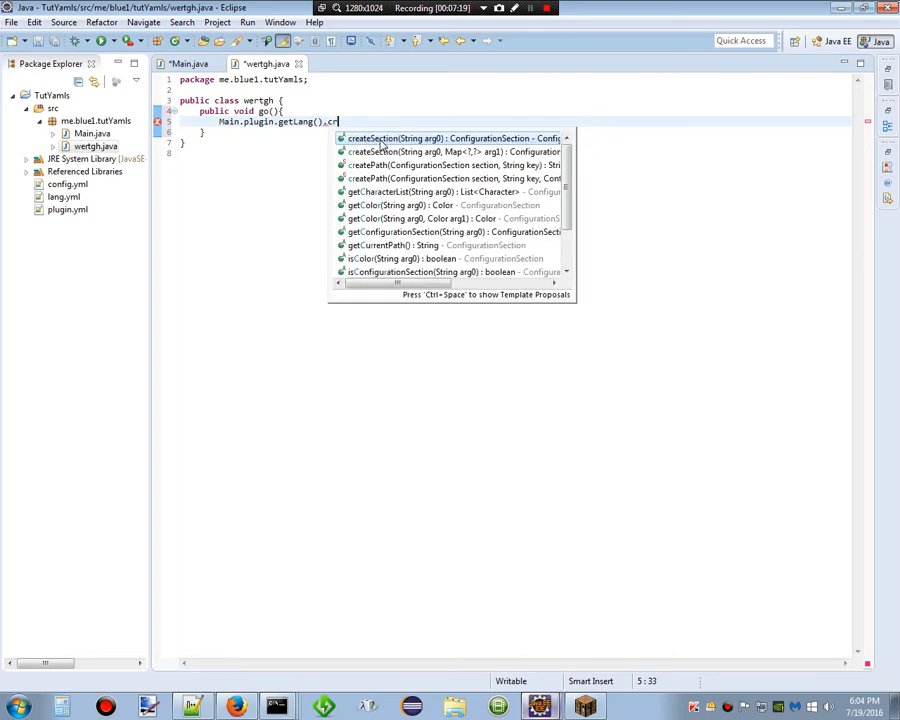
{"action": "type", "text": "getCon"}
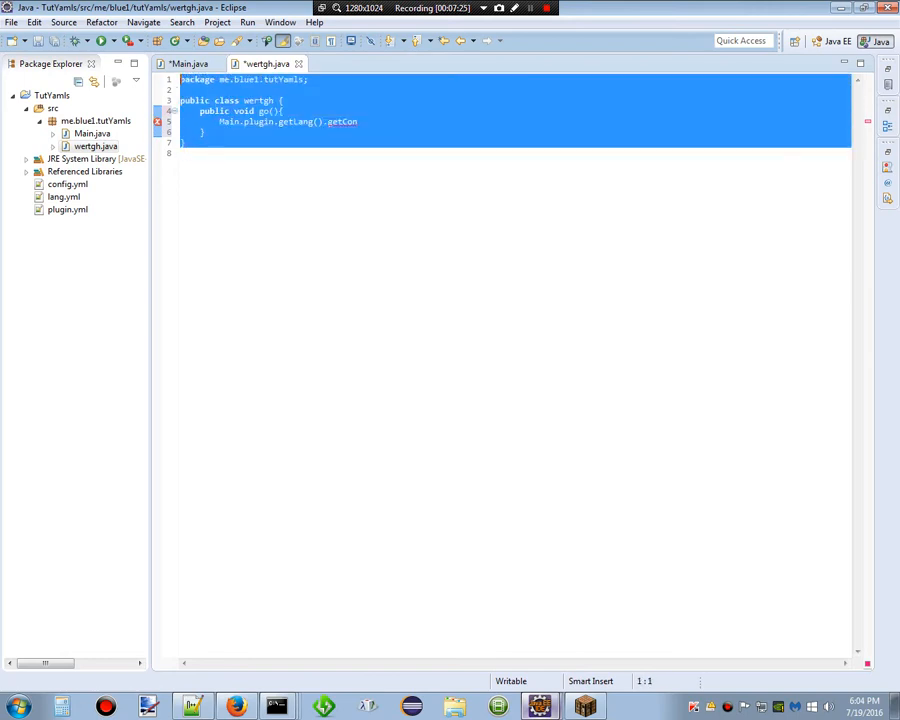
Delete wertgh.java from the Package Explorer and confirm the deletion.
{"action": "right_click", "coordinate": [94, 146]}
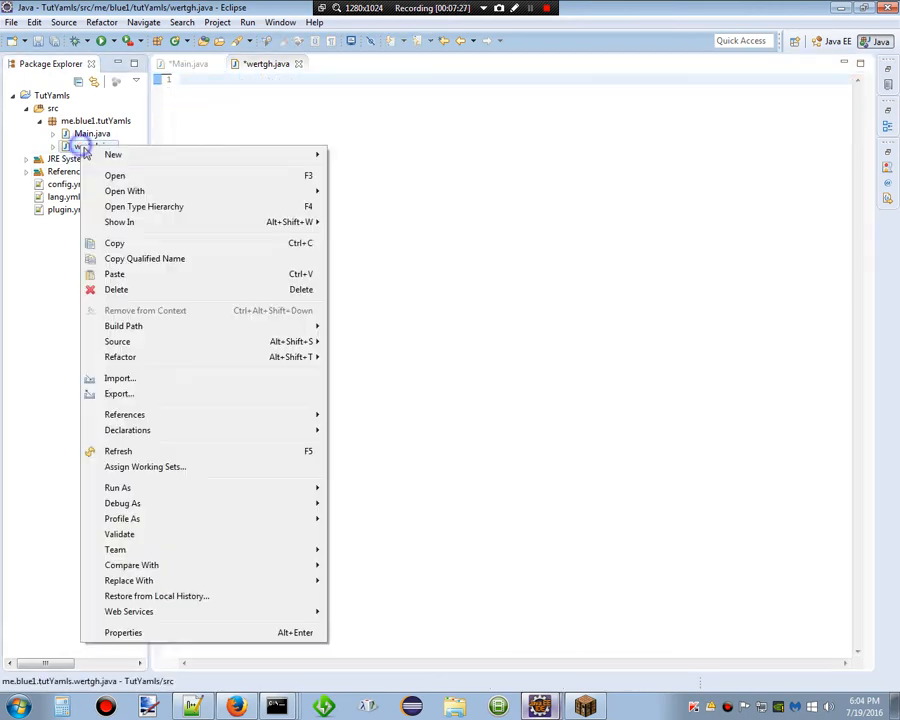
{"action": "left_click", "coordinate": [116, 289]}
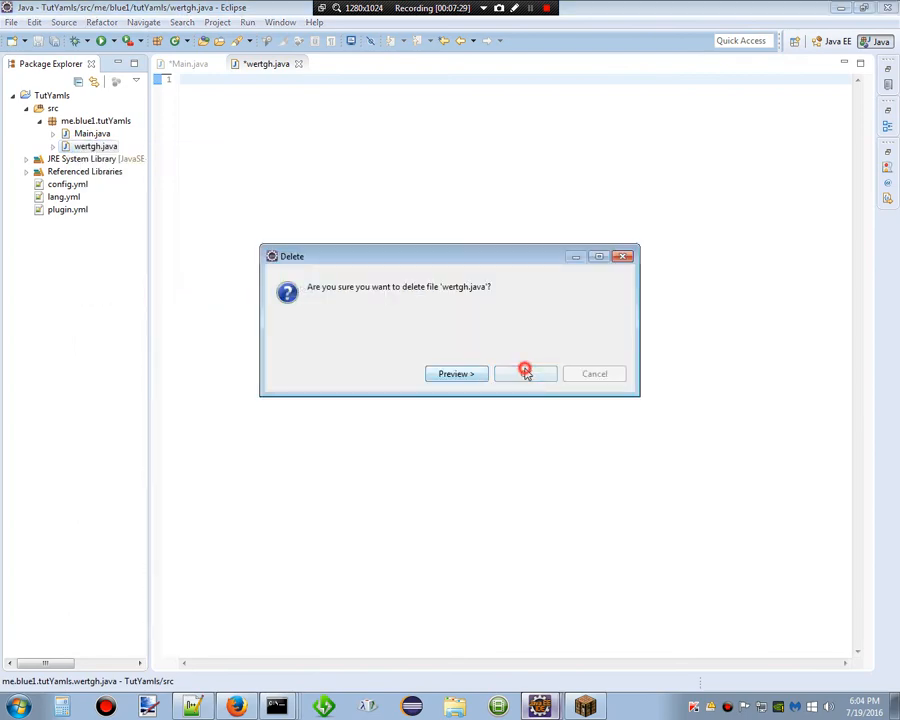
{"action": "left_click", "coordinate": [525, 373]}
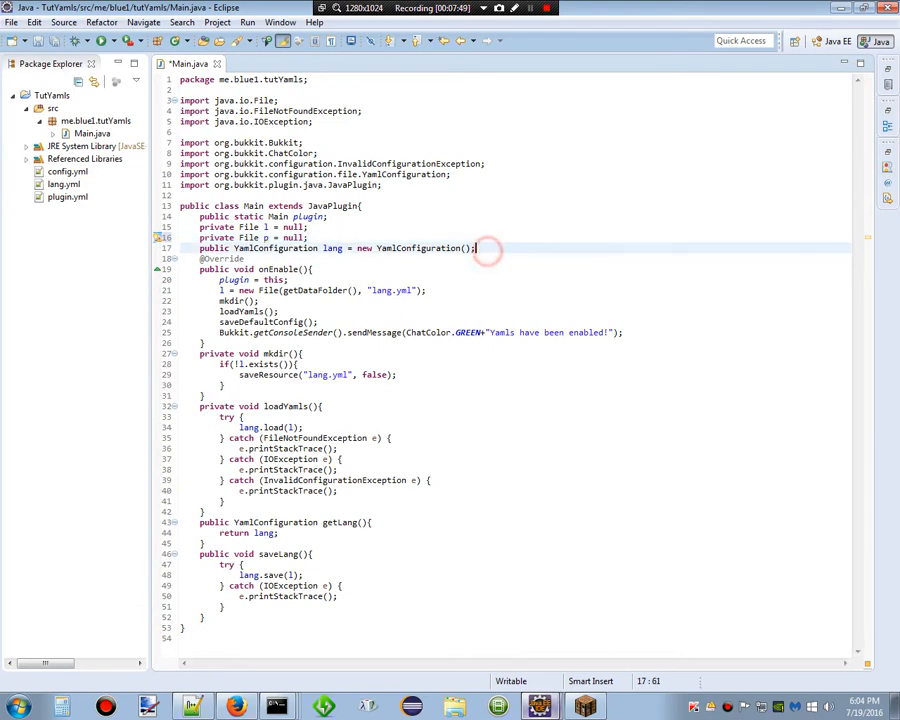
Declare a public YamlConfiguration players field initialized with new YamlConfiguration().
{"action": "type", "text": "pu"}
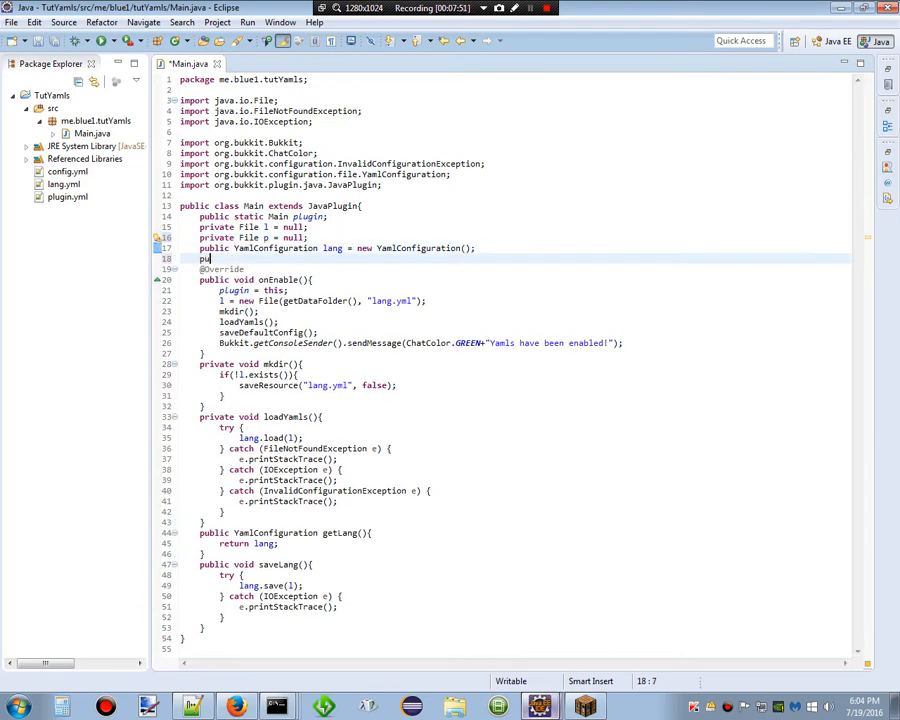
{"action": "type", "text": "blic"}
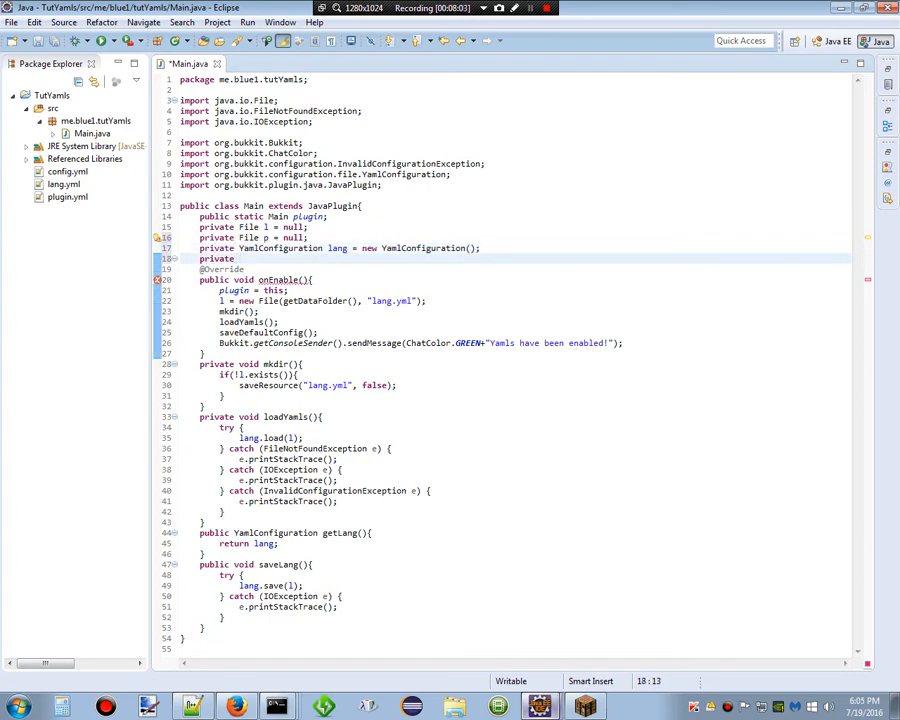
{"action": "type", "text": "YamlC"}
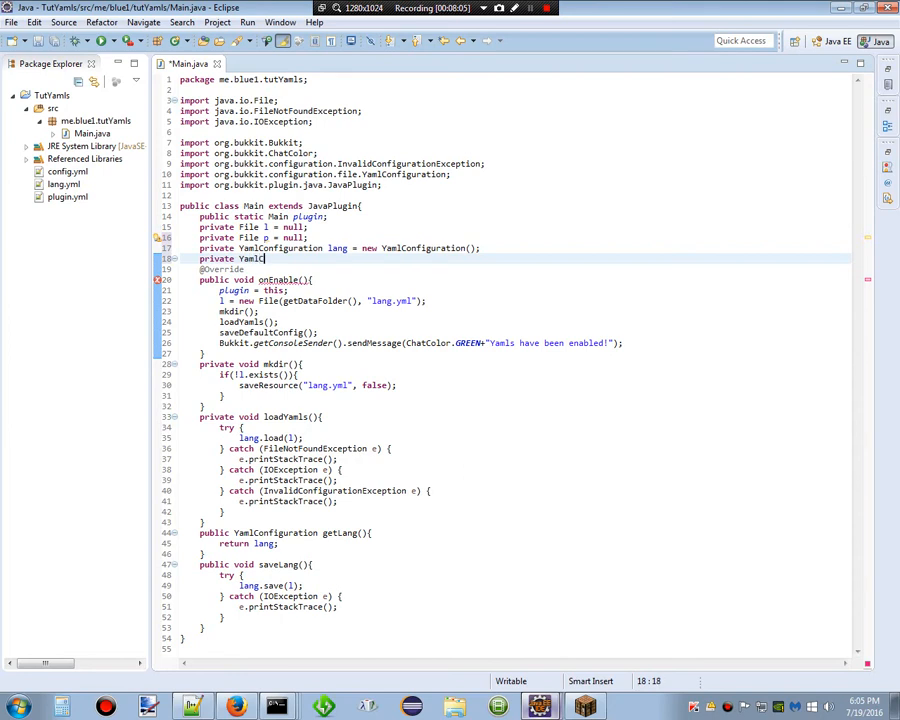
{"action": "type", "text": "onfiguration"}
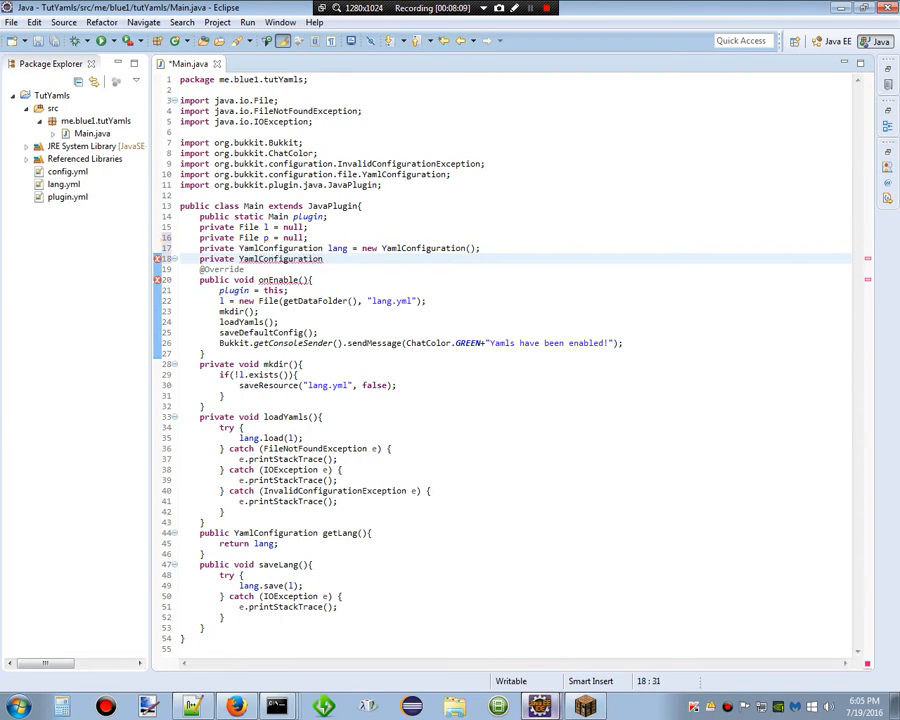
{"action": "type", "text": "players ="}
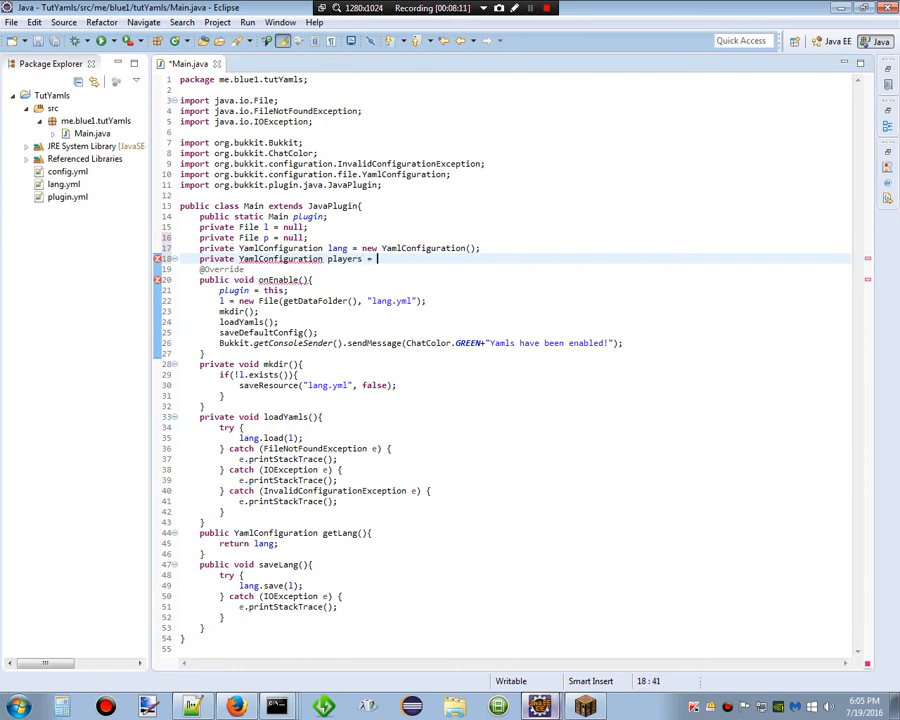
{"action": "type", "text": "new Yam"}
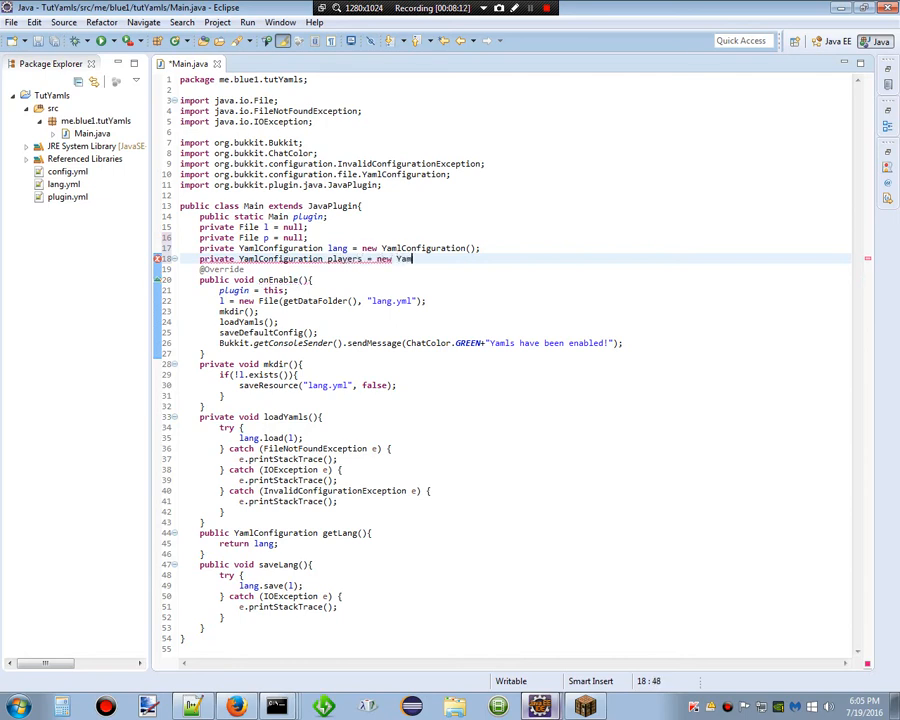
{"action": "type", "text": "Configuratio"}
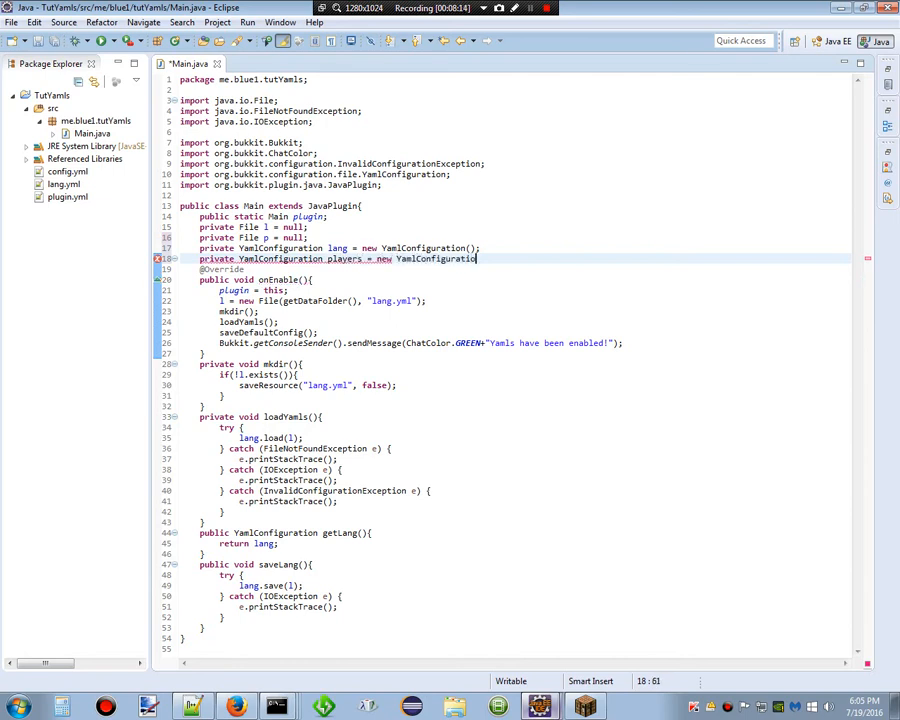
{"action": "type", "text": "();"}
{"action": "type", "text": "p = new Fil"}
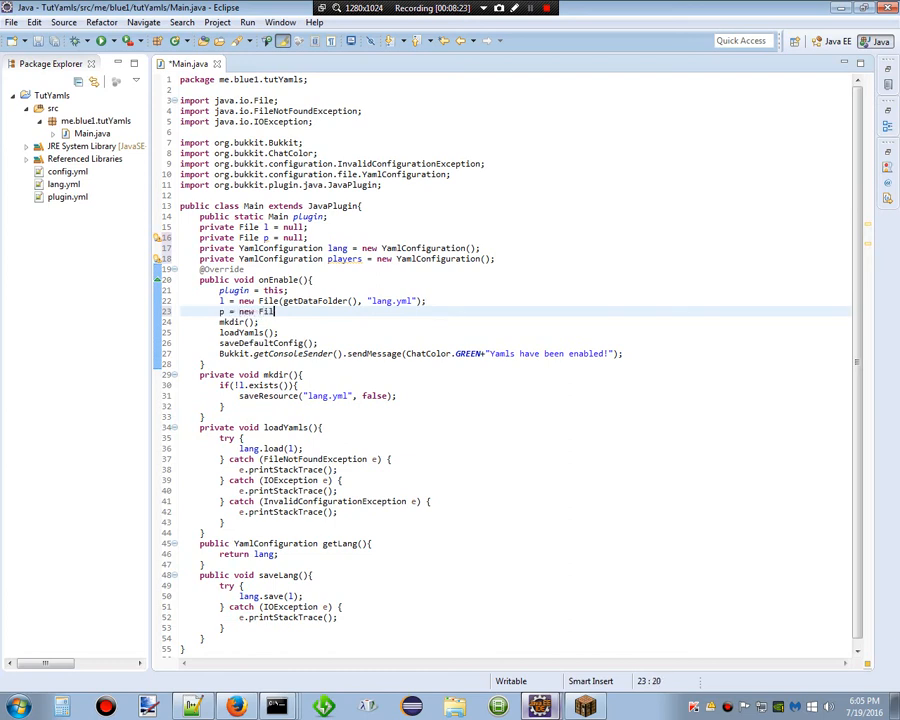
In onEnable, set p = new File(getDataFolder(), "players.yml").
{"action": "type", "text": "(getData"}
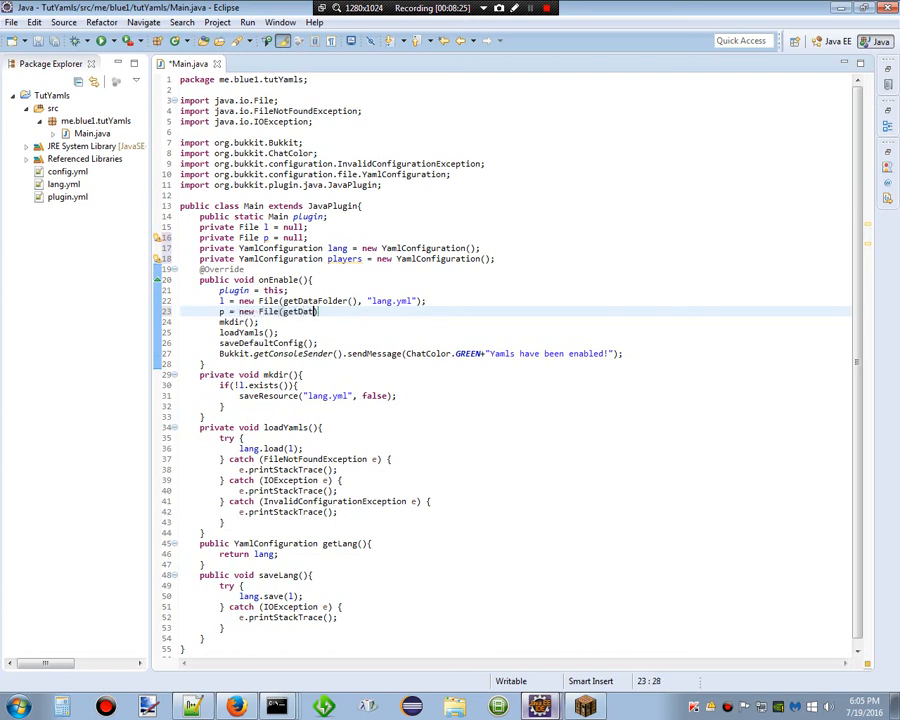
{"action": "type", "text": "aFolder()"}
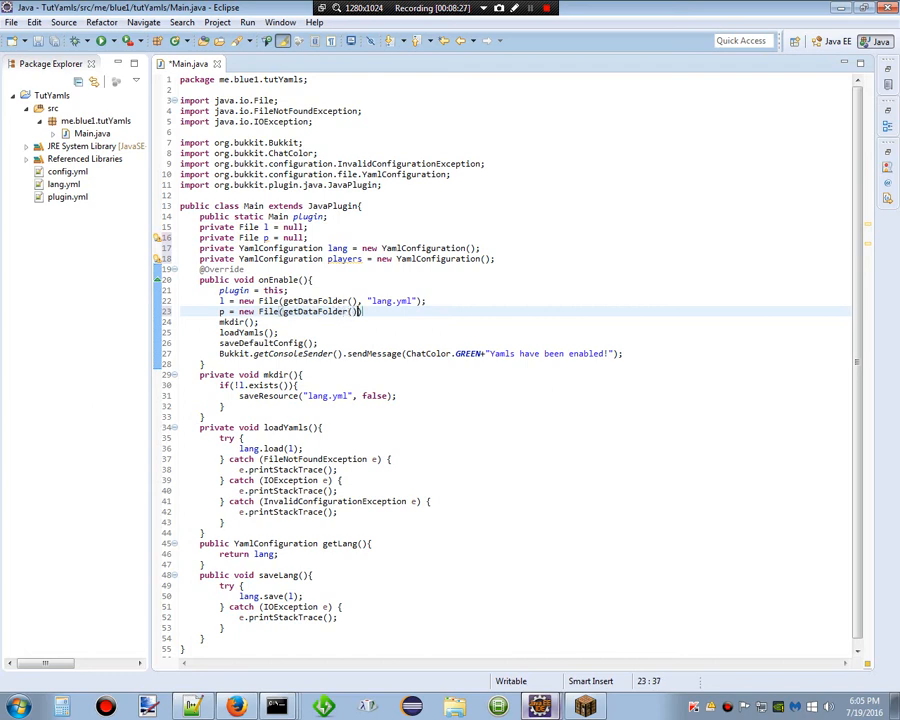
{"action": "type", "text": "."}
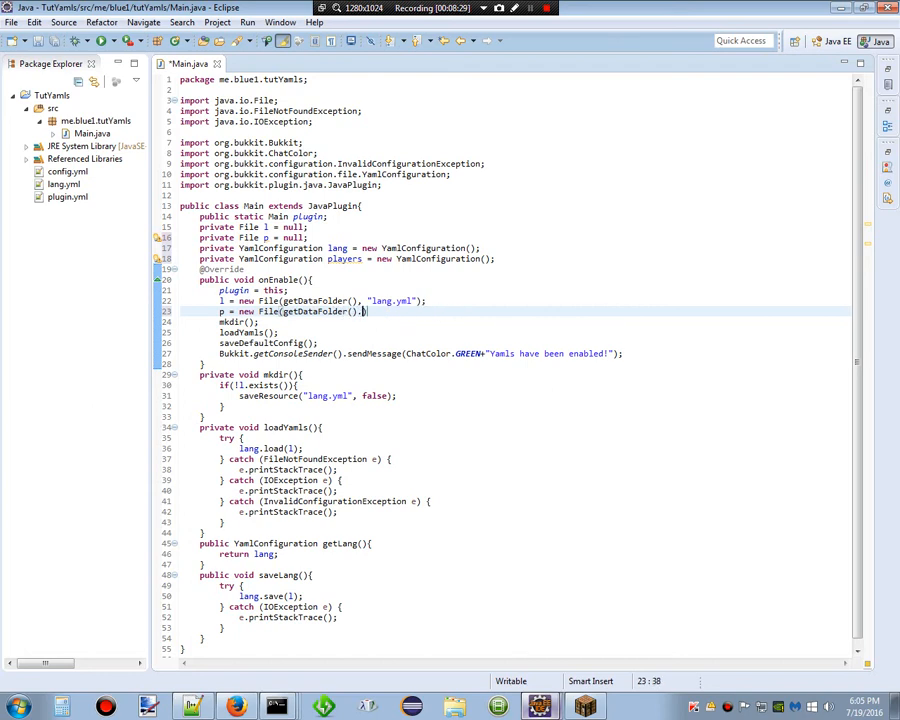
{"action": "type", "text": "\"players."}
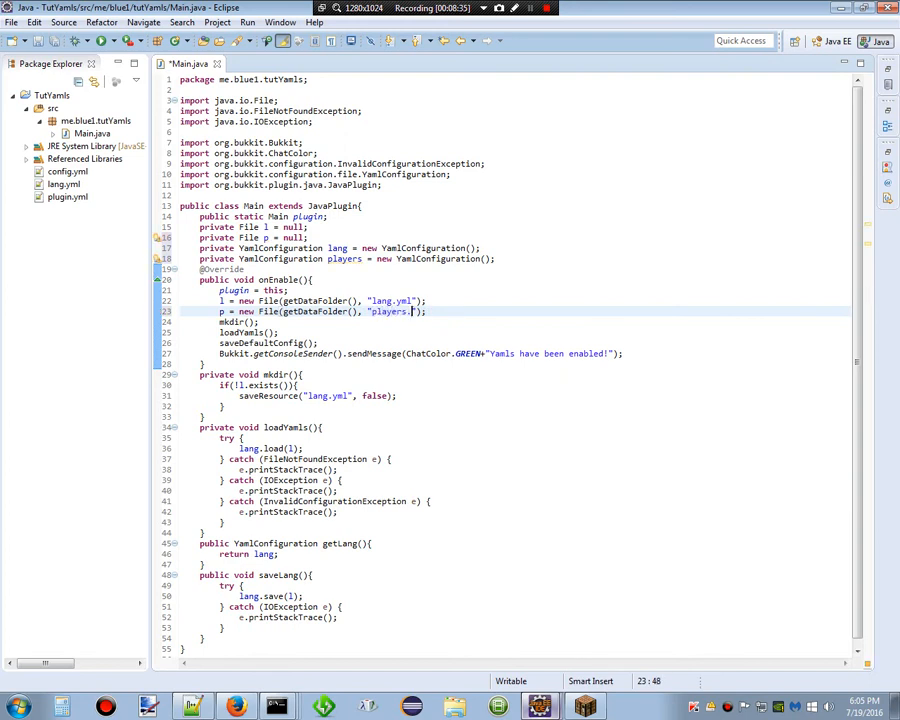
{"action": "type", "text": "yml"}
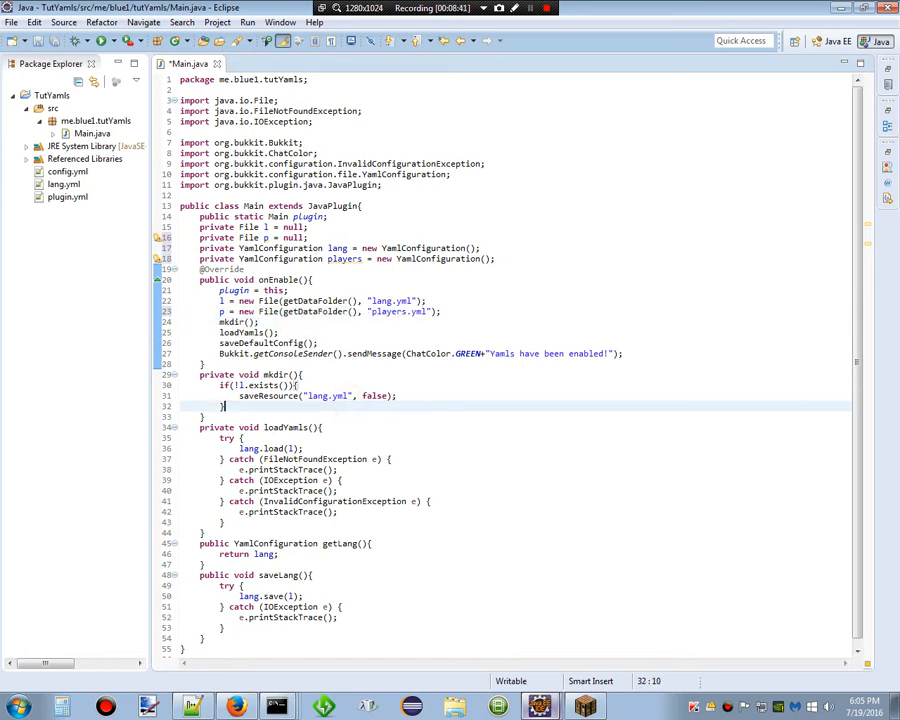
In mkdir, call saveResource("players.yml", false) inside if(!p.exists()).
{"action": "type", "text": "if()"}
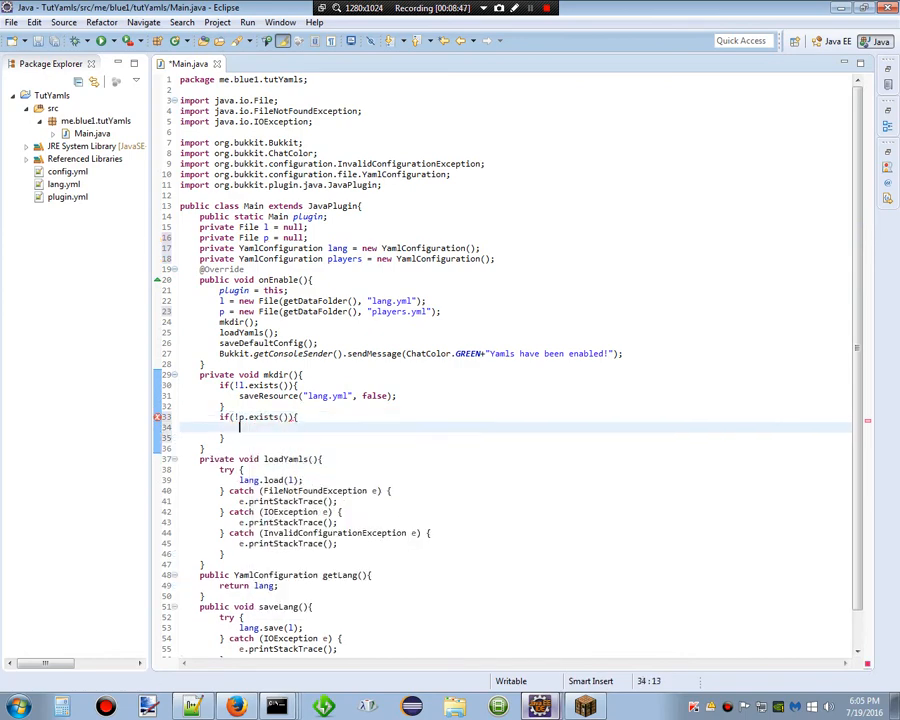
{"action": "type", "text": "saveResource"}
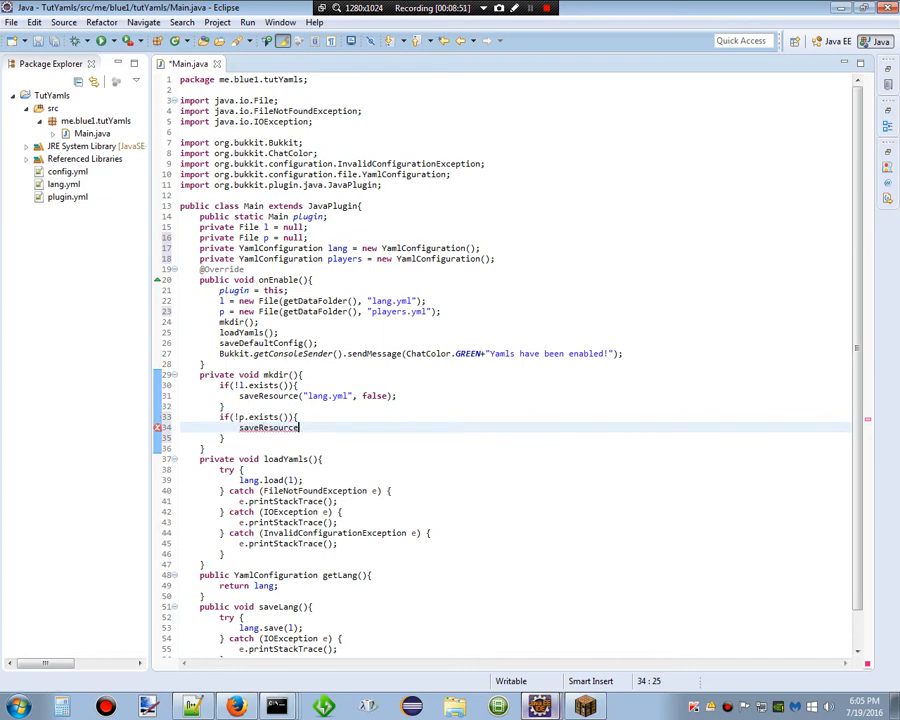
{"action": "key", "text": "BackSpace"}
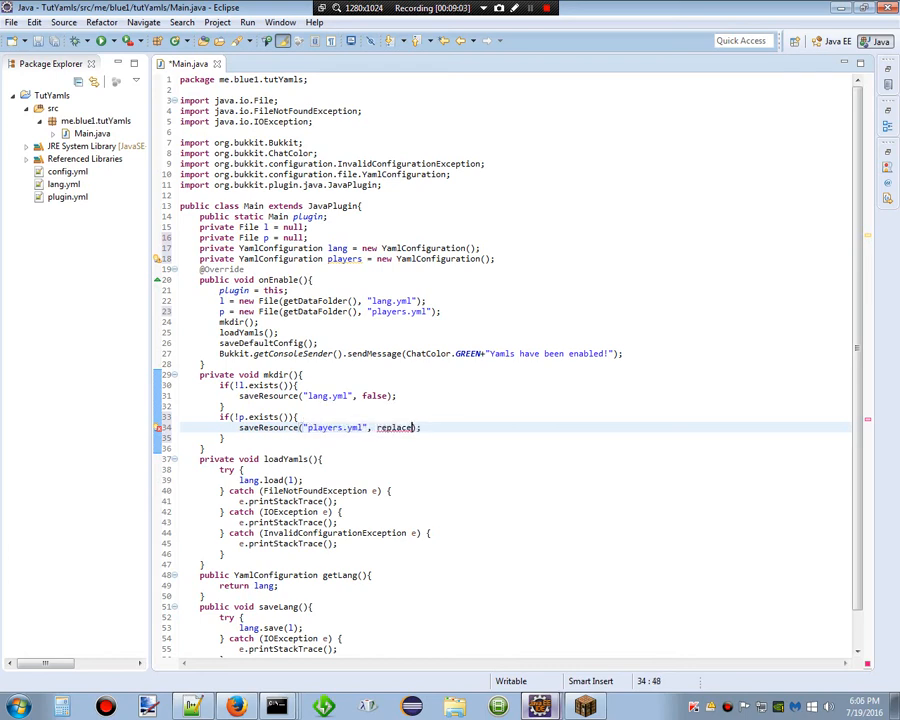
{"action": "type", "text": "false"}
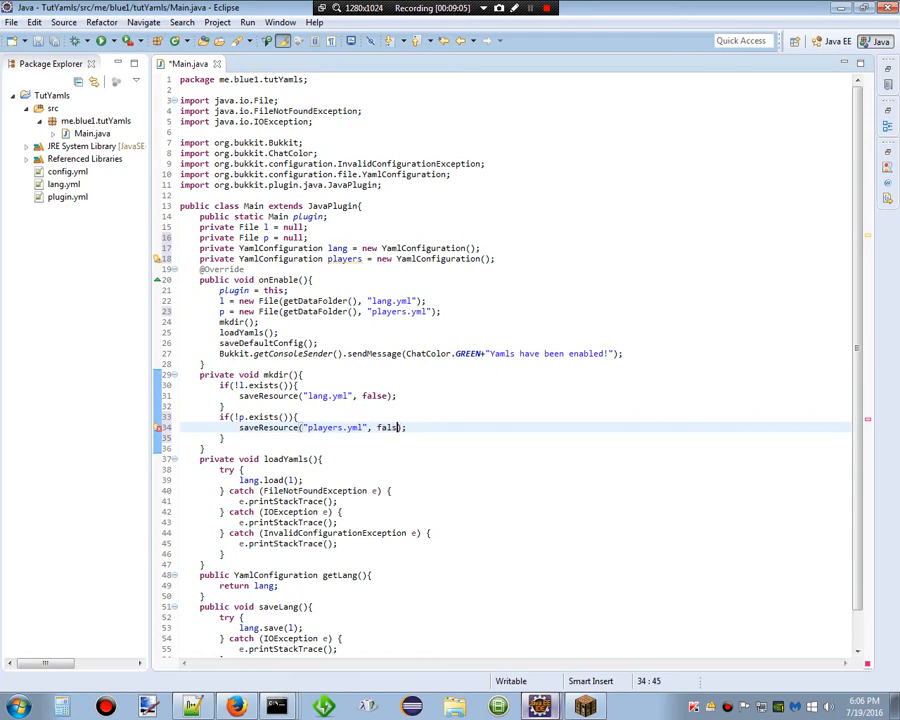
{"action": "type", "text": "e"}
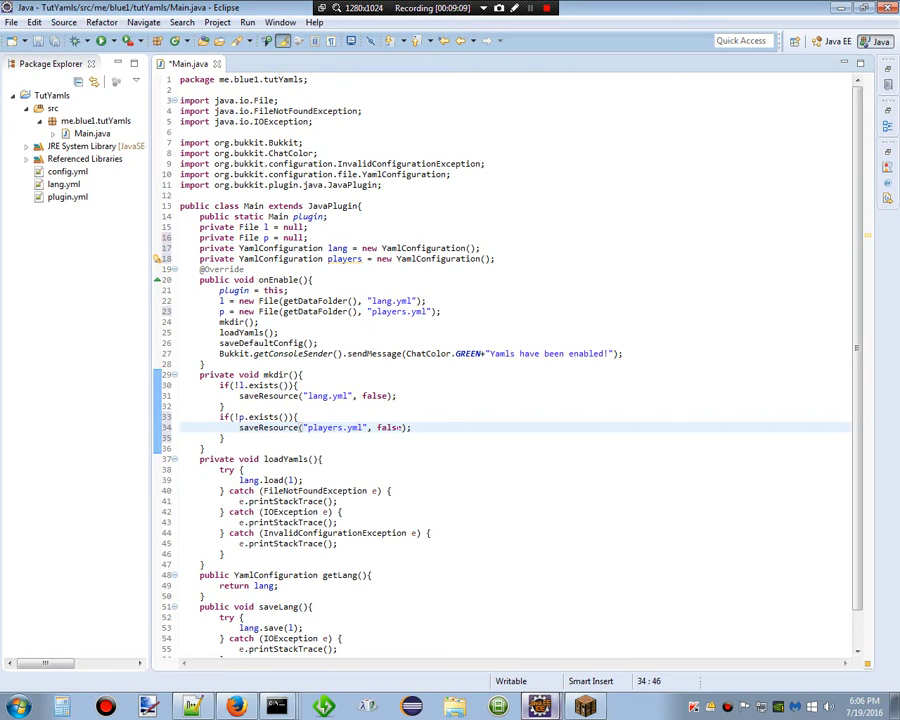
{"action": "type", "text": "e"}
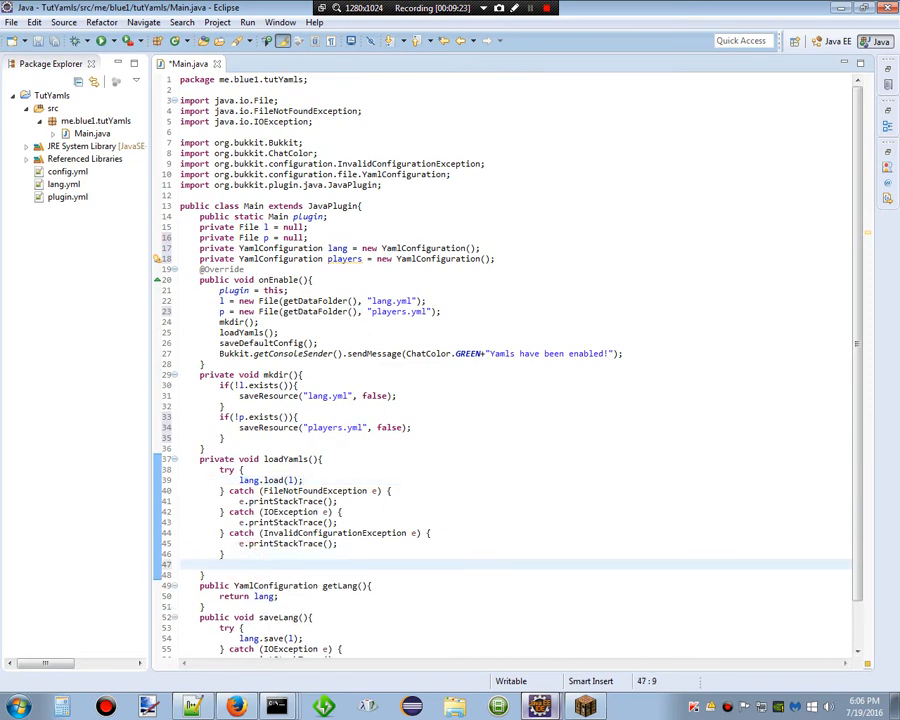
Add players.load(p) to loadYamls and surround it with a try/multi-catch via quick fix.
{"action": "type", "text": "players.load(p);"}
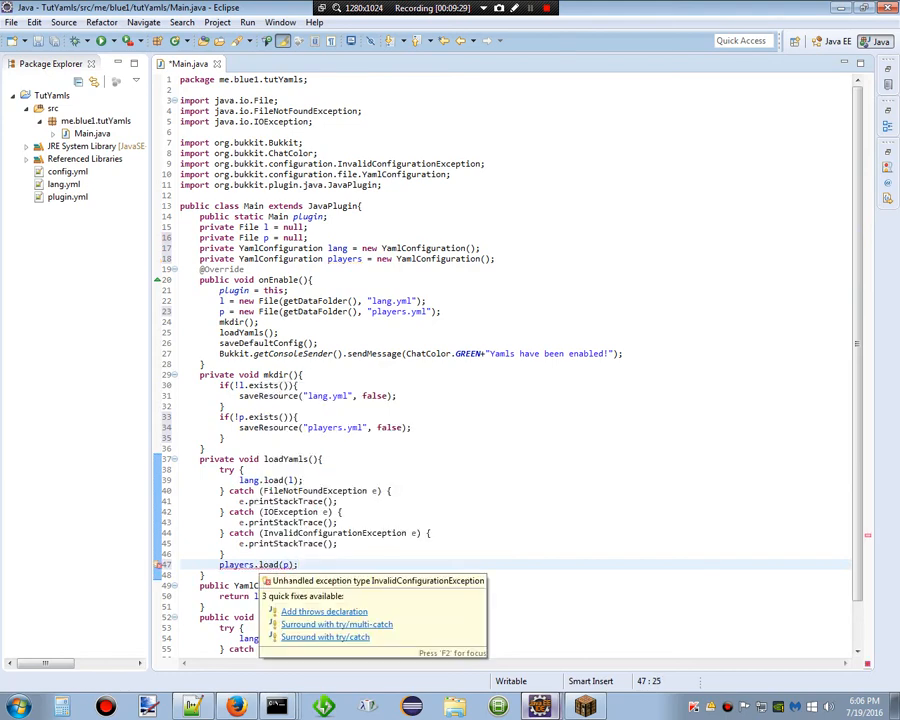
{"action": "left_click", "coordinate": [336, 624]}
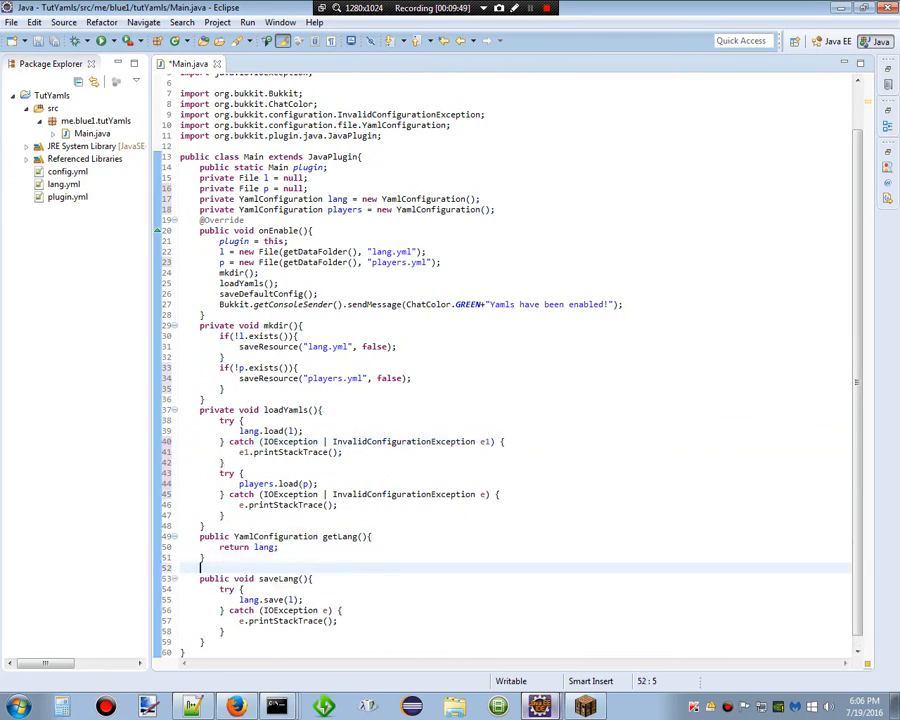
Add a public YamlConfiguration getPlayers() method that returns players.
{"action": "type", "text": "public"}
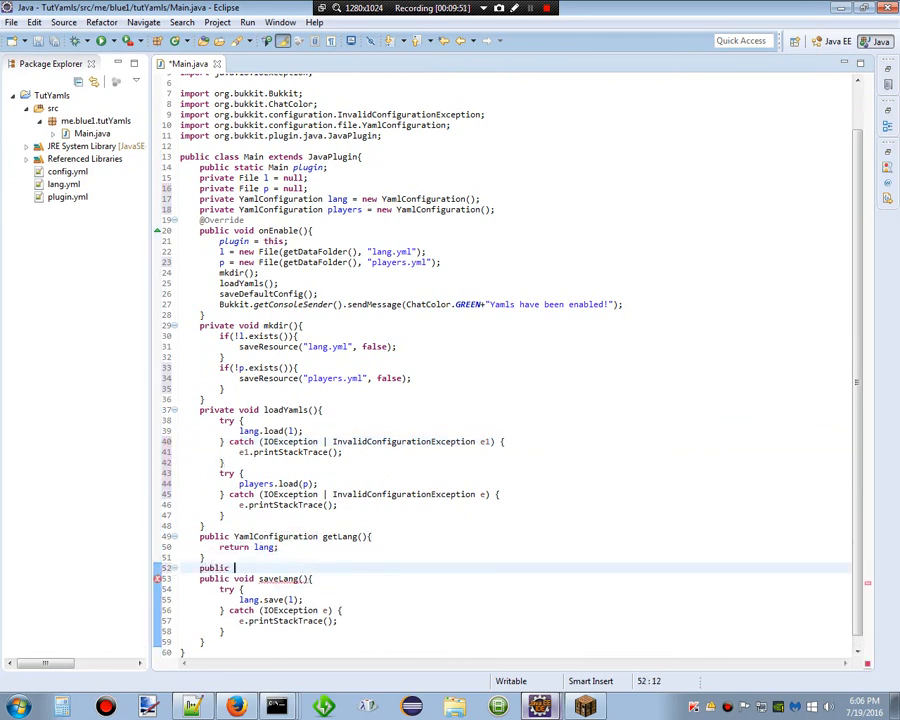
{"action": "type", "text": "YamlConfigur"}
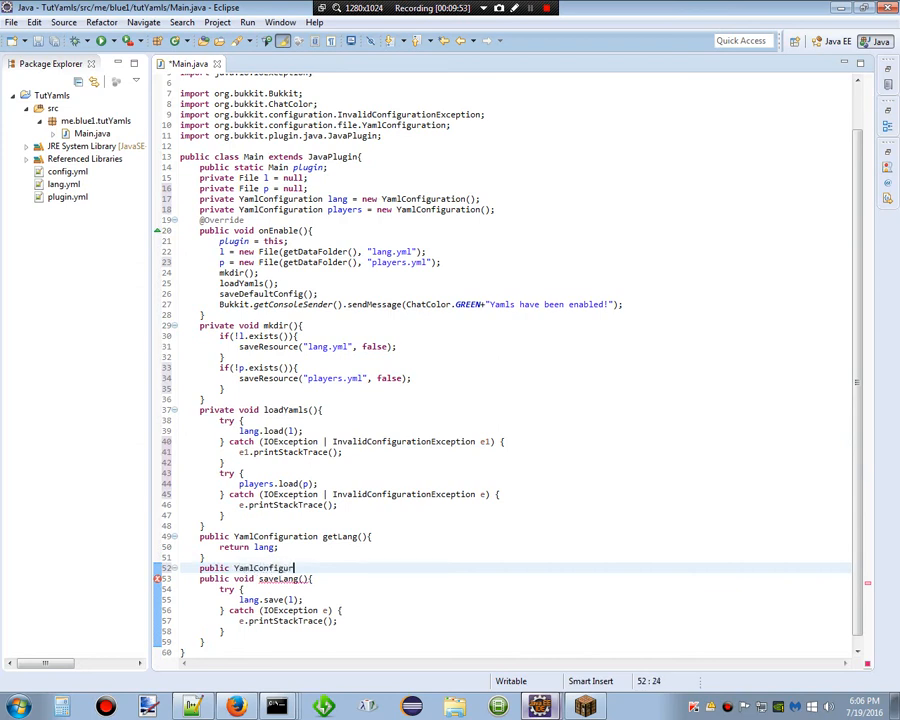
{"action": "type", "text": "ation"}
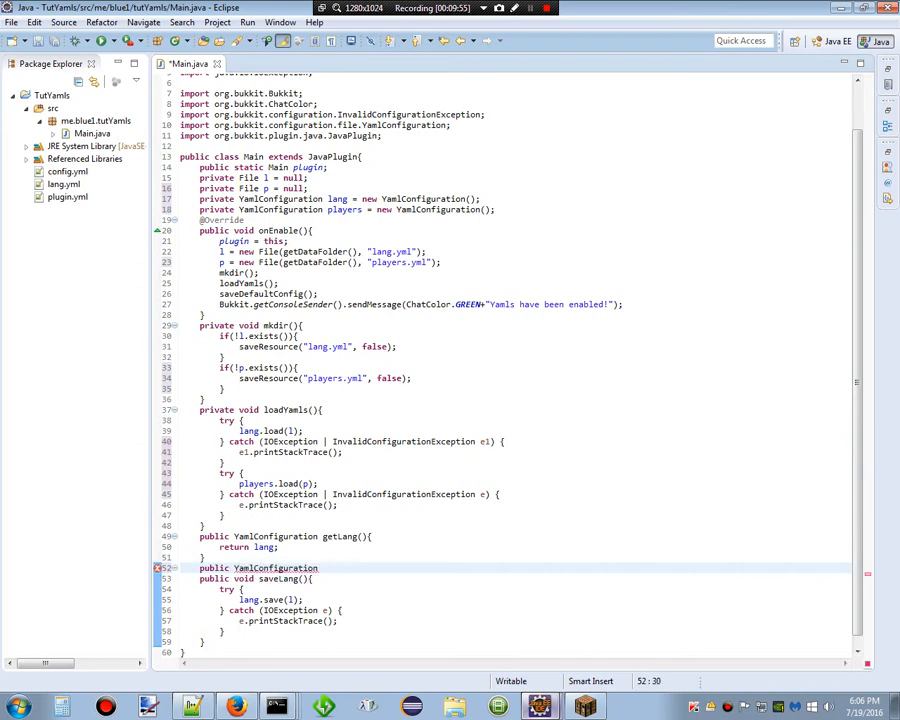
{"action": "type", "text": "getPlayers"}
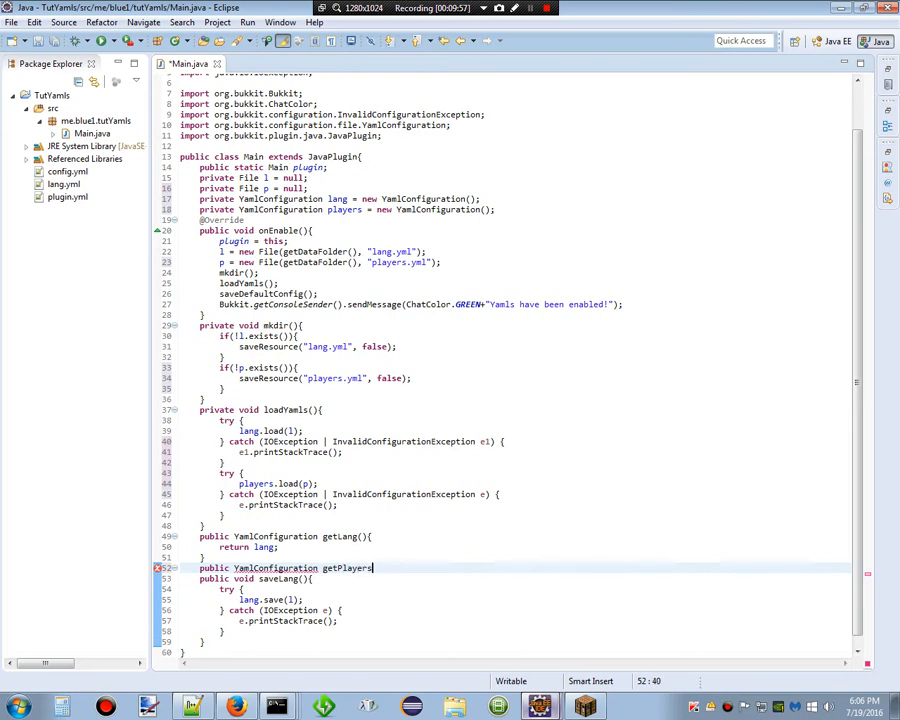
{"action": "type", "text": "(){"}
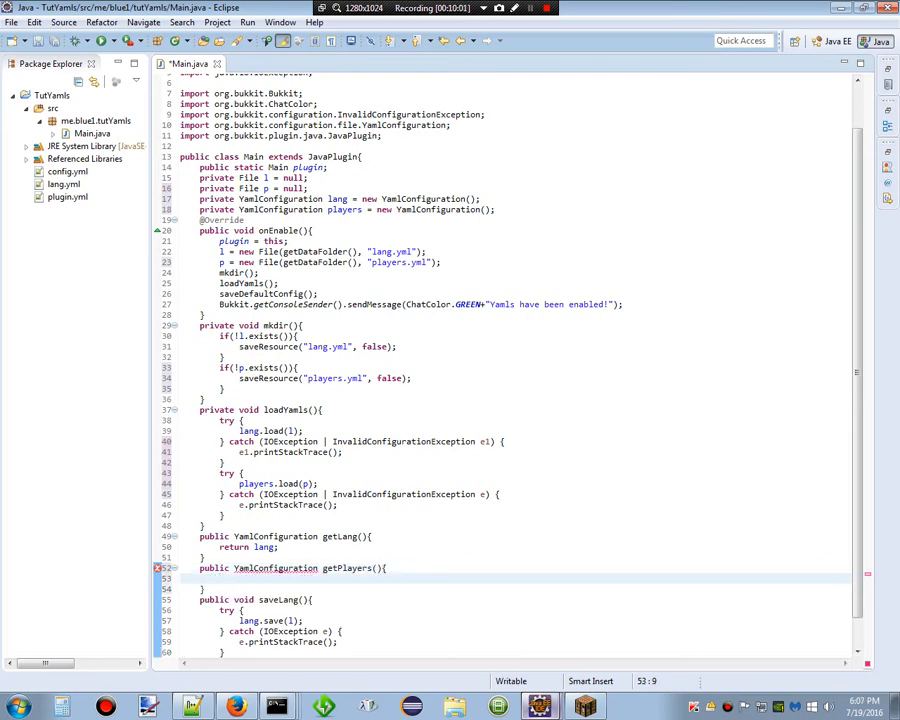
{"action": "type", "text": "return players"}
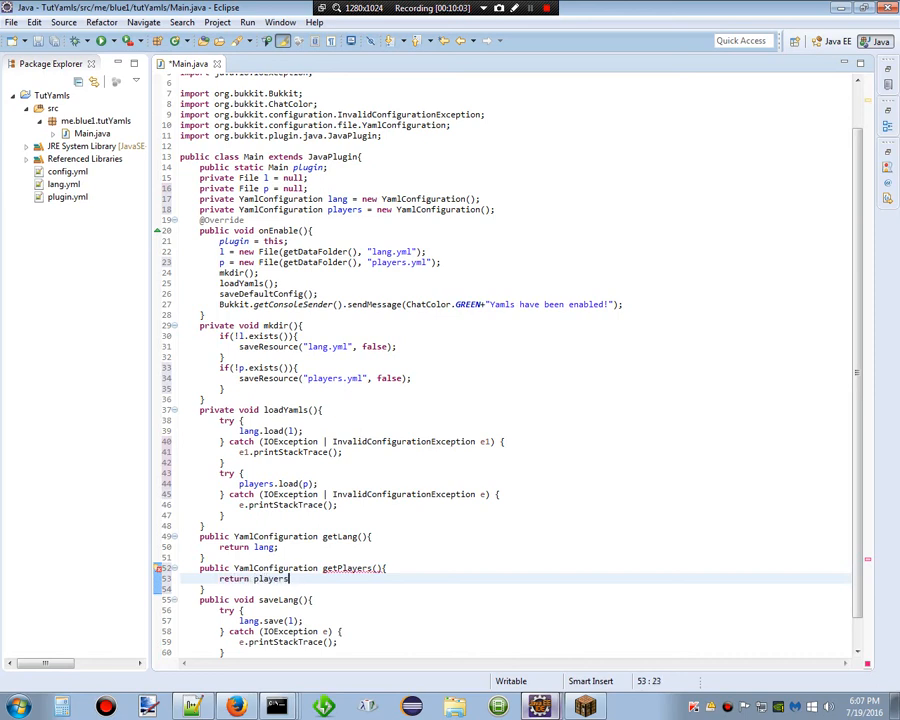
{"action": "type", "text": ";"}
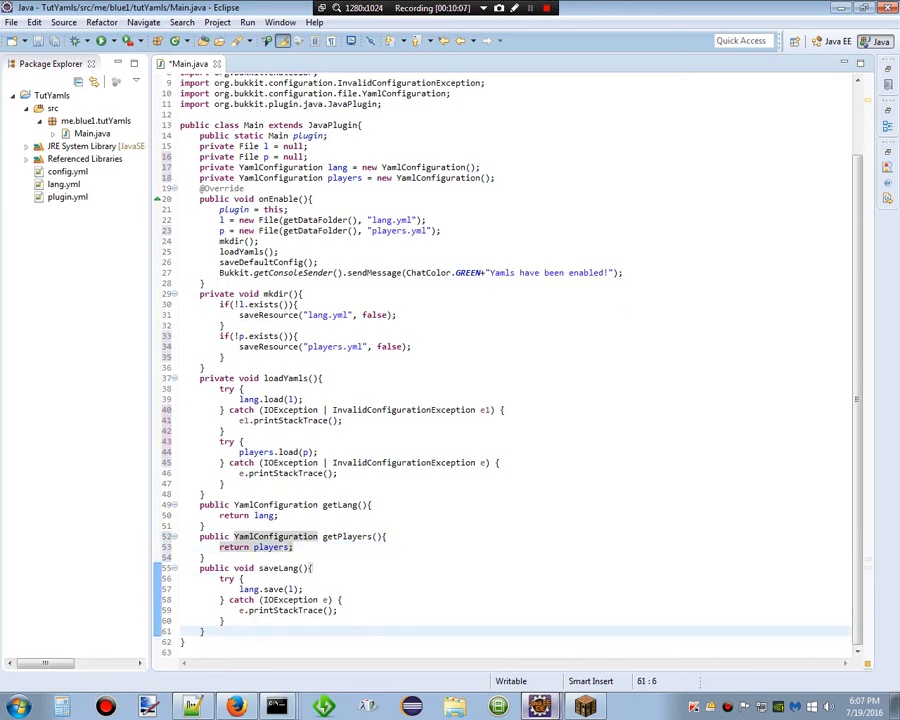
Start a public void savePlayers() method below it.
{"action": "type", "text": "public void"}
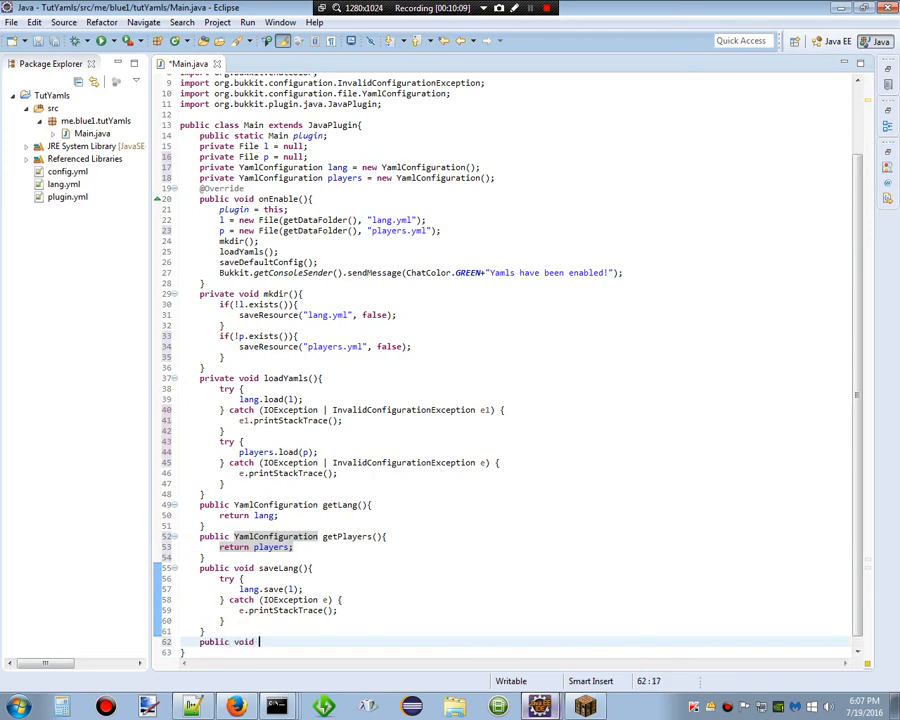
{"action": "type", "text": "savePlayers"}
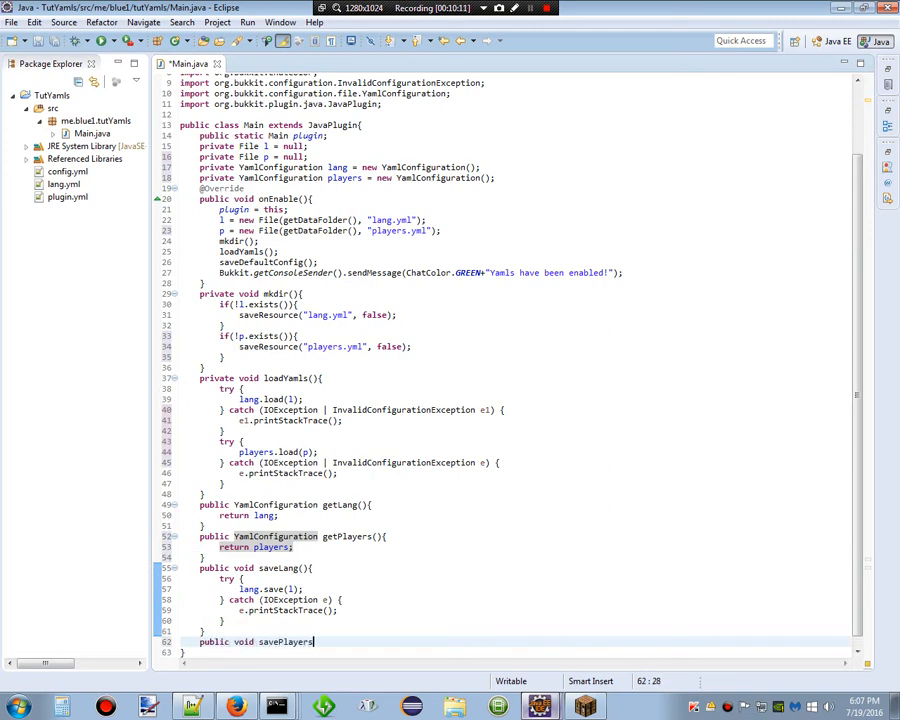
{"action": "type", "text": "(){"}
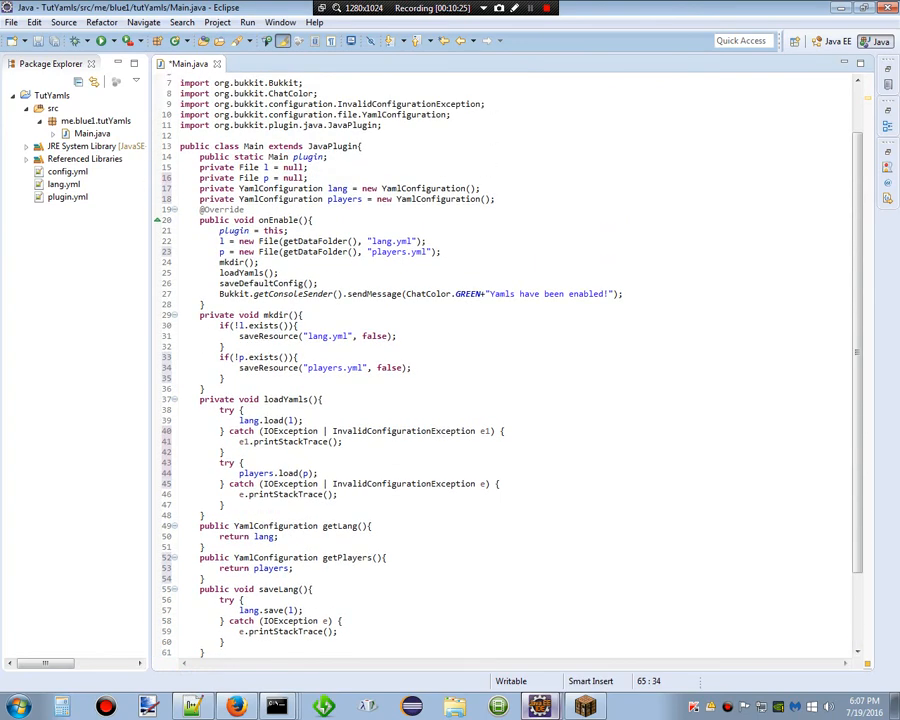
Create a new file named players.yml in the TutYamls project.
{"action": "right_click", "coordinate": [43, 95]}
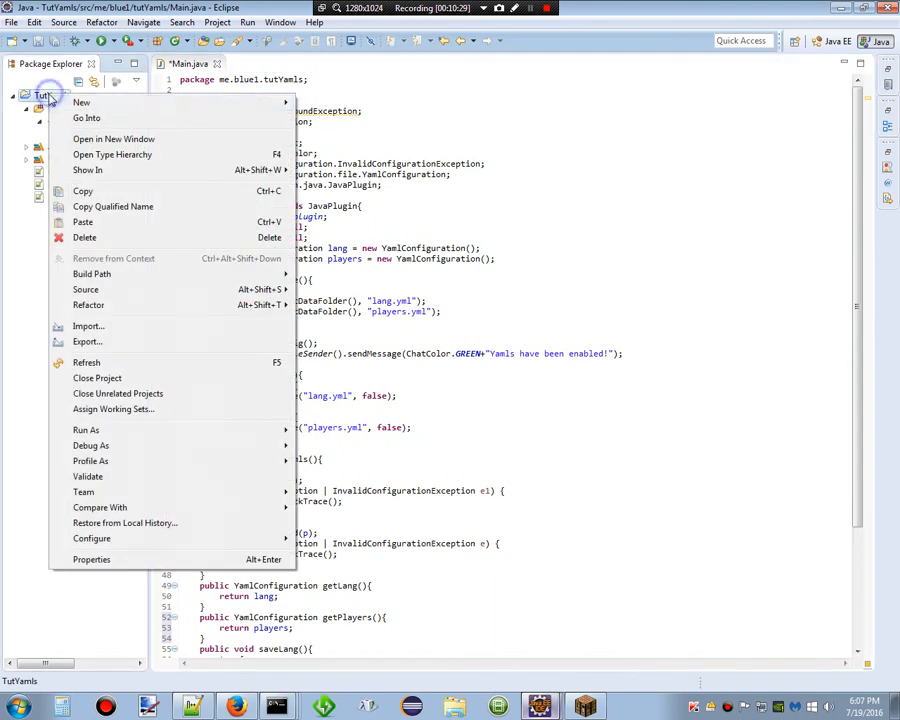
{"action": "left_click", "coordinate": [82, 102]}
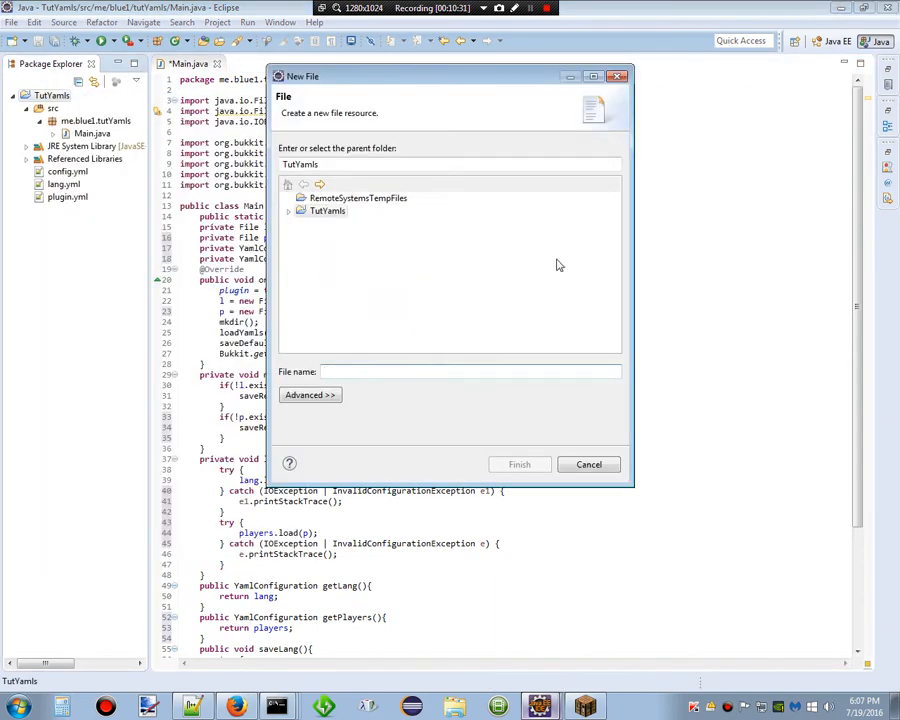
{"action": "type", "text": "players."}
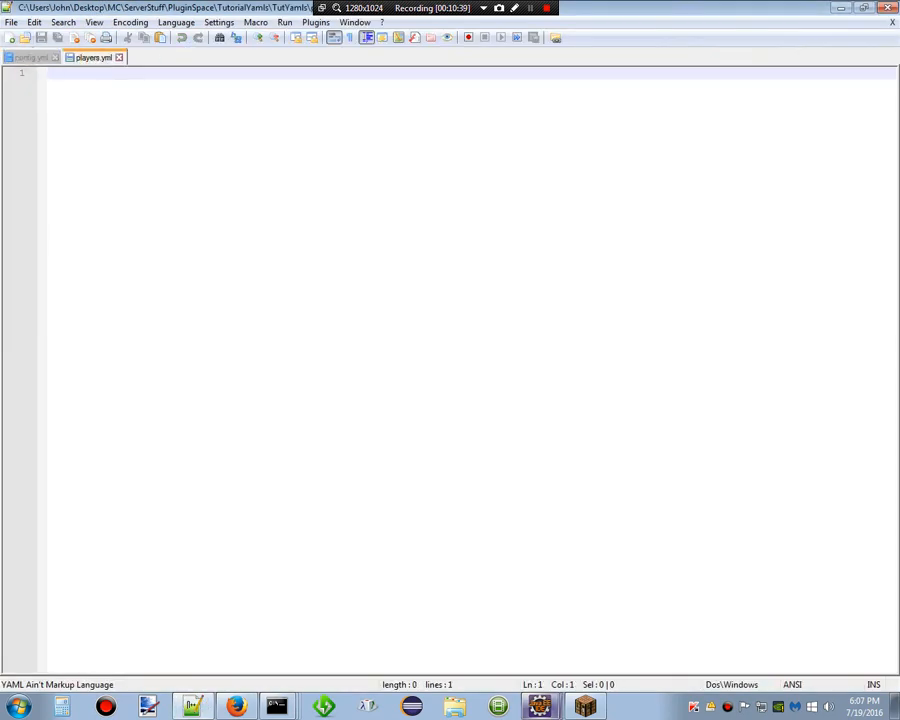
Write the ShouldContainSomething and of-interest keys in players.yml and save it.
{"action": "type", "text": "ShouldContainSomething:"}
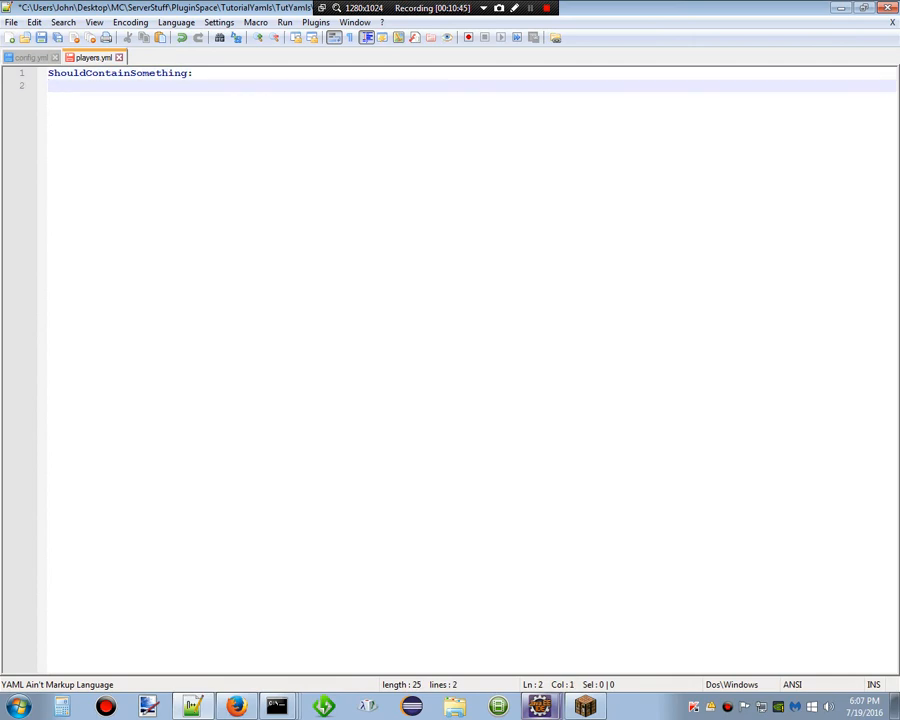
{"action": "type", "text": "of"}
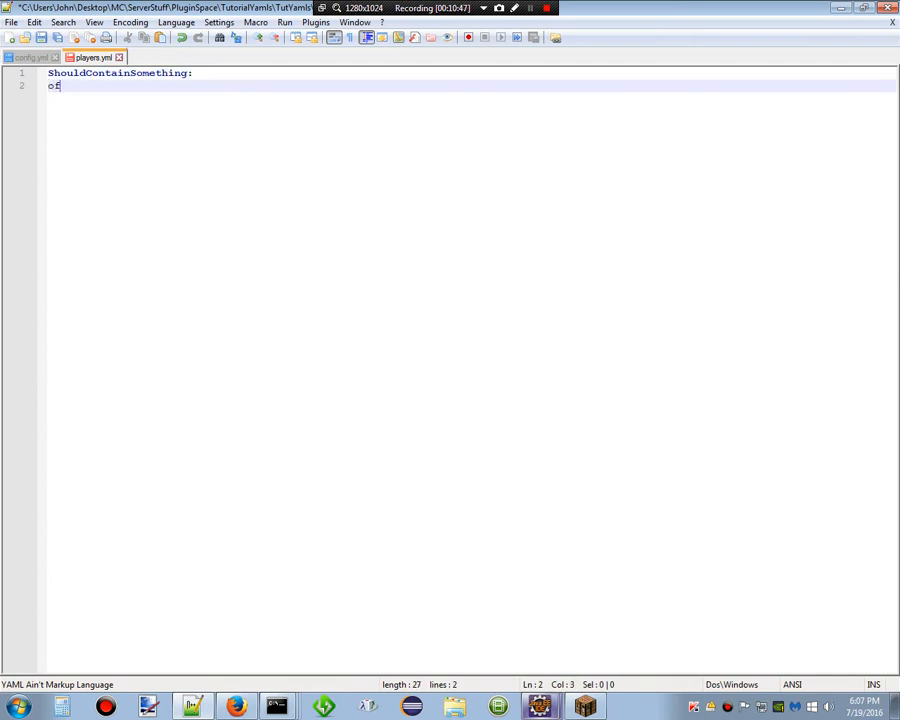
{"action": "type", "text": "-interest:"}
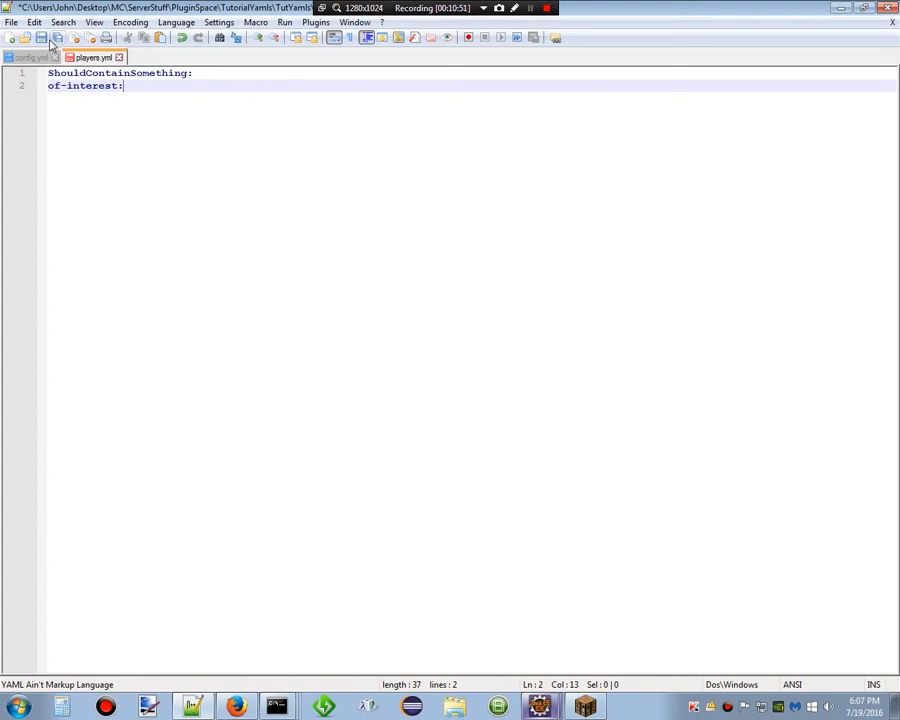
{"action": "left_click", "coordinate": [28, 57]}
{"action": "type", "text": "s"}
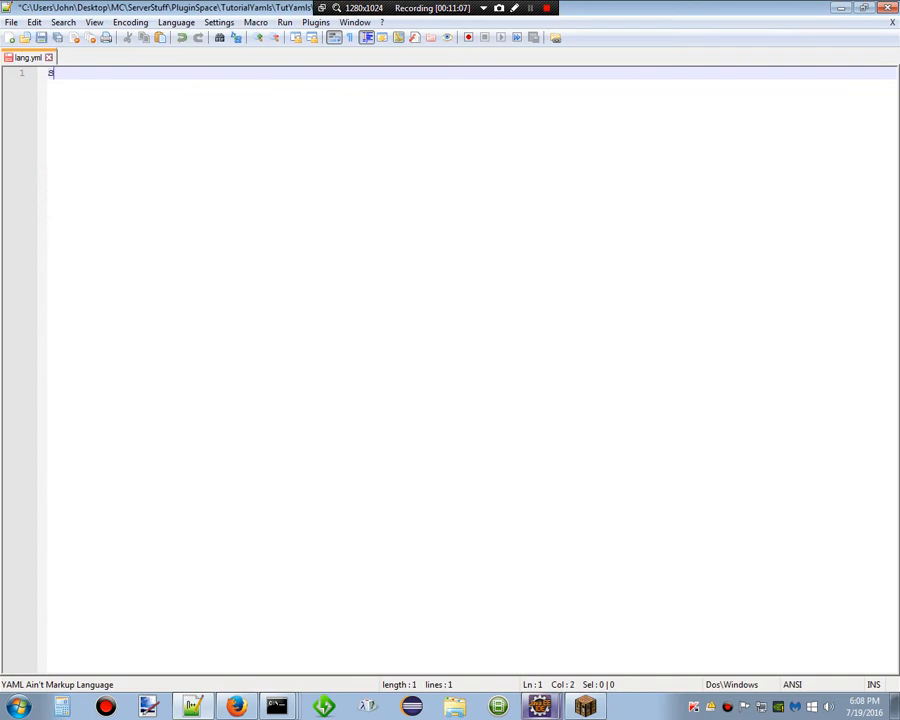
Add Something here: '&6&lPrefixFTW' to lang.yml and begin a SomethingElse key.
{"action": "type", "text": "Something here:"}
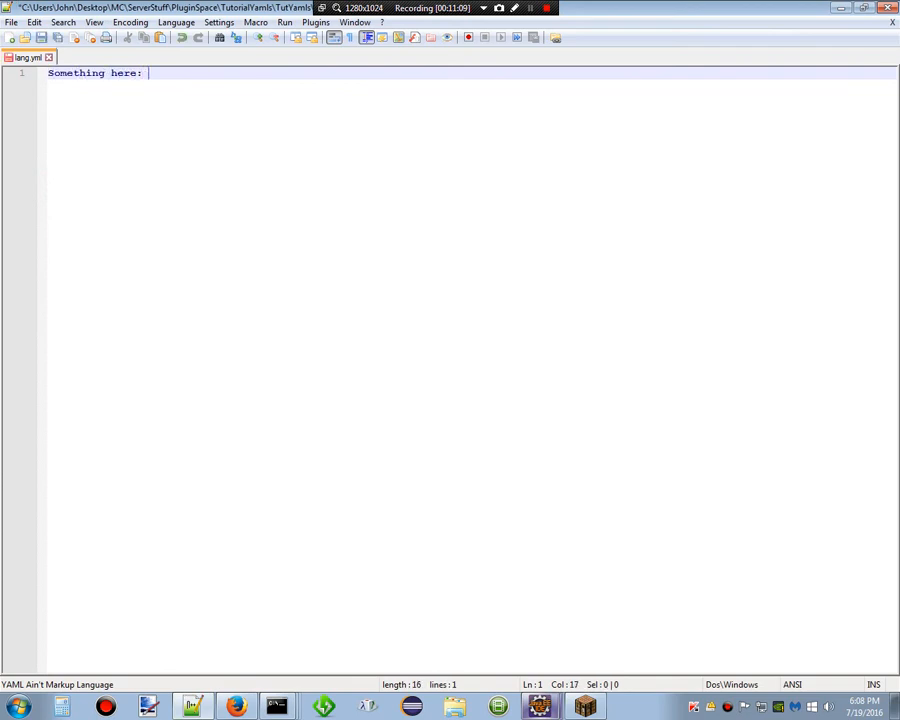
{"action": "type", "text": "''"}
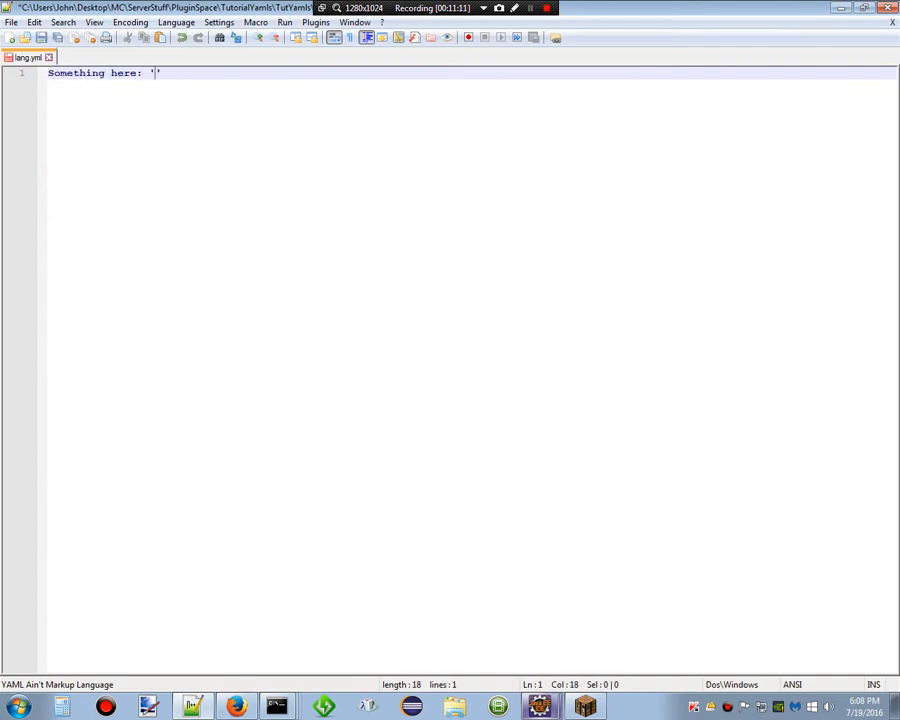
{"action": "type", "text": "&"}
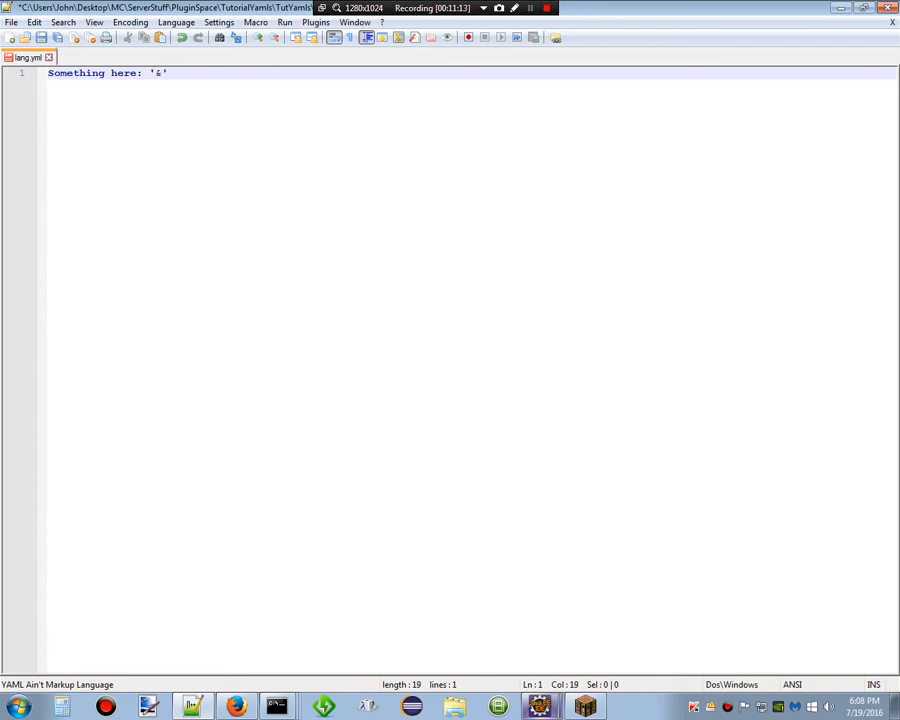
{"action": "type", "text": "Prefix"}
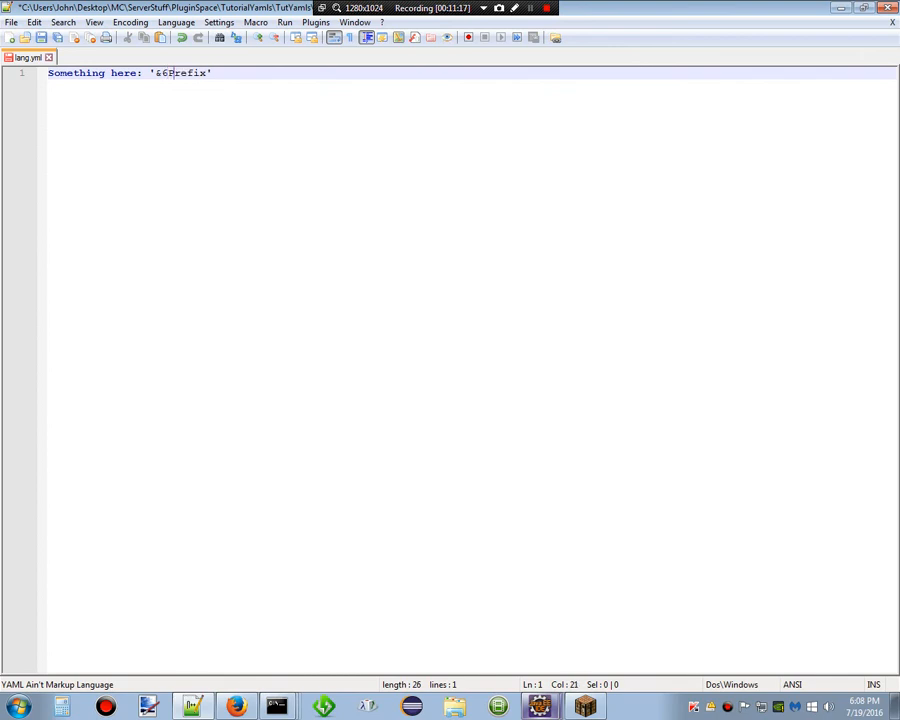
{"action": "type", "text": "FT"}
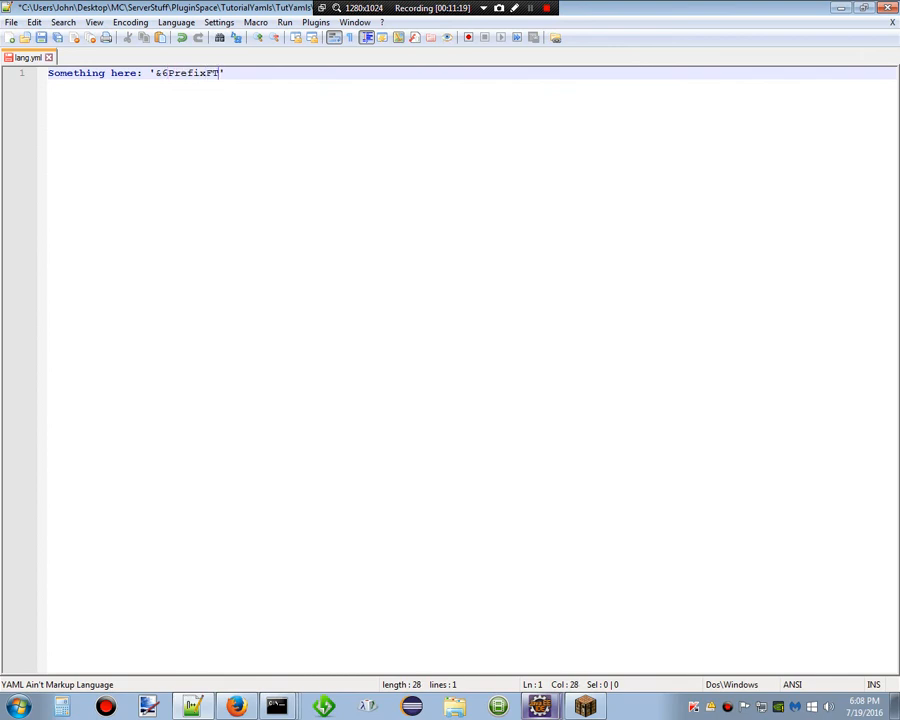
{"action": "type", "text": "W"}
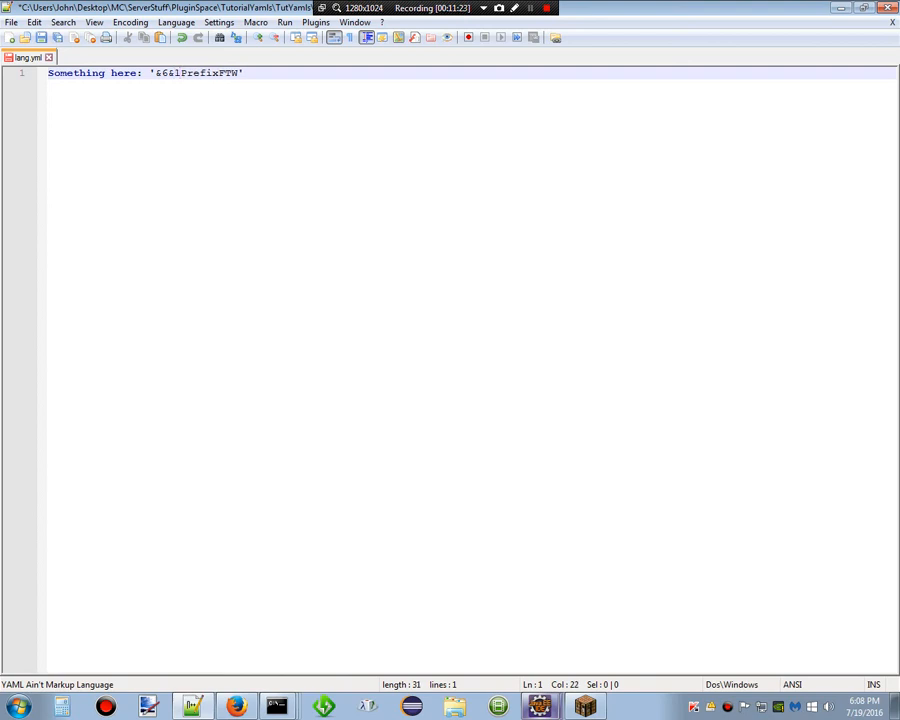
{"action": "type", "text": "SomethingElse:"}
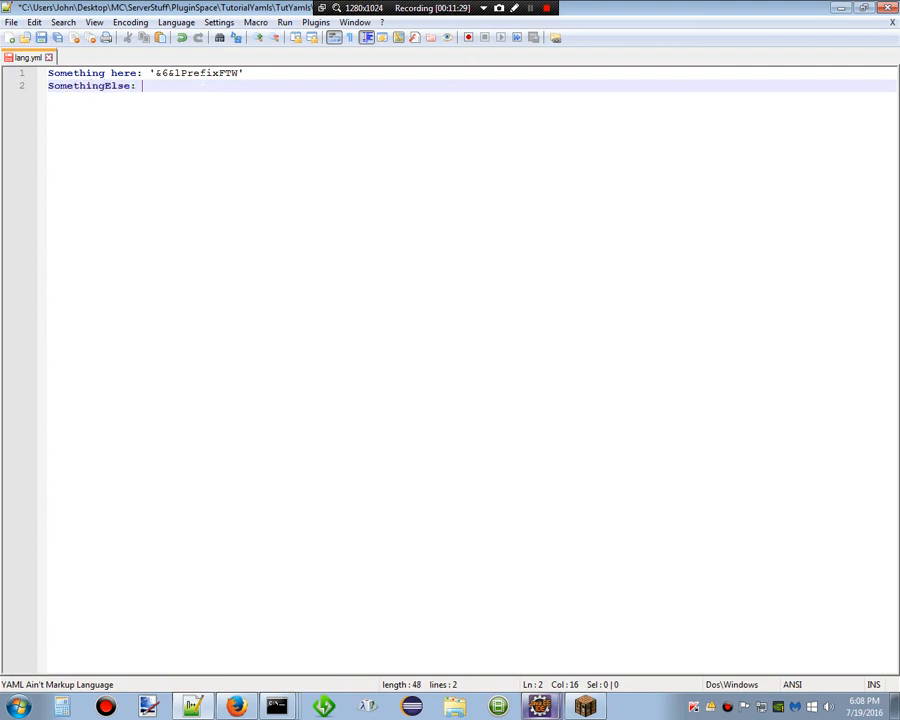
{"action": "type", "text": "7"}
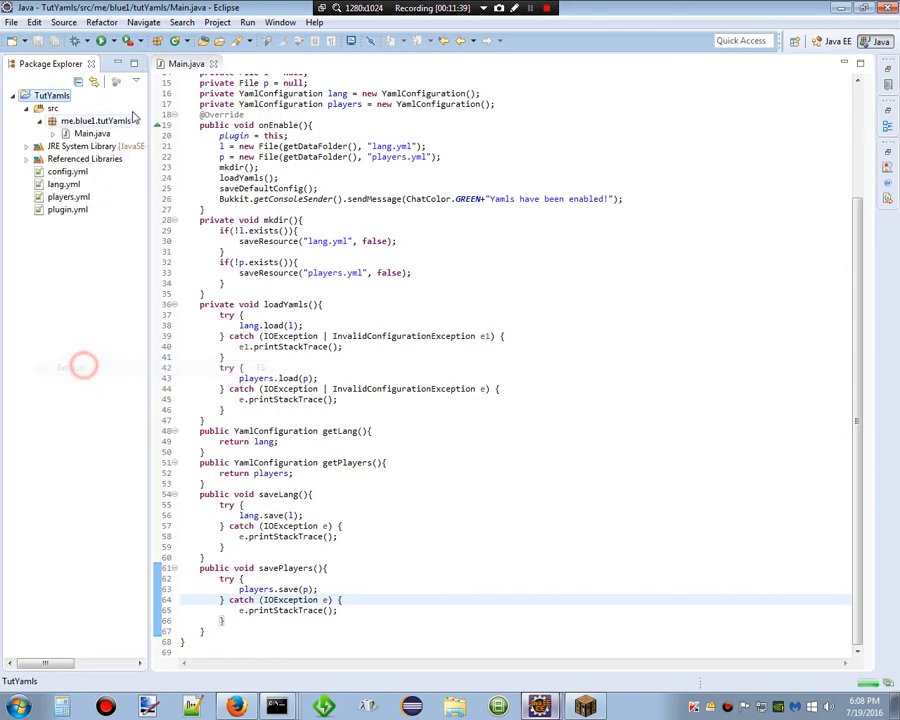
Export the TutYamls project as a JAR file.
{"action": "left_click", "coordinate": [95, 343]}
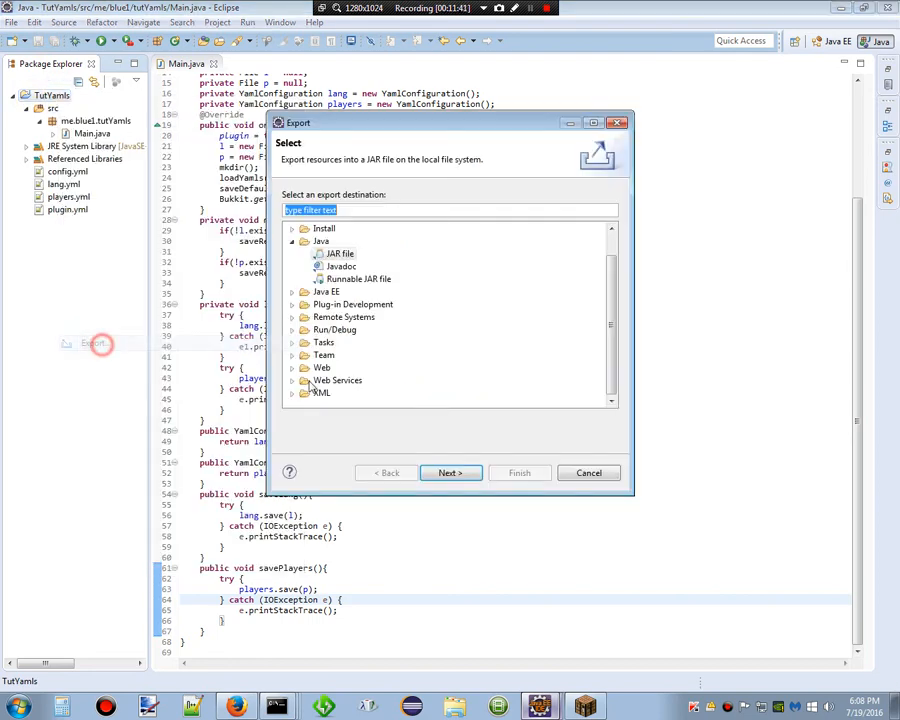
{"action": "left_click", "coordinate": [451, 472]}
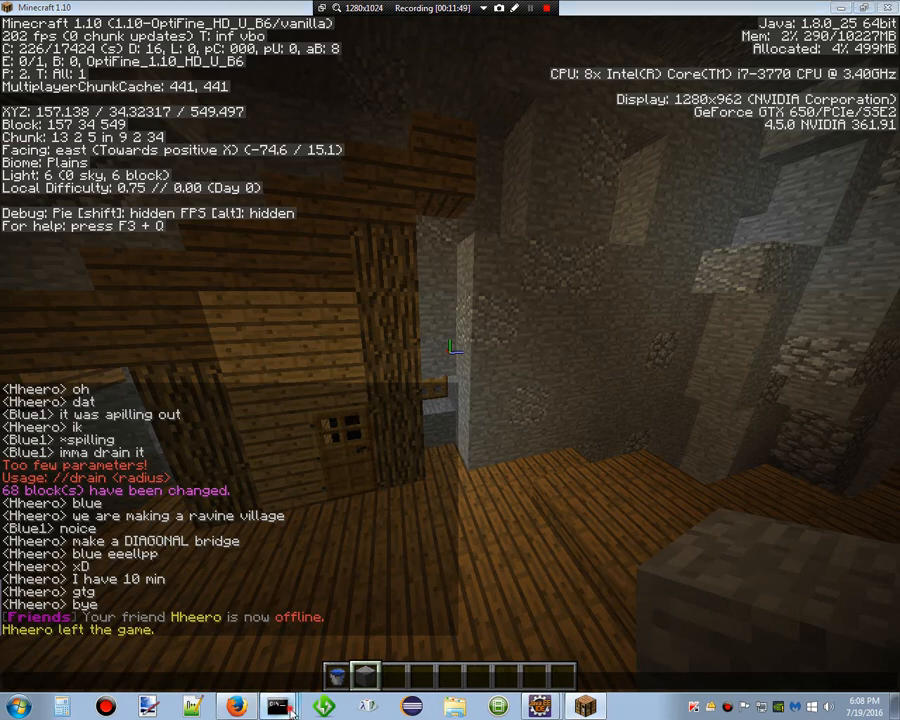
Reload the server from its console to load the new plugin.
{"action": "left_click", "coordinate": [278, 707]}
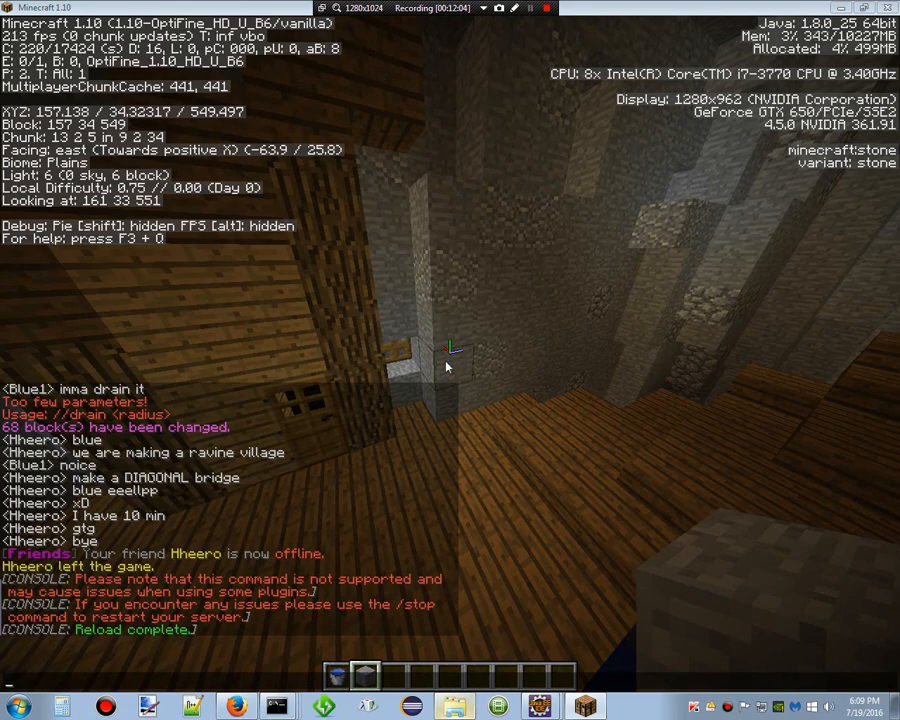
{"action": "mouse_move", "coordinate": [459, 601]}
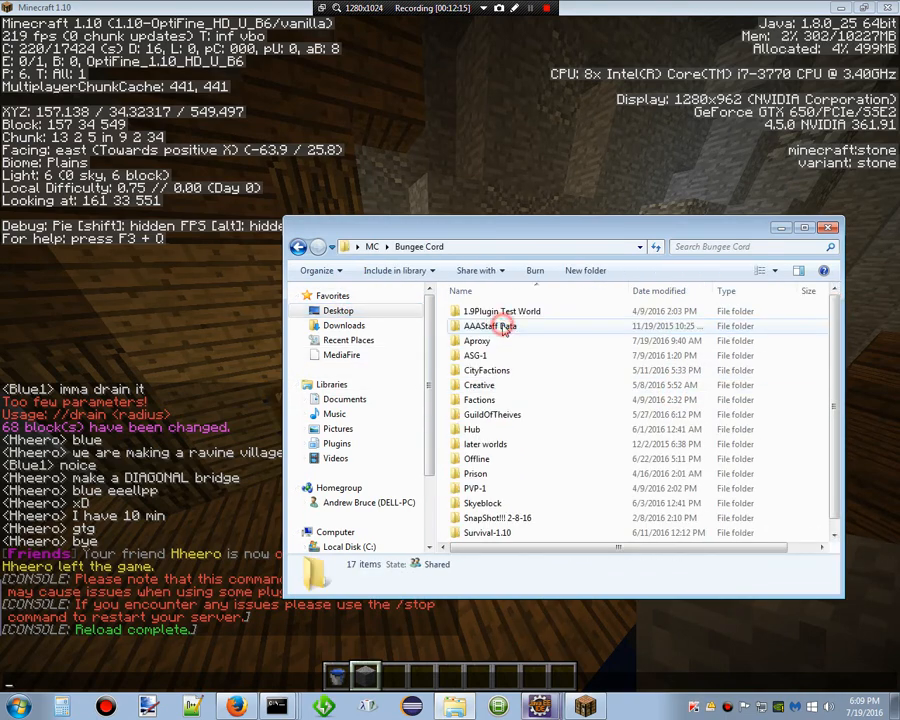
Browse to ASG-1's plugins folder and open tutYamls' lang and config files.
{"action": "double_click", "coordinate": [476, 355]}
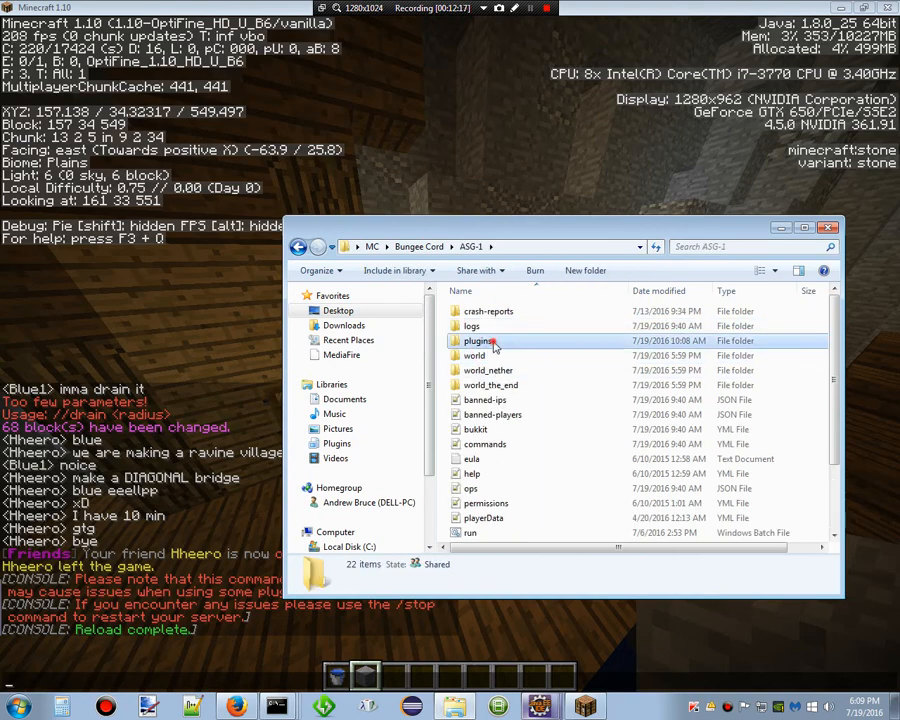
{"action": "double_click", "coordinate": [481, 341]}
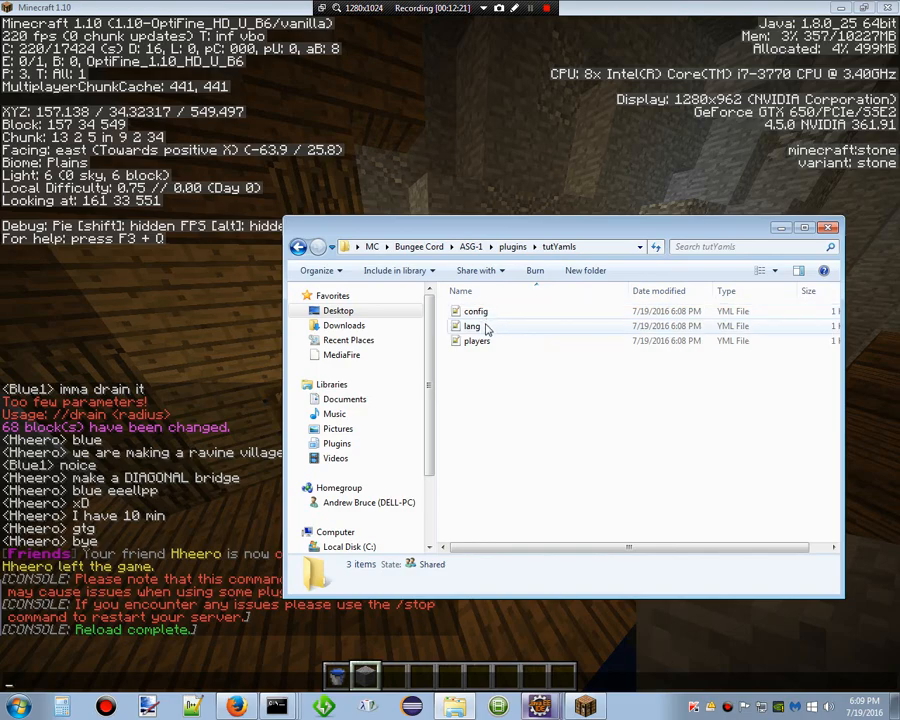
{"action": "double_click", "coordinate": [470, 326]}
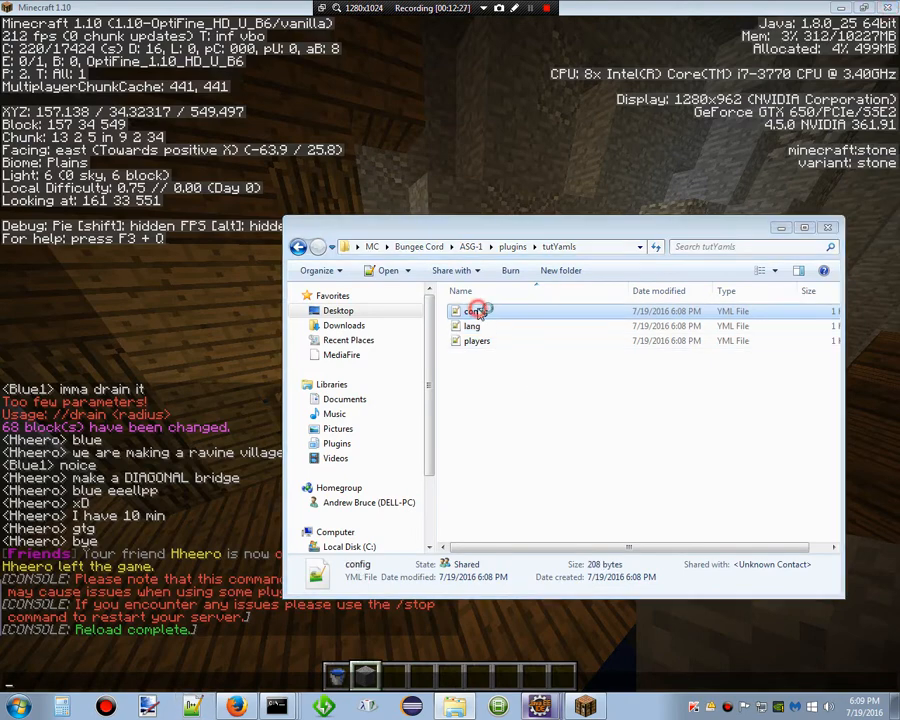
{"action": "double_click", "coordinate": [477, 340]}
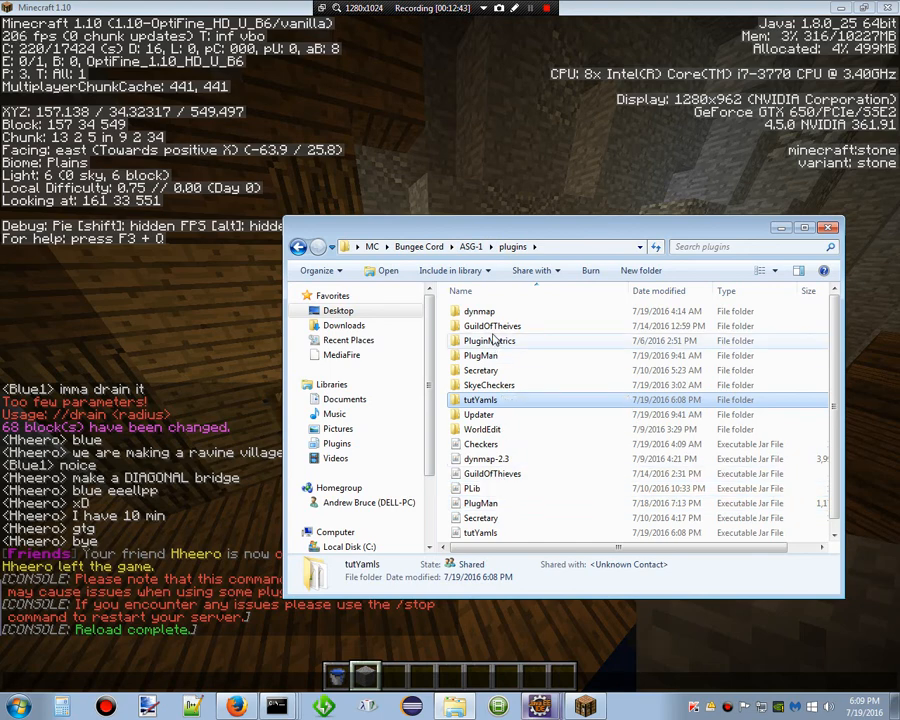
Open the messages and playerData files from the GuildOfTheives plugin folder.
{"action": "double_click", "coordinate": [492, 325]}
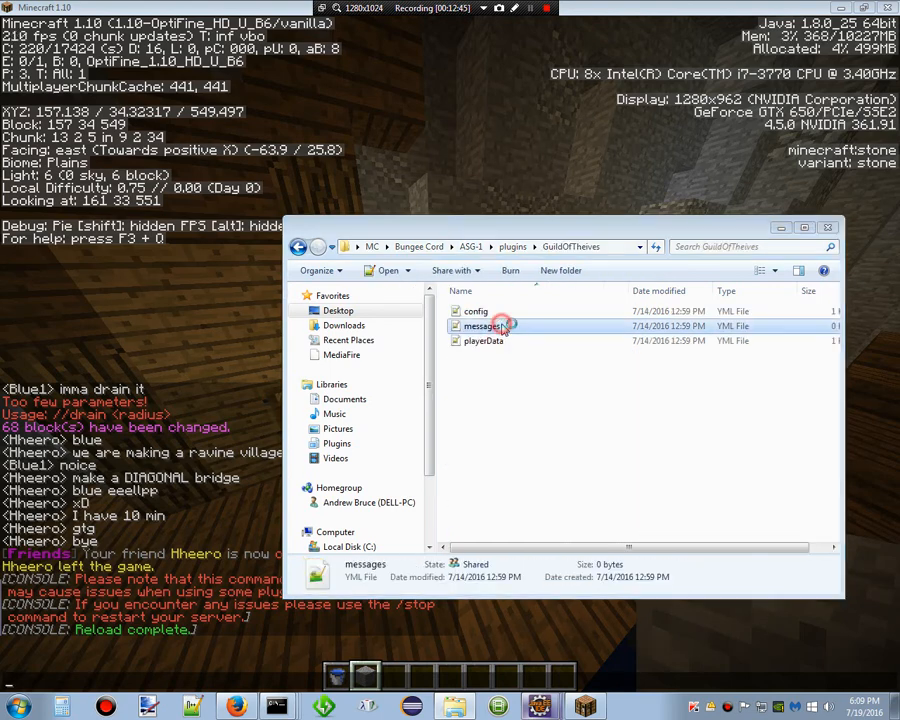
{"action": "double_click", "coordinate": [485, 326]}
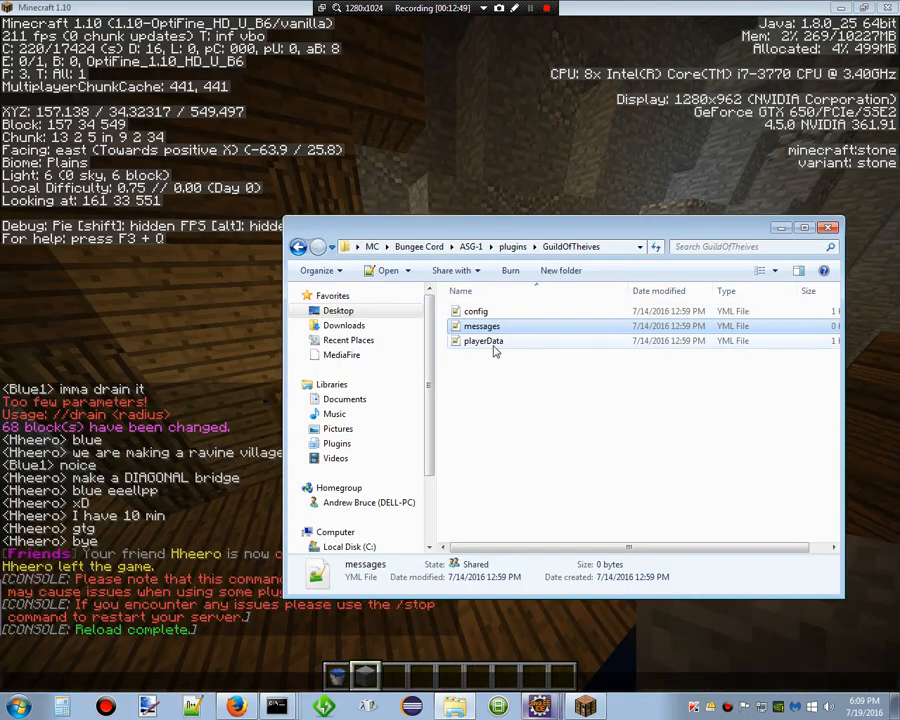
{"action": "double_click", "coordinate": [484, 340]}
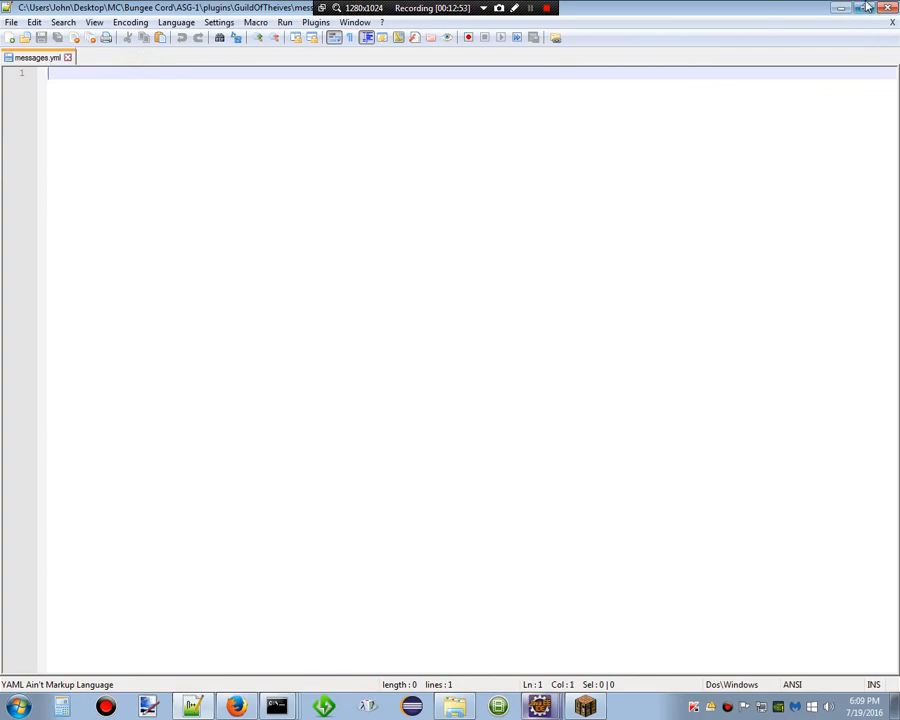
View playerData.yml and select the time value on its Since line.
{"action": "left_click", "coordinate": [112, 57]}
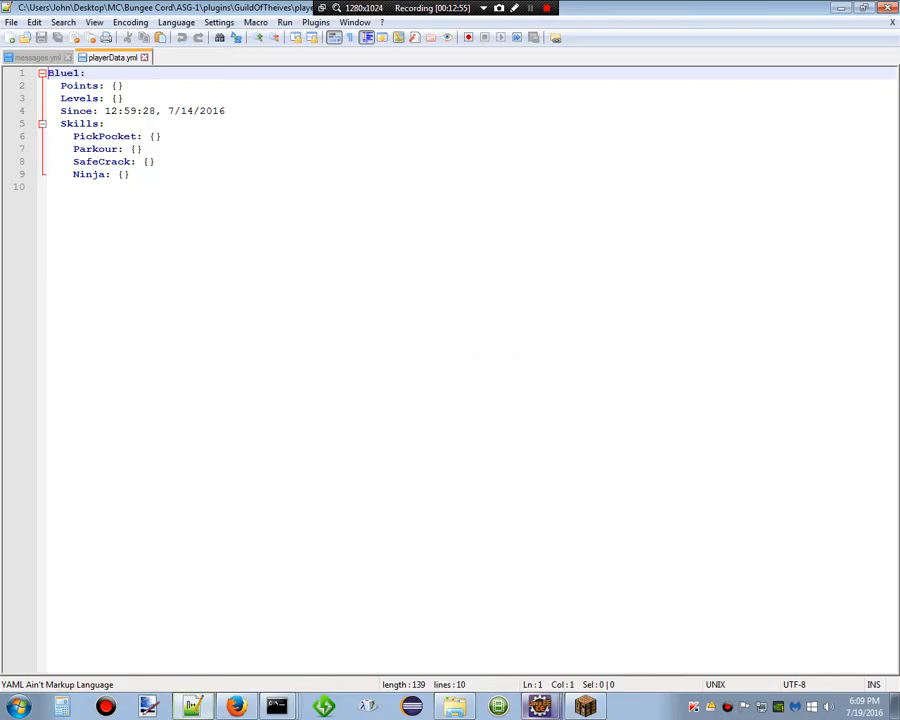
{"action": "double_click", "coordinate": [130, 110]}
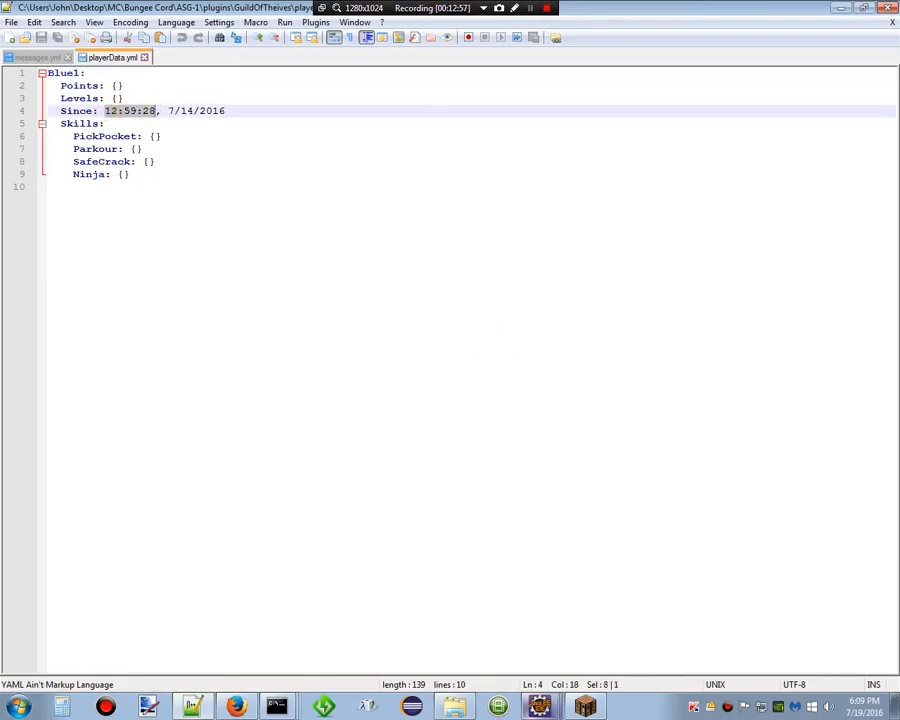
{"action": "left_click", "coordinate": [224, 110]}
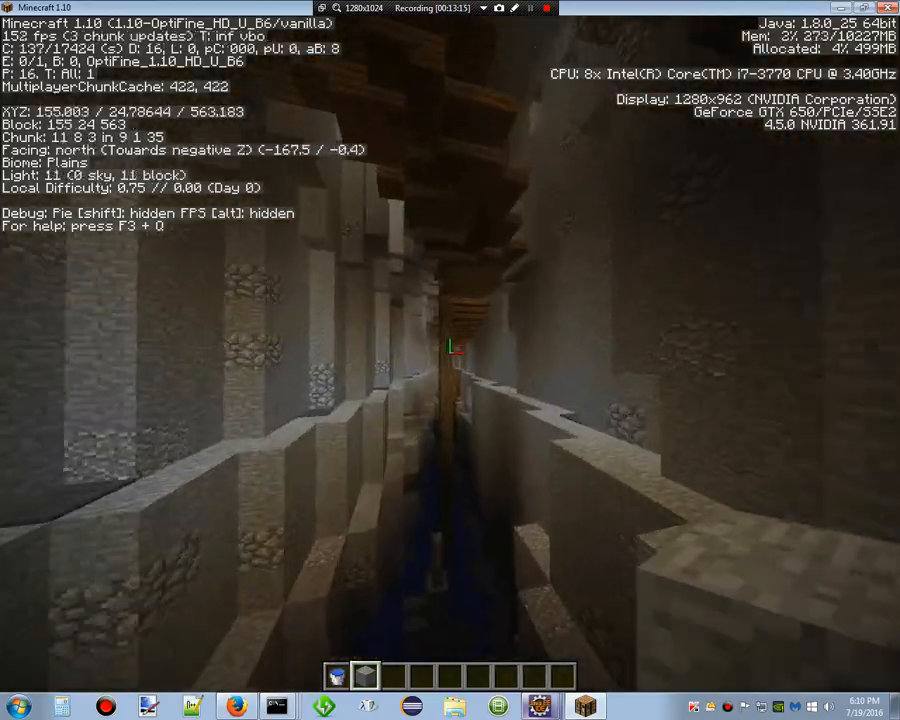
{"action": "key", "text": "w"}
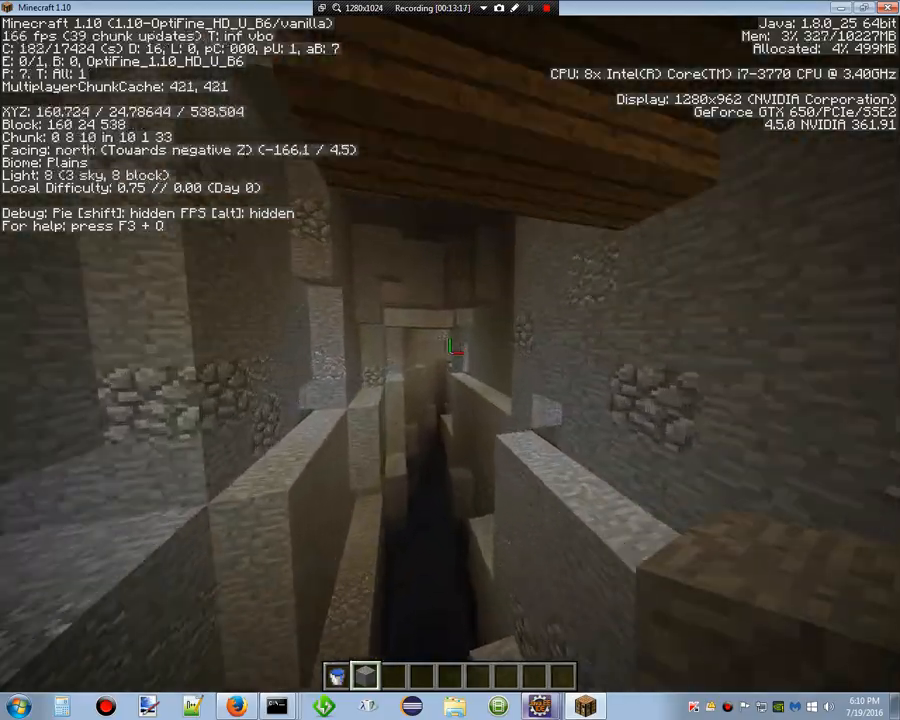